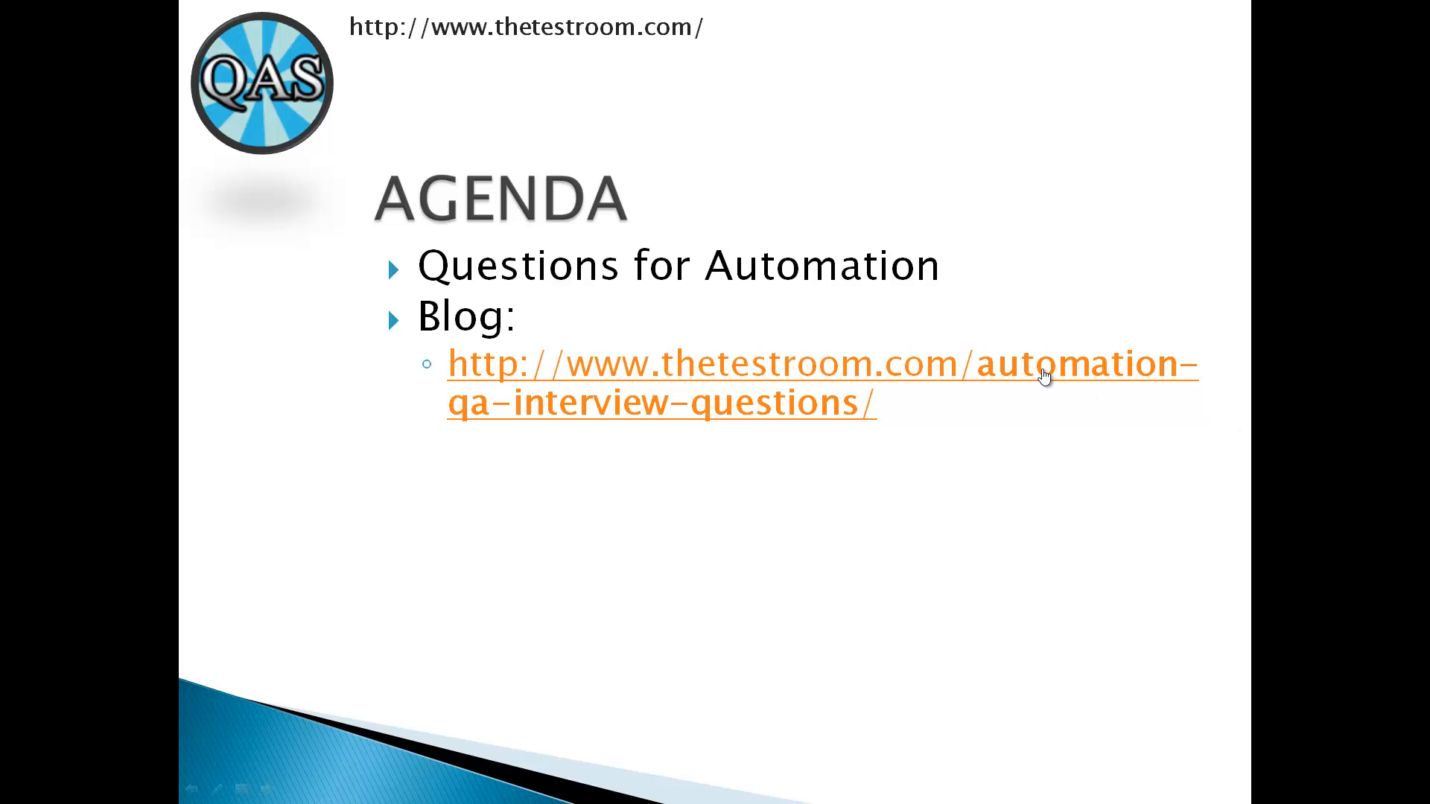
pyautogui.moveTo(953, 439)
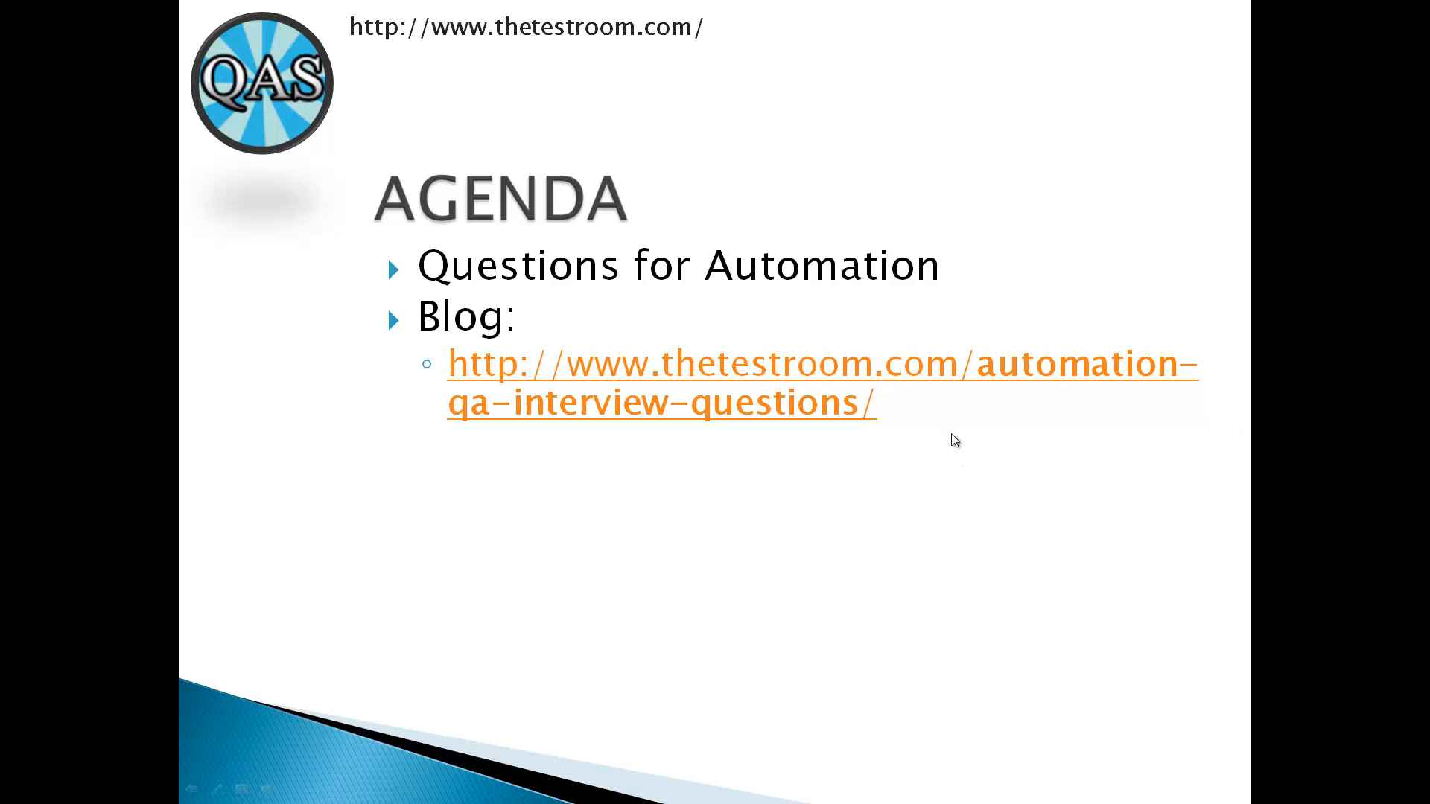
pyautogui.moveTo(1015, 434)
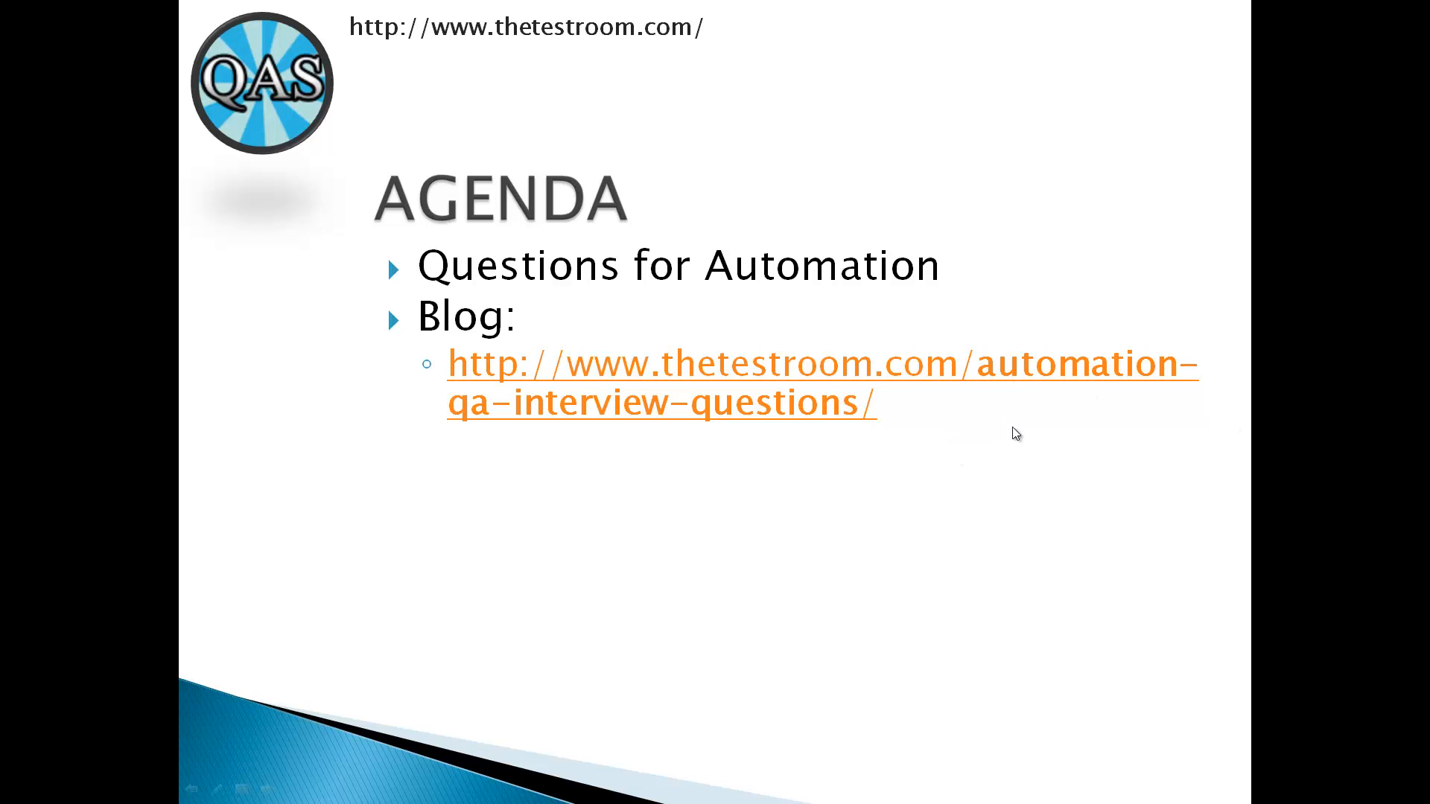
pyautogui.moveTo(1350, 505)
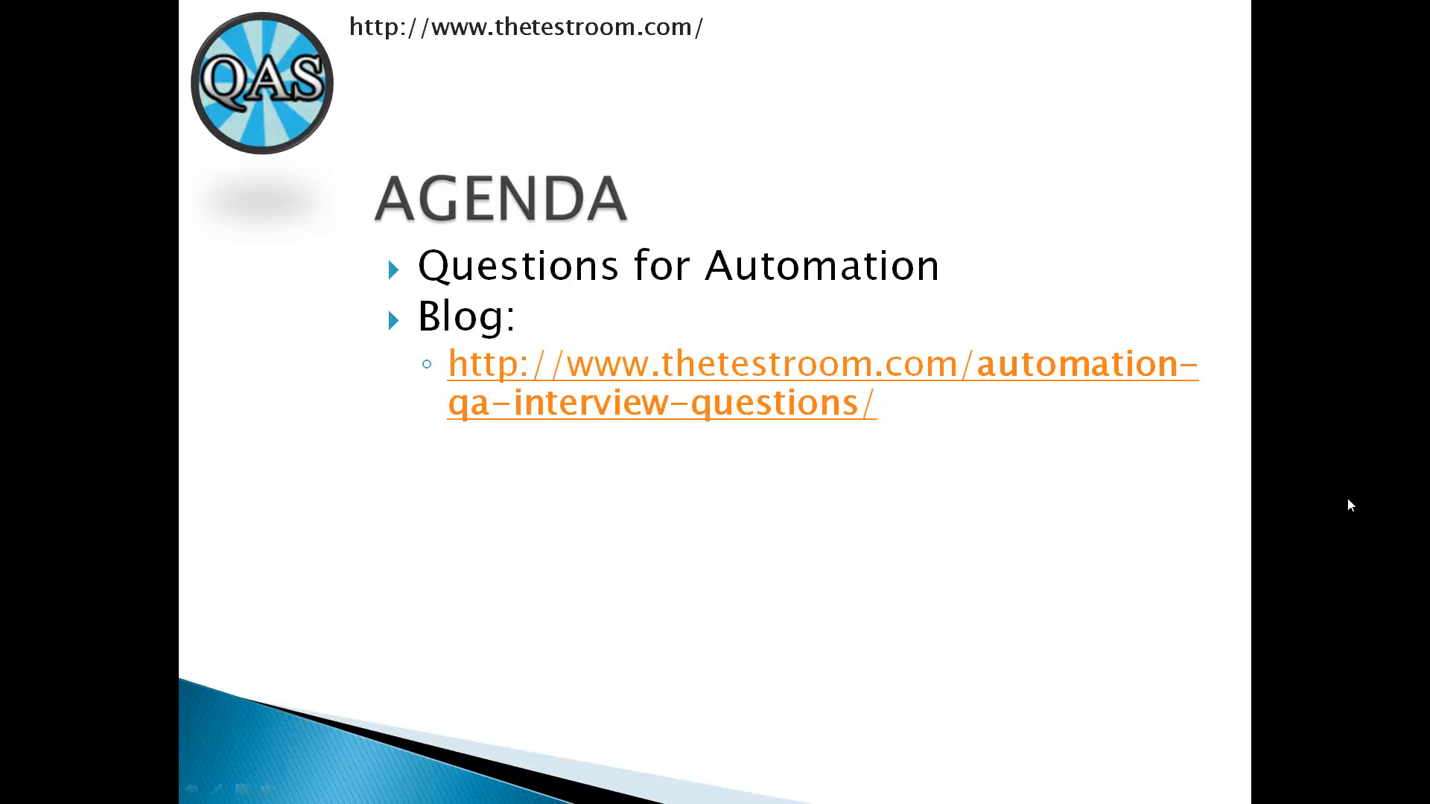
pyautogui.moveTo(1001, 356)
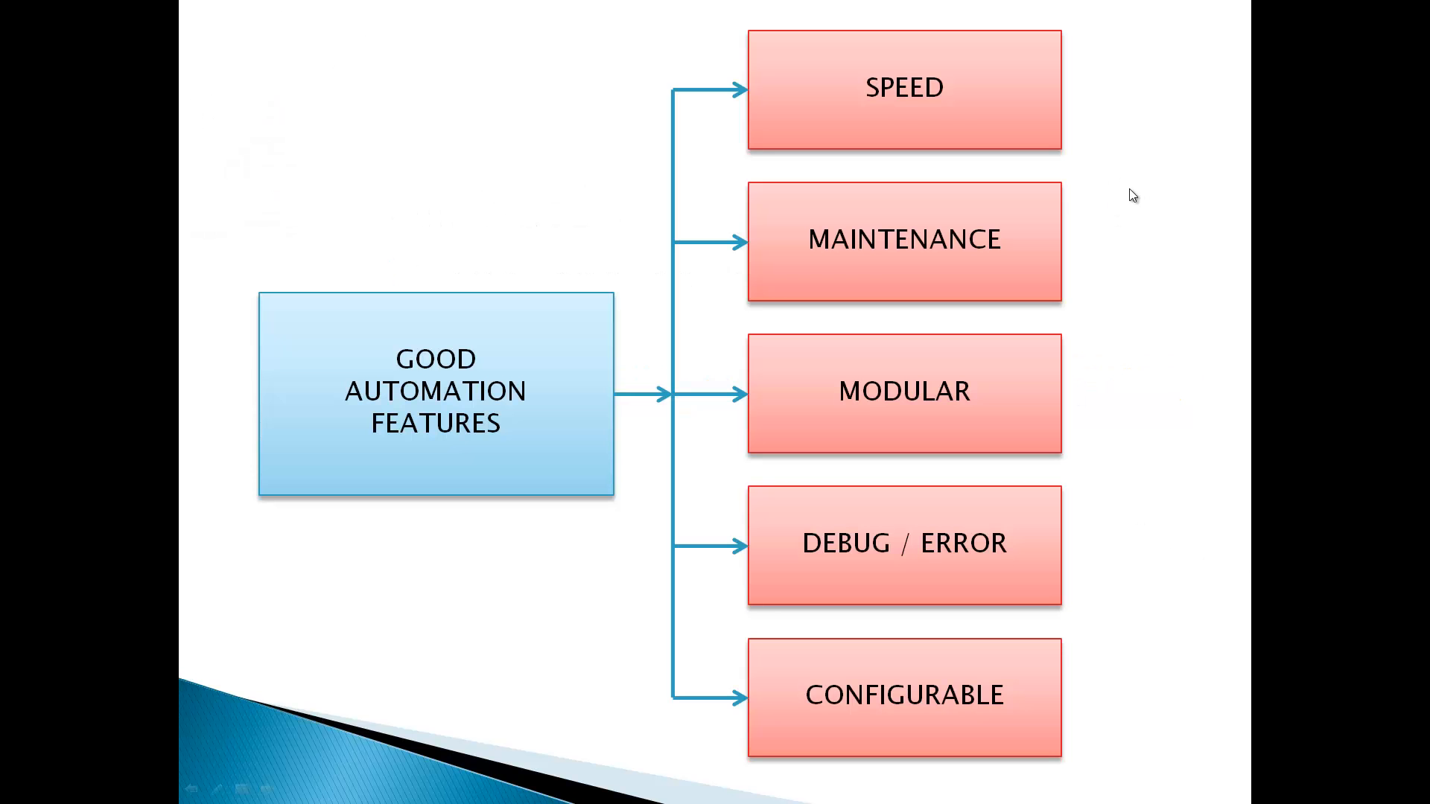
pyautogui.moveTo(441, 449)
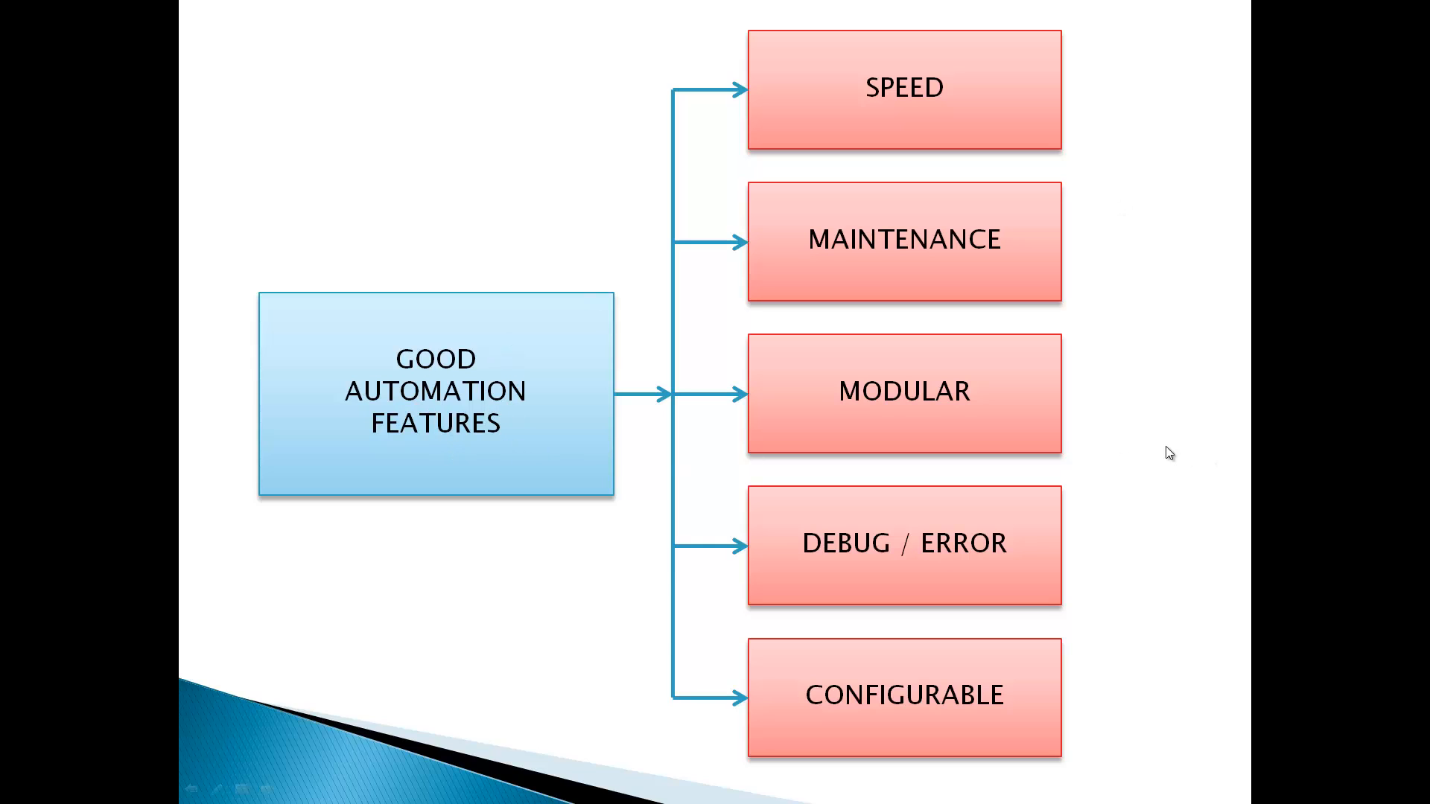
pyautogui.moveTo(1116, 96)
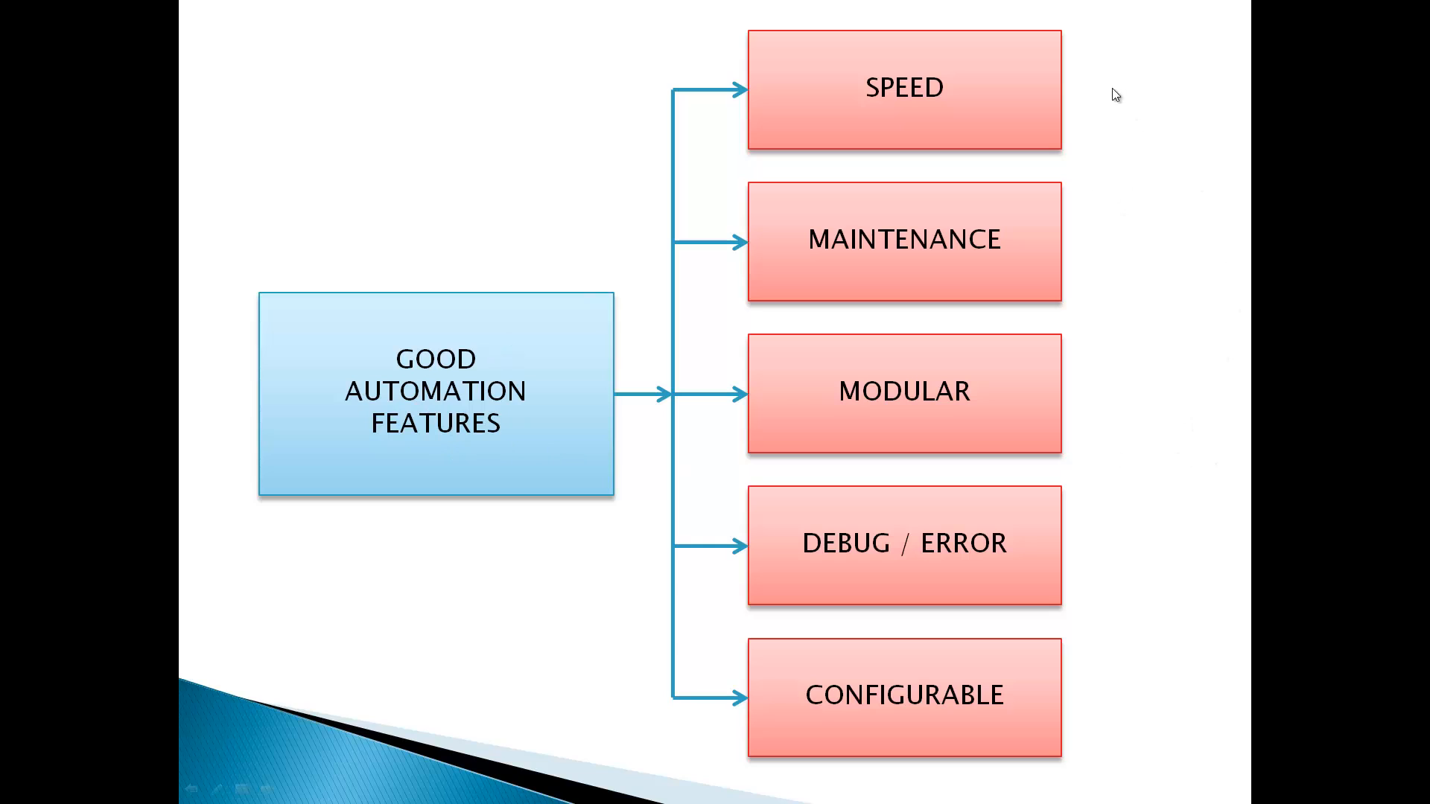
pyautogui.moveTo(1145, 213)
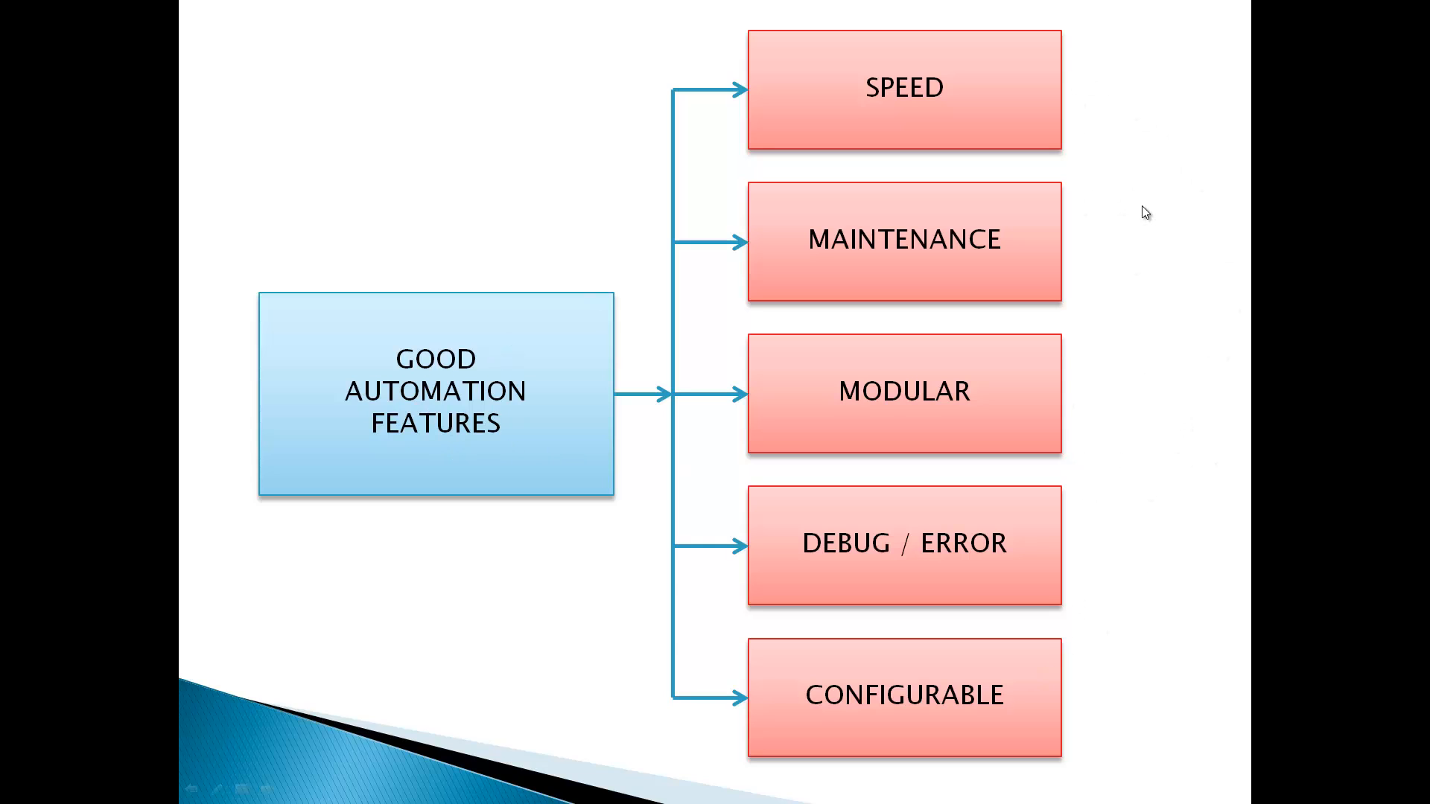
pyautogui.moveTo(1071, 432)
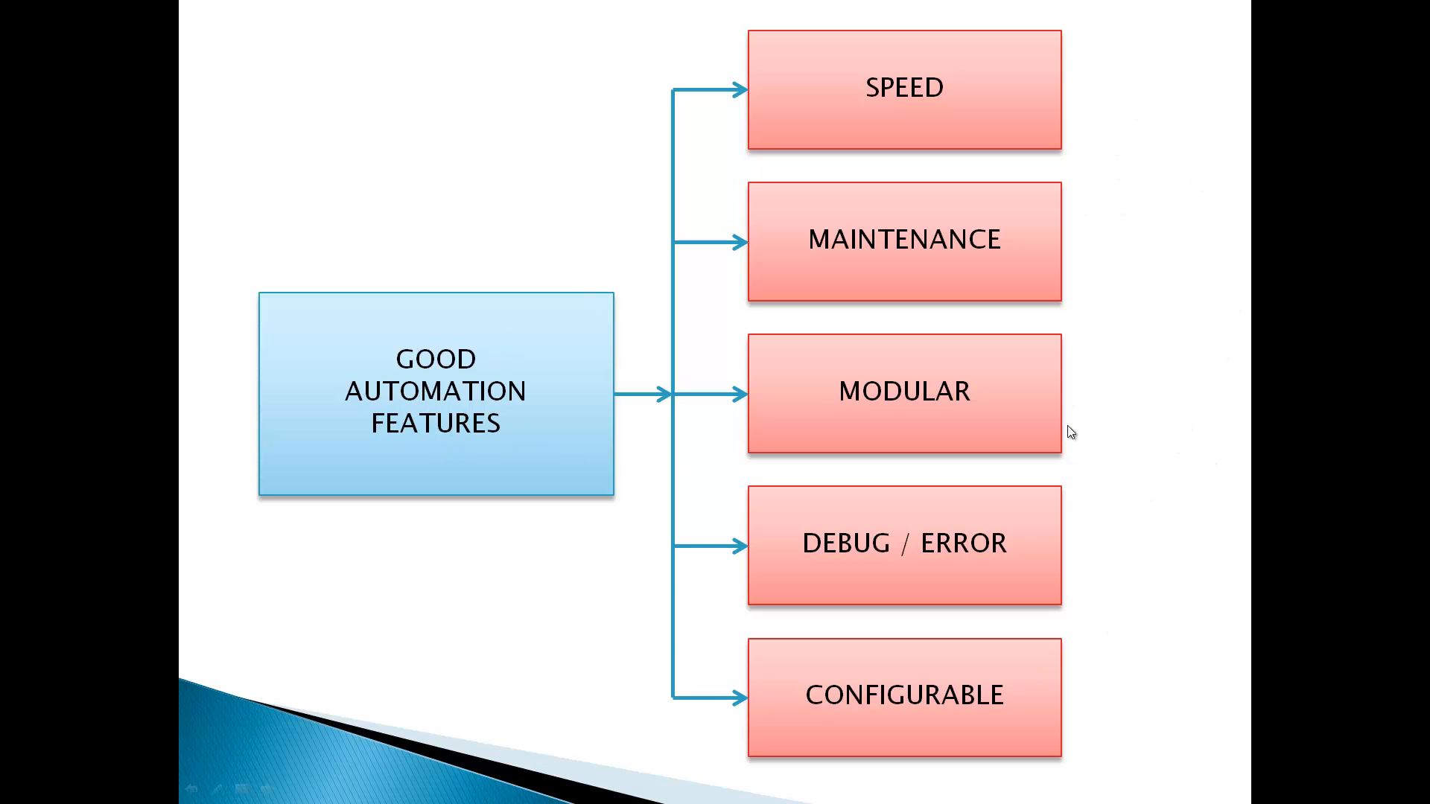
pyautogui.moveTo(1088, 582)
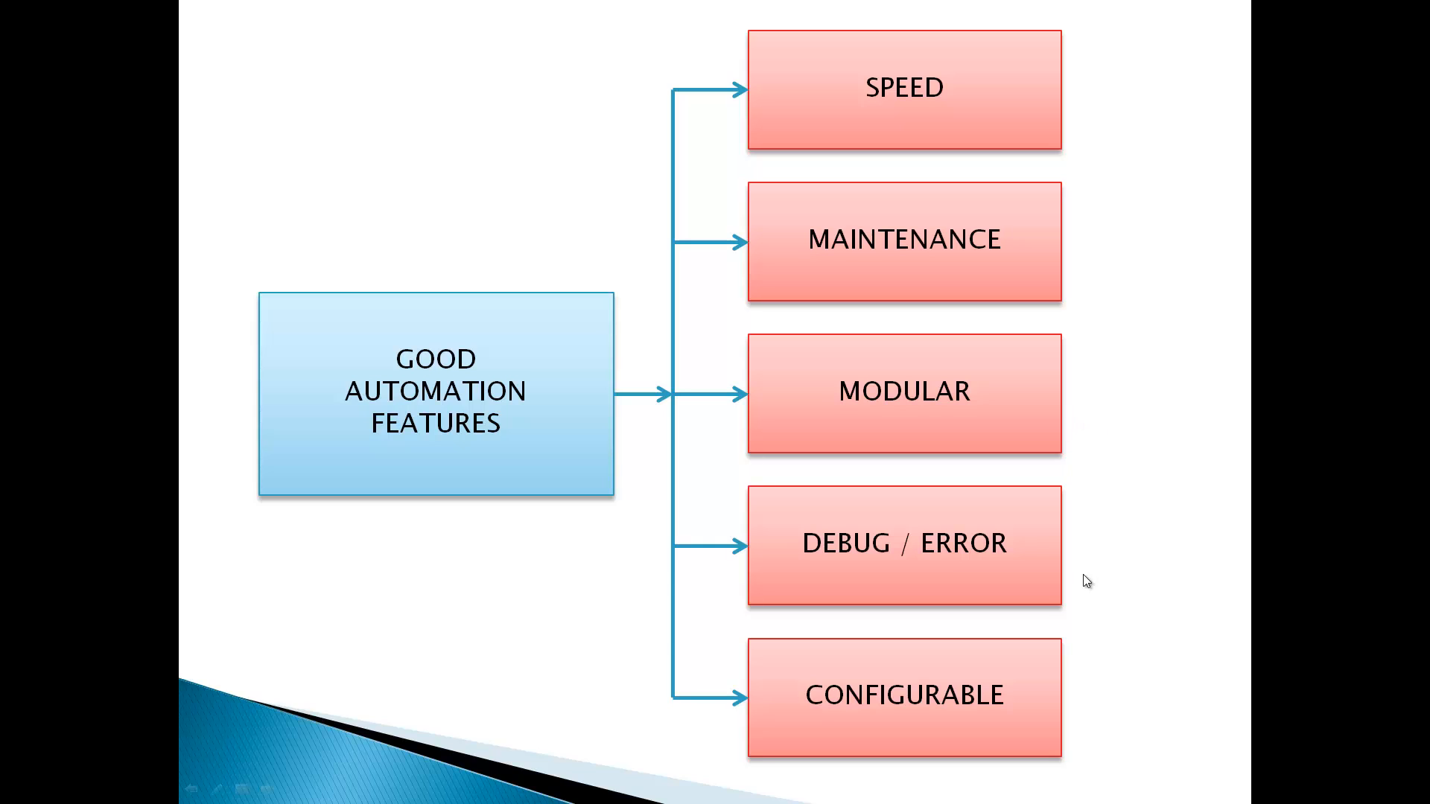
pyautogui.moveTo(1103, 163)
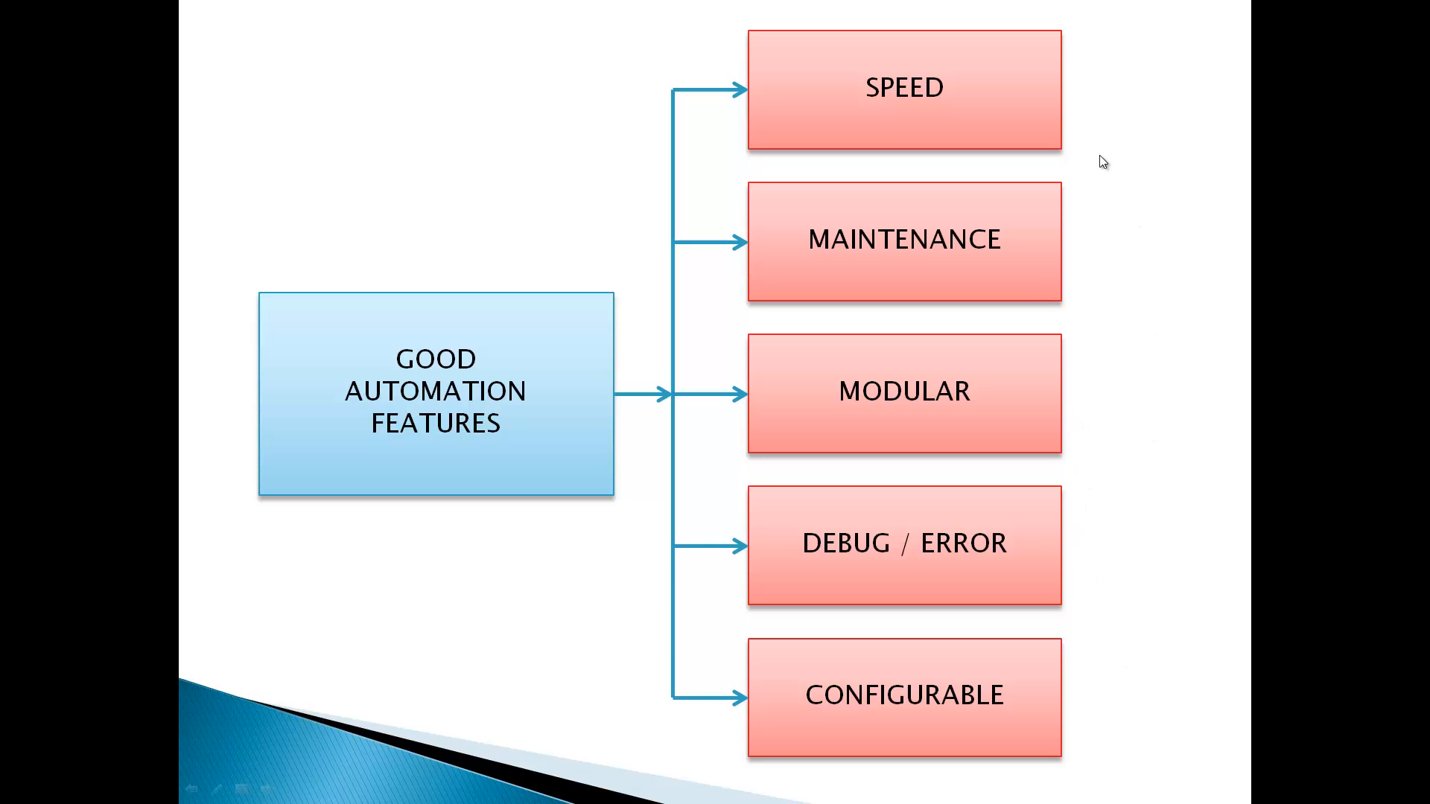
pyautogui.moveTo(1118, 478)
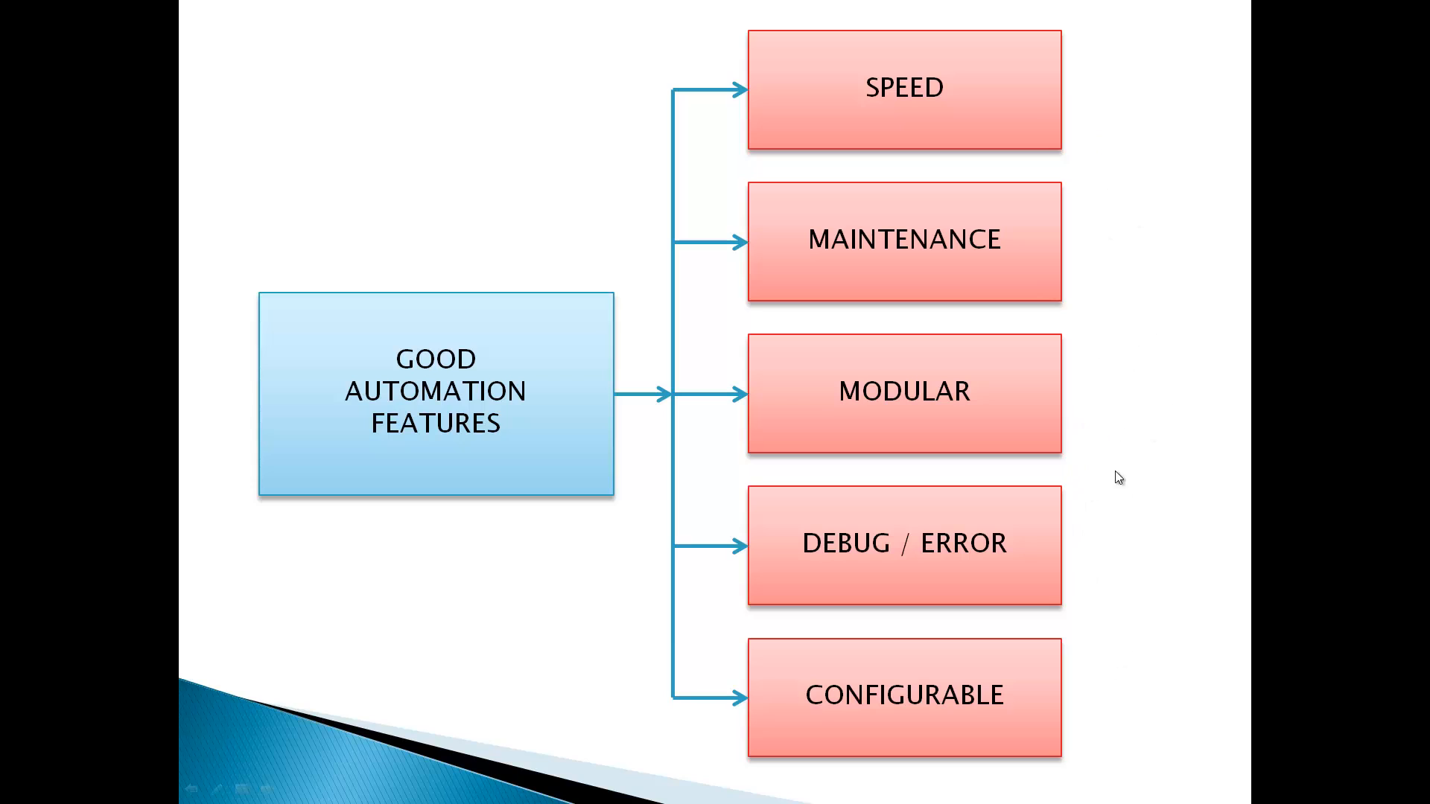
pyautogui.moveTo(1120, 562)
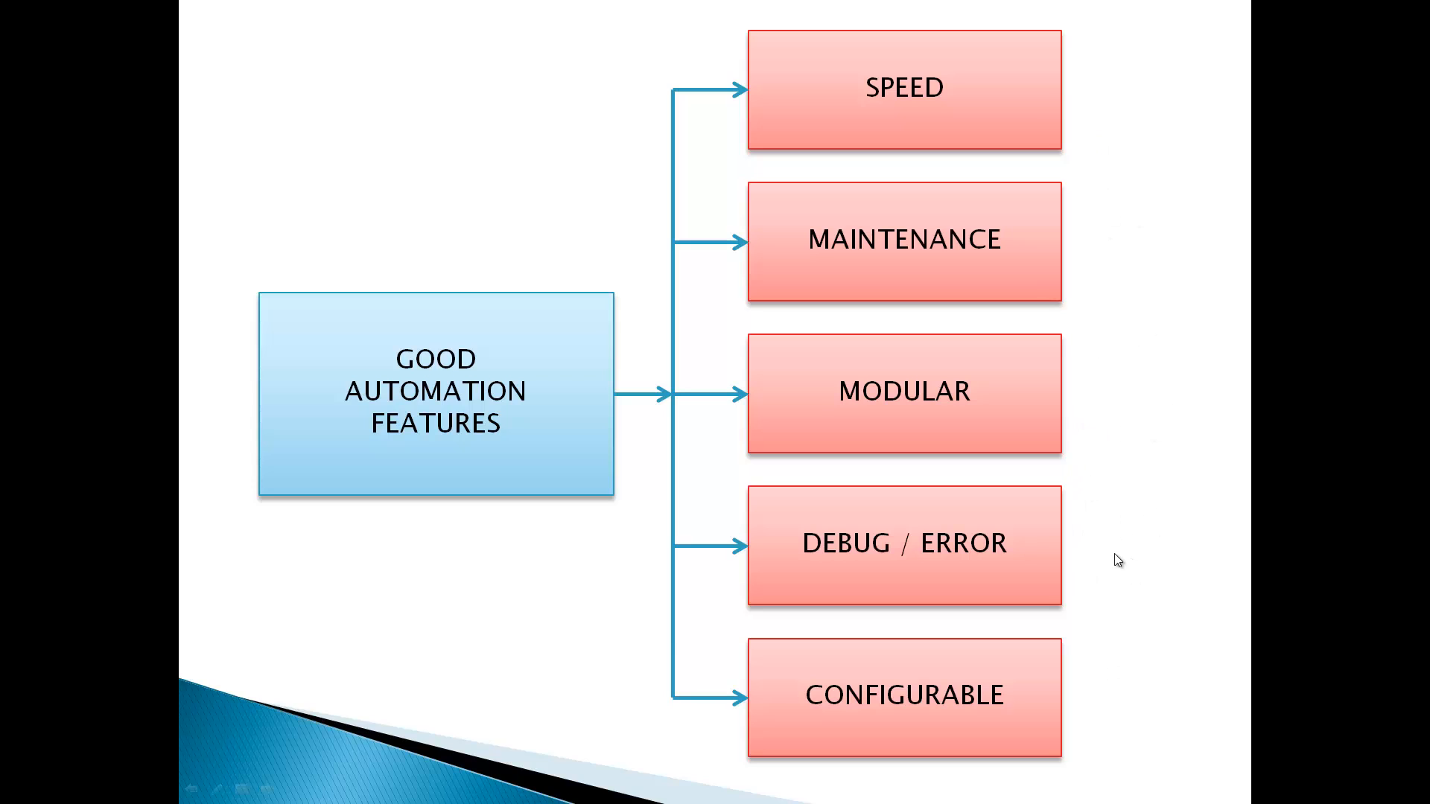
pyautogui.moveTo(1075, 134)
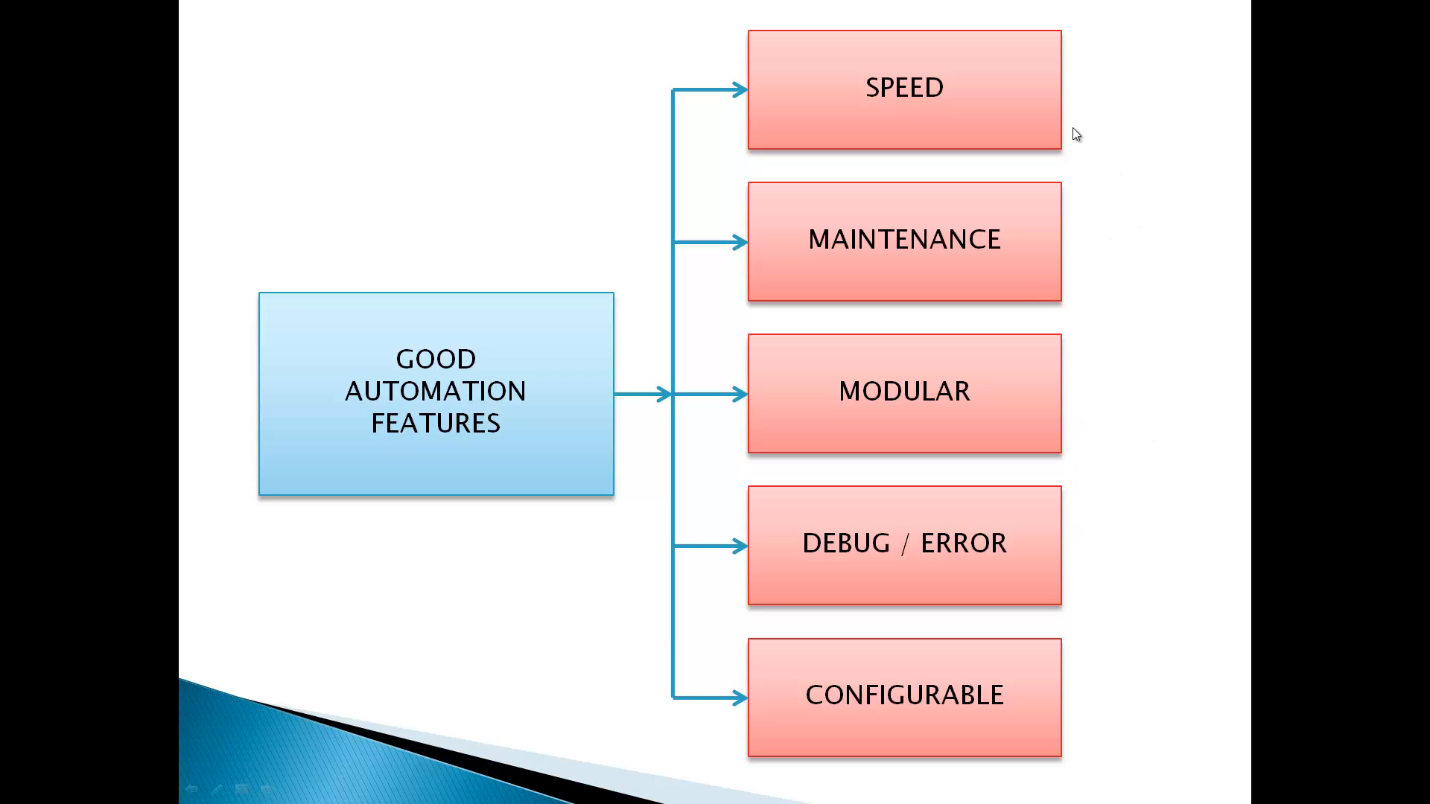
pyautogui.moveTo(1147, 294)
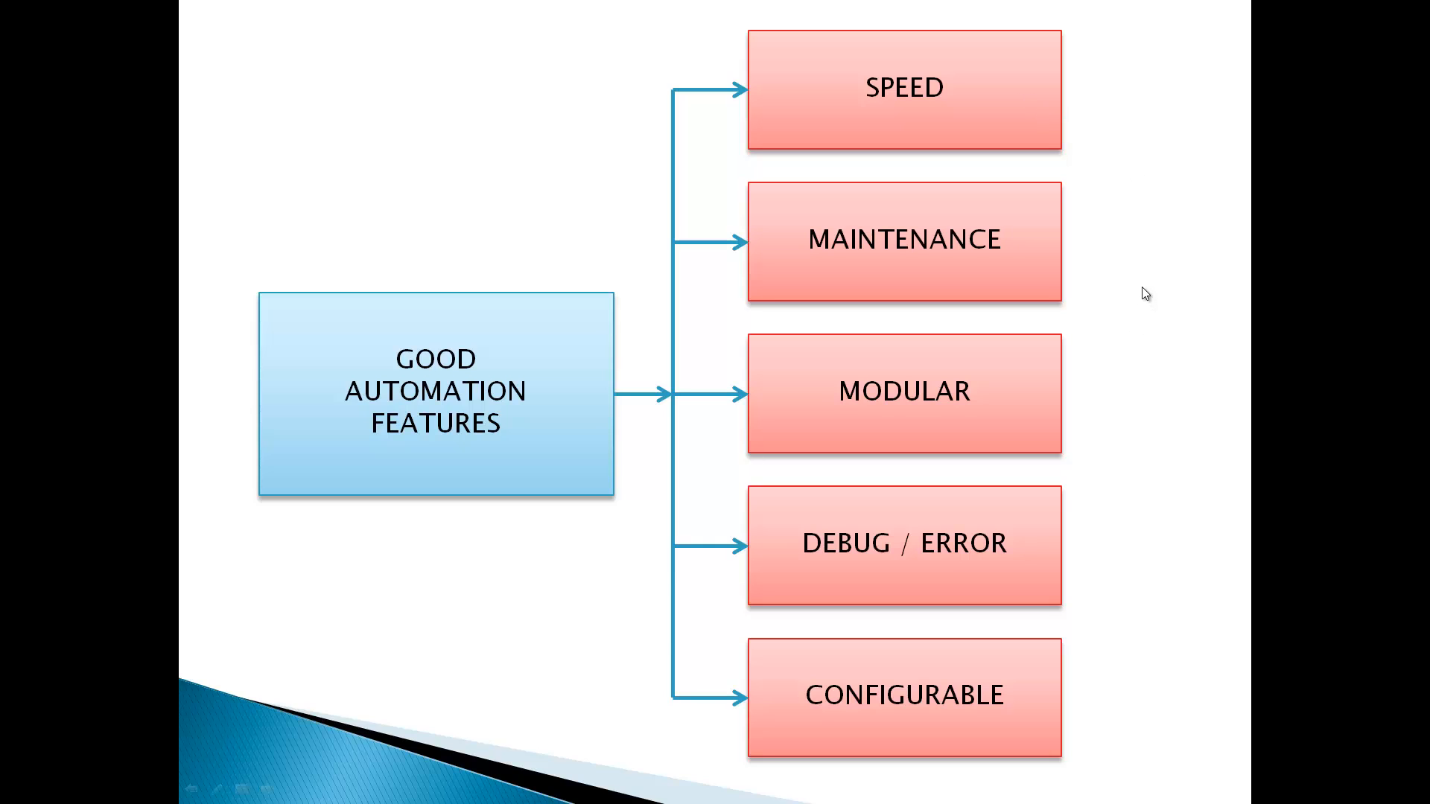
pyautogui.moveTo(1135, 283)
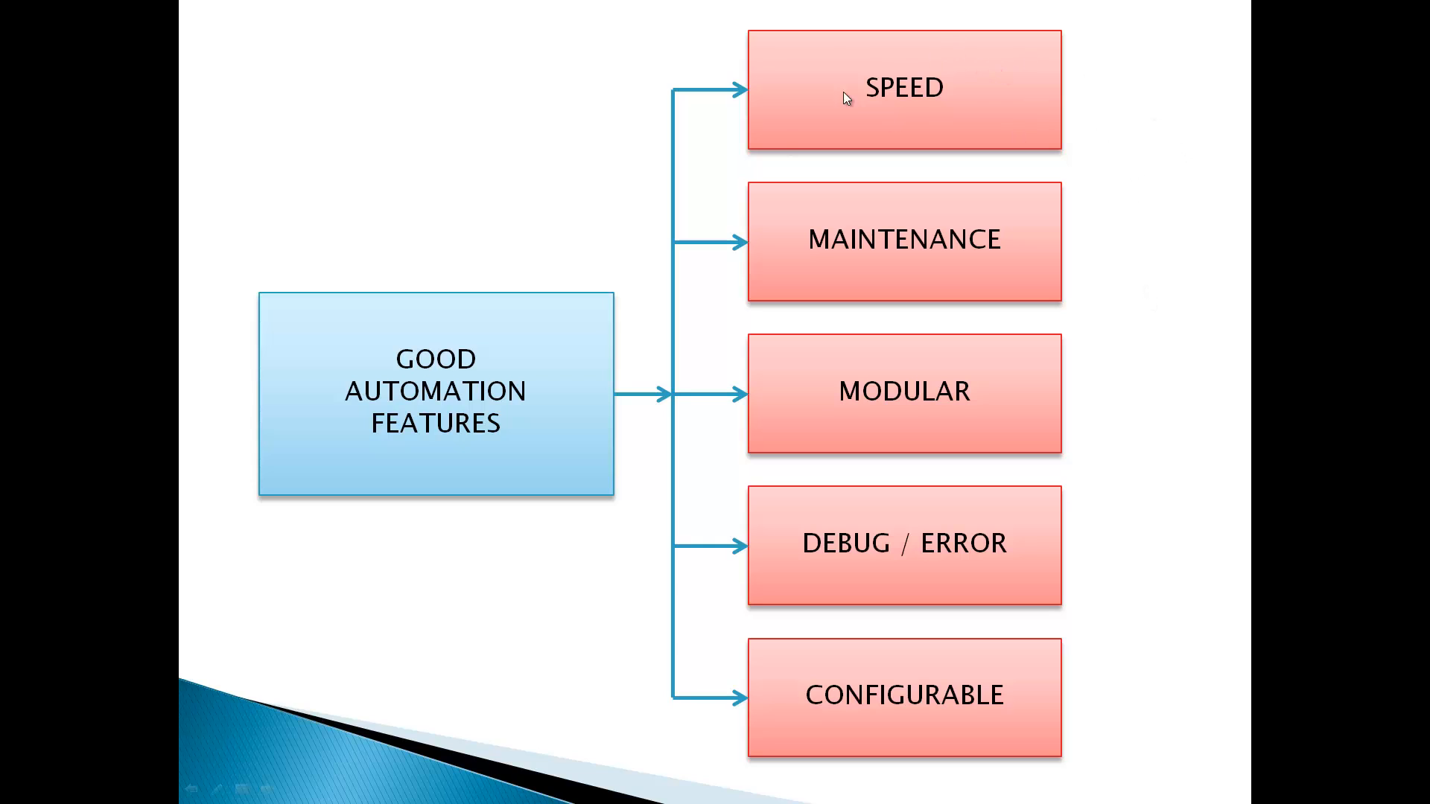
pyautogui.moveTo(1045, 128)
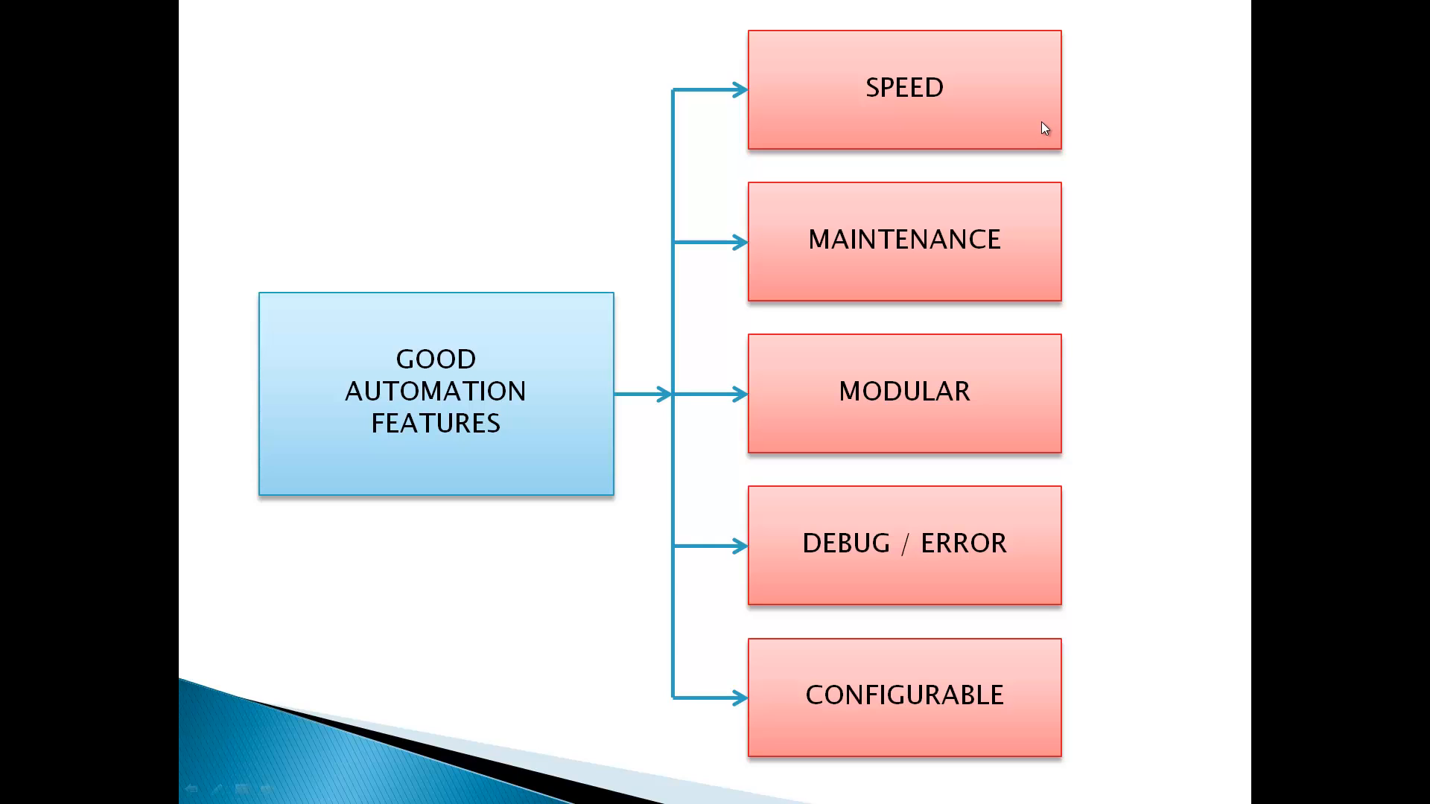
pyautogui.moveTo(952, 141)
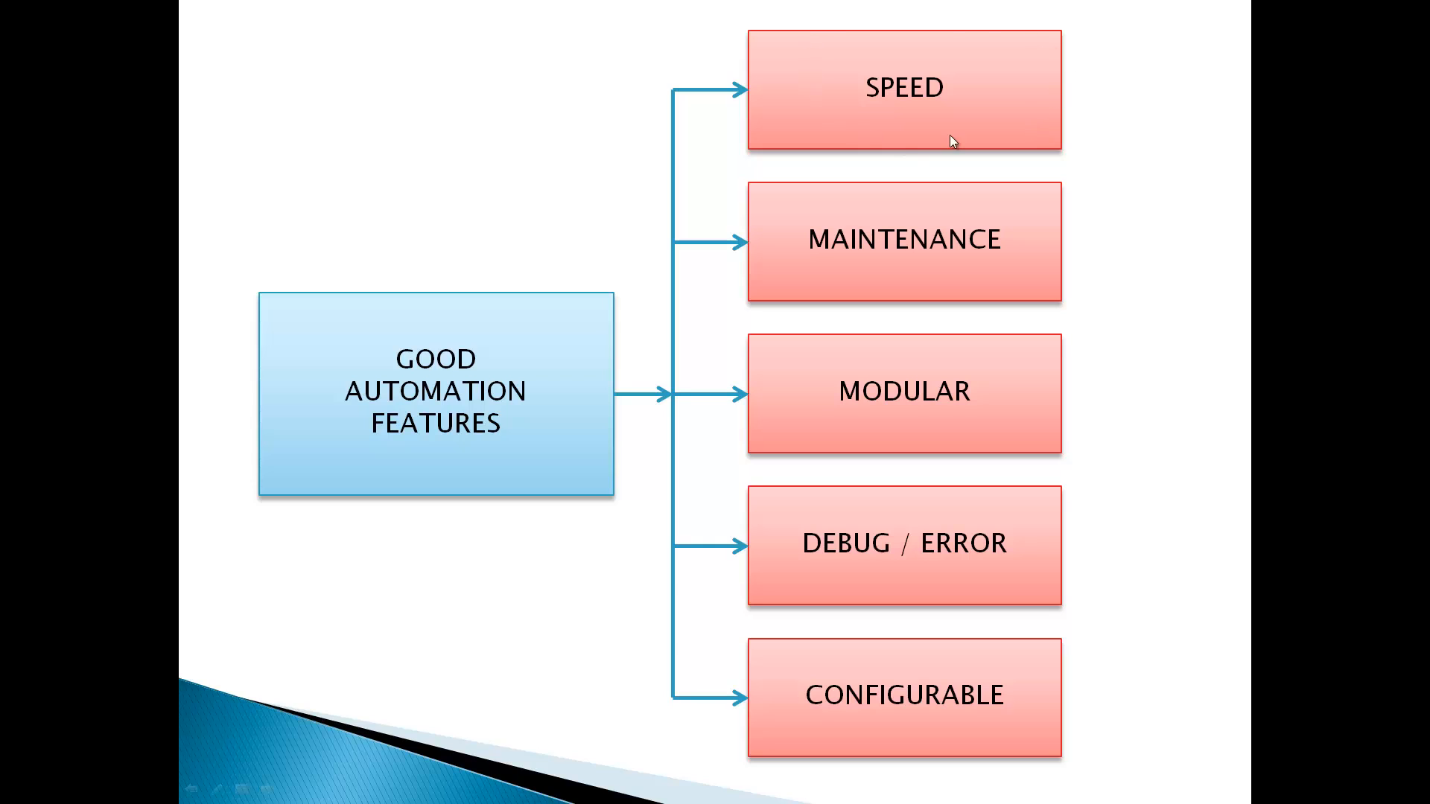
pyautogui.moveTo(802, 99)
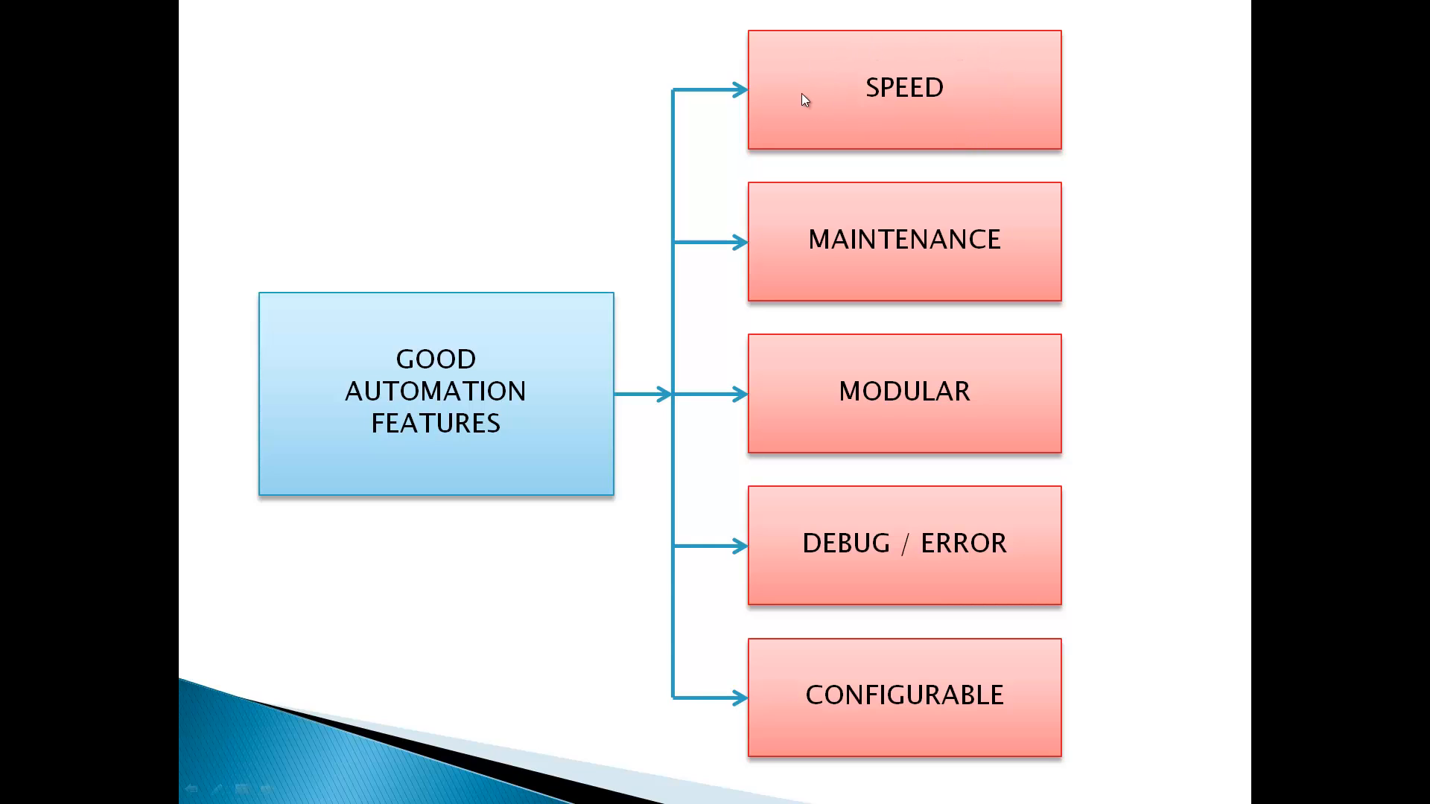
pyautogui.moveTo(880, 119)
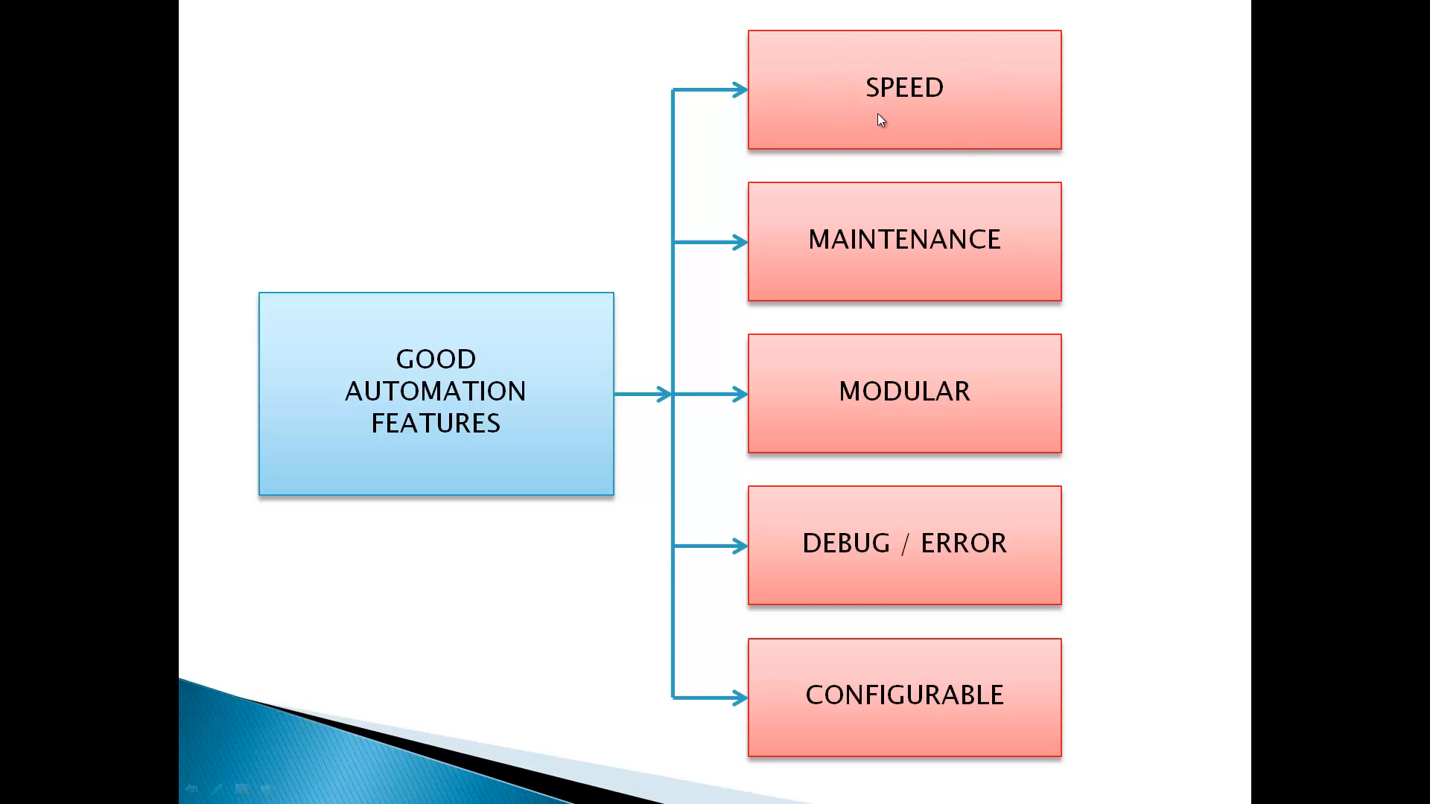
pyautogui.moveTo(953, 64)
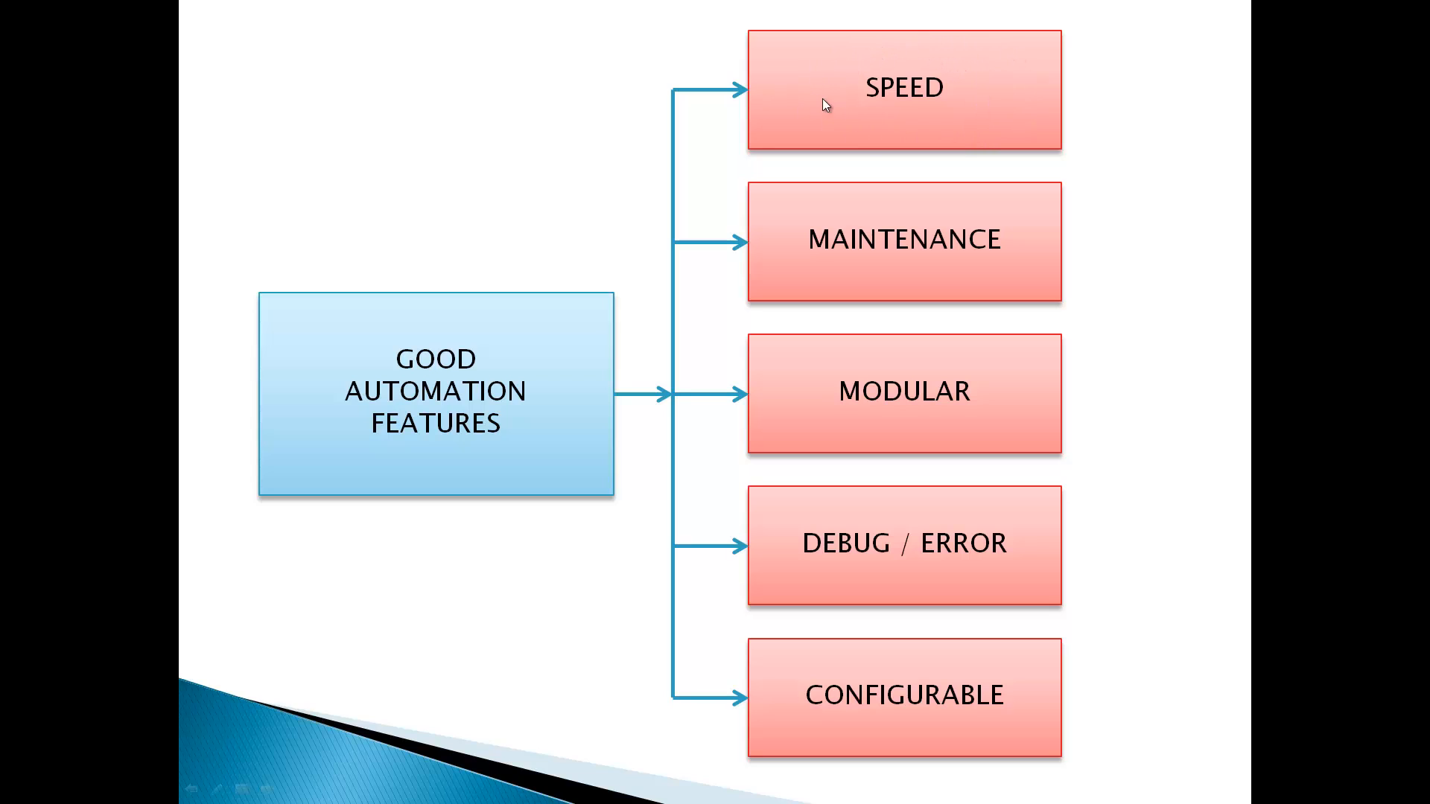
pyautogui.moveTo(977, 67)
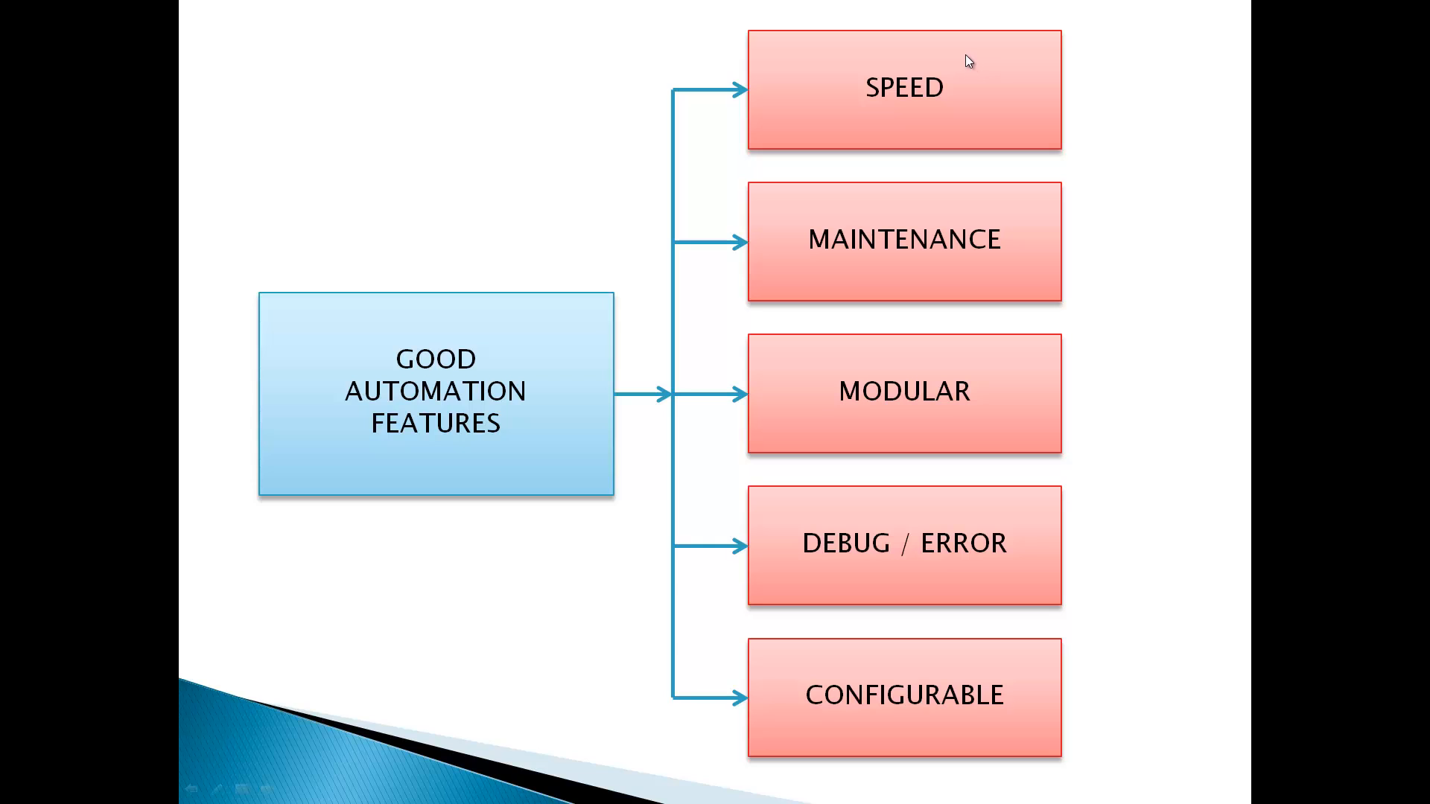
pyautogui.moveTo(856, 72)
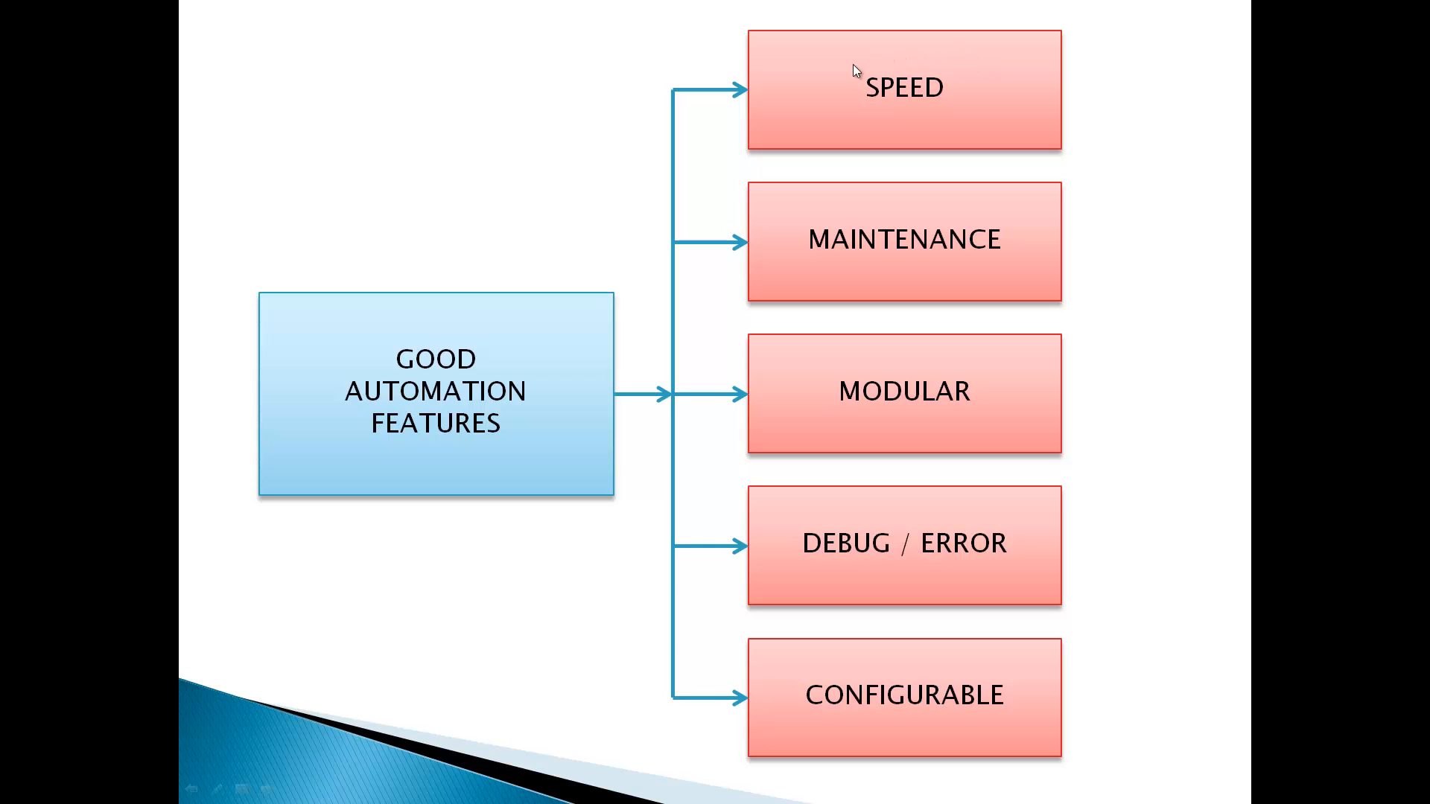
pyautogui.moveTo(986, 99)
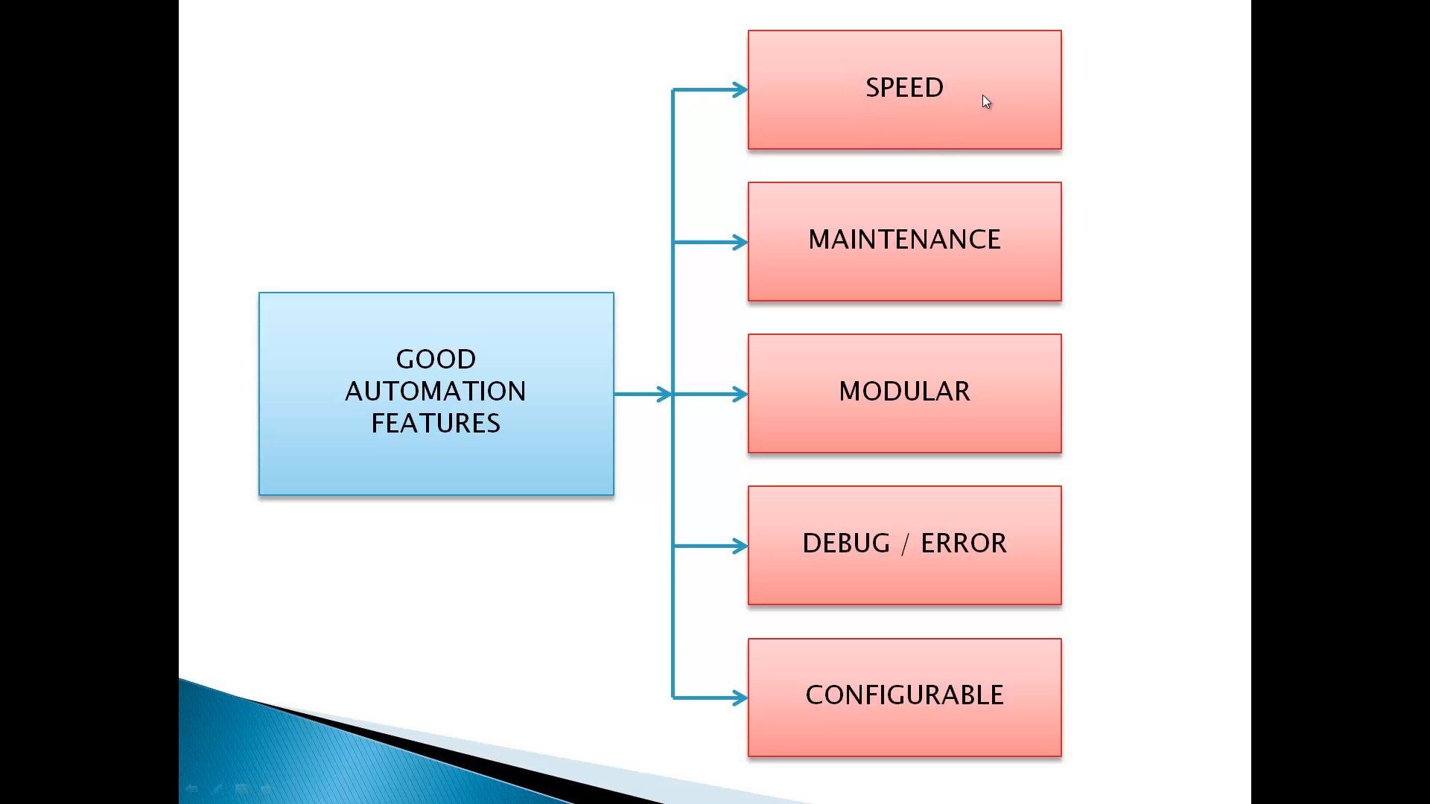
pyautogui.moveTo(896, 34)
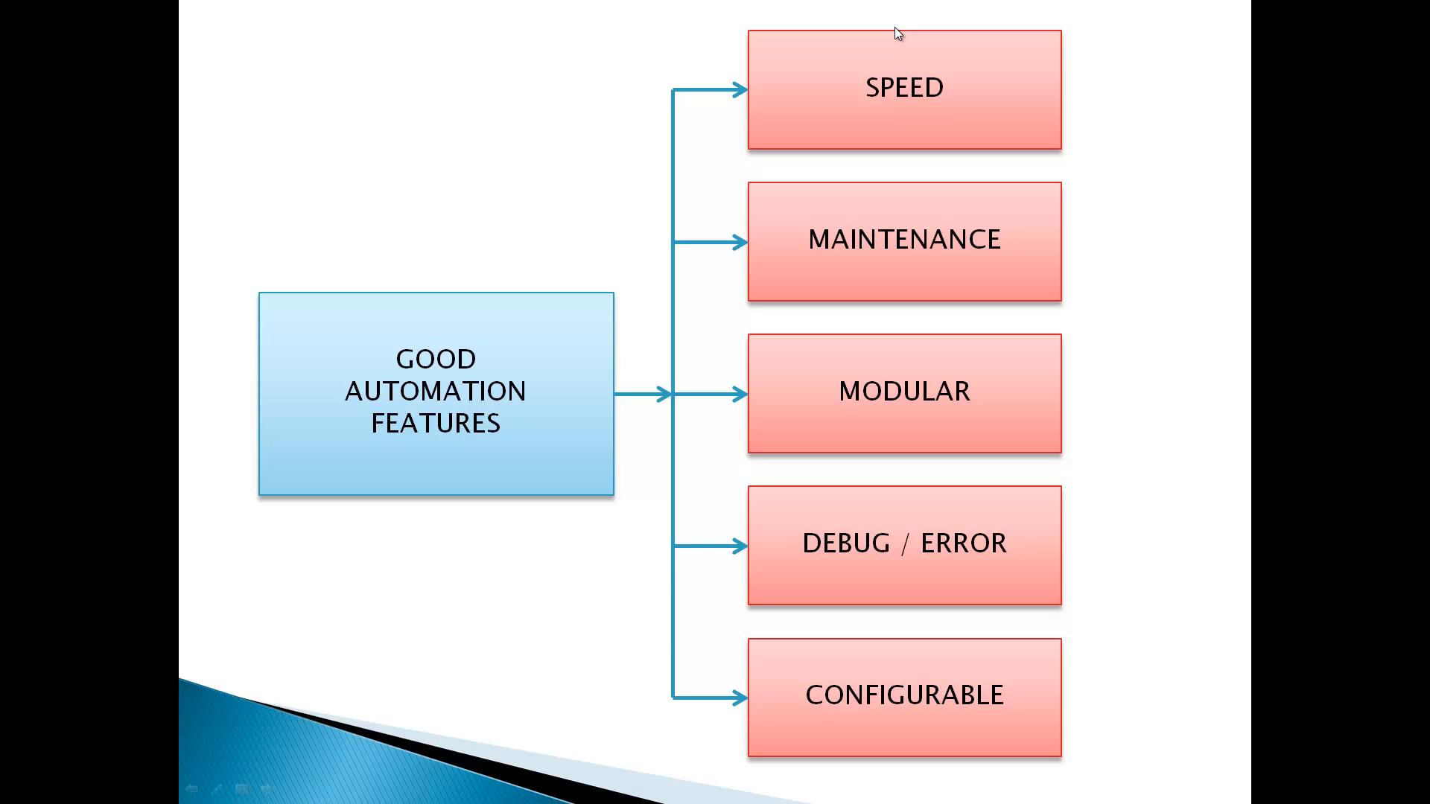
pyautogui.moveTo(985, 260)
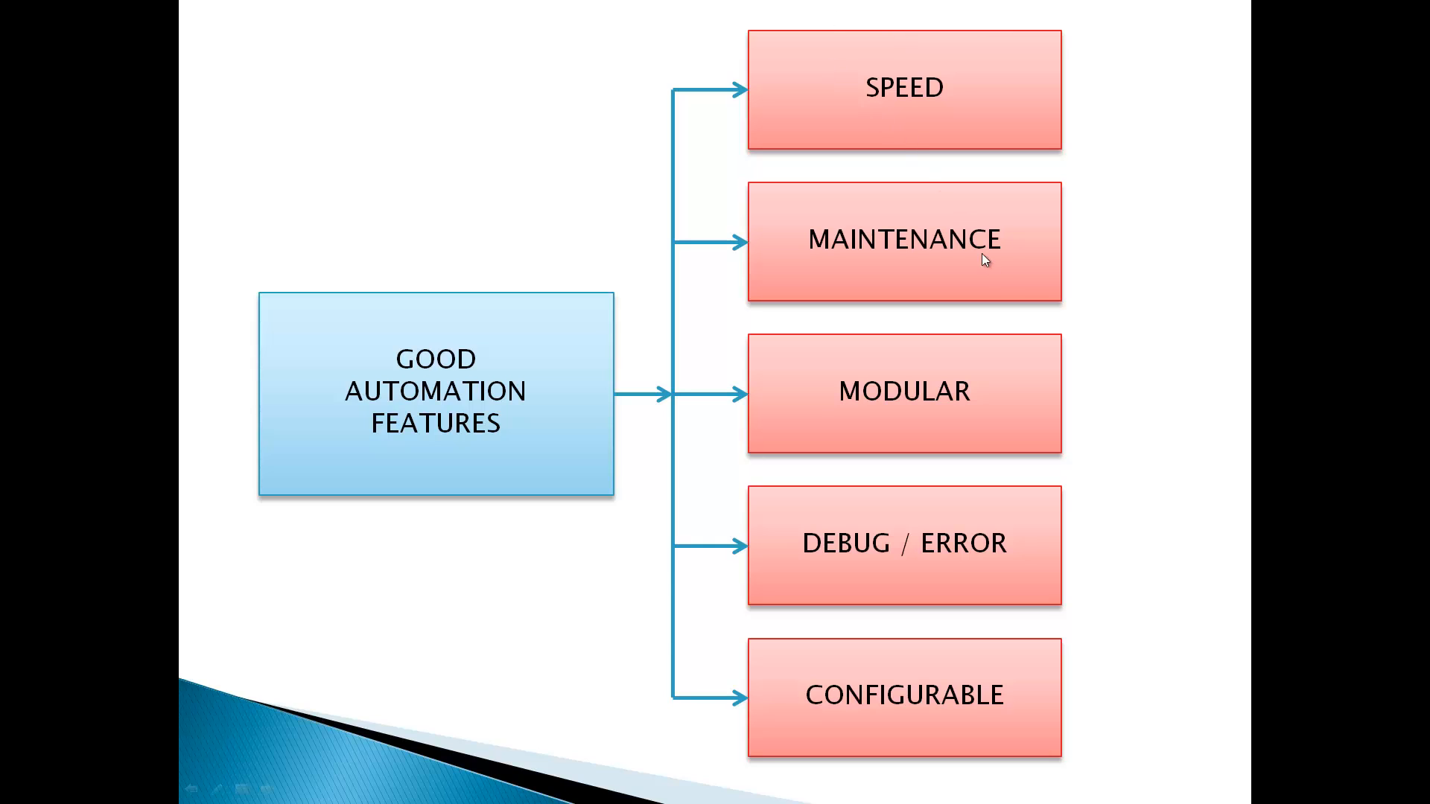
pyautogui.moveTo(1001, 259)
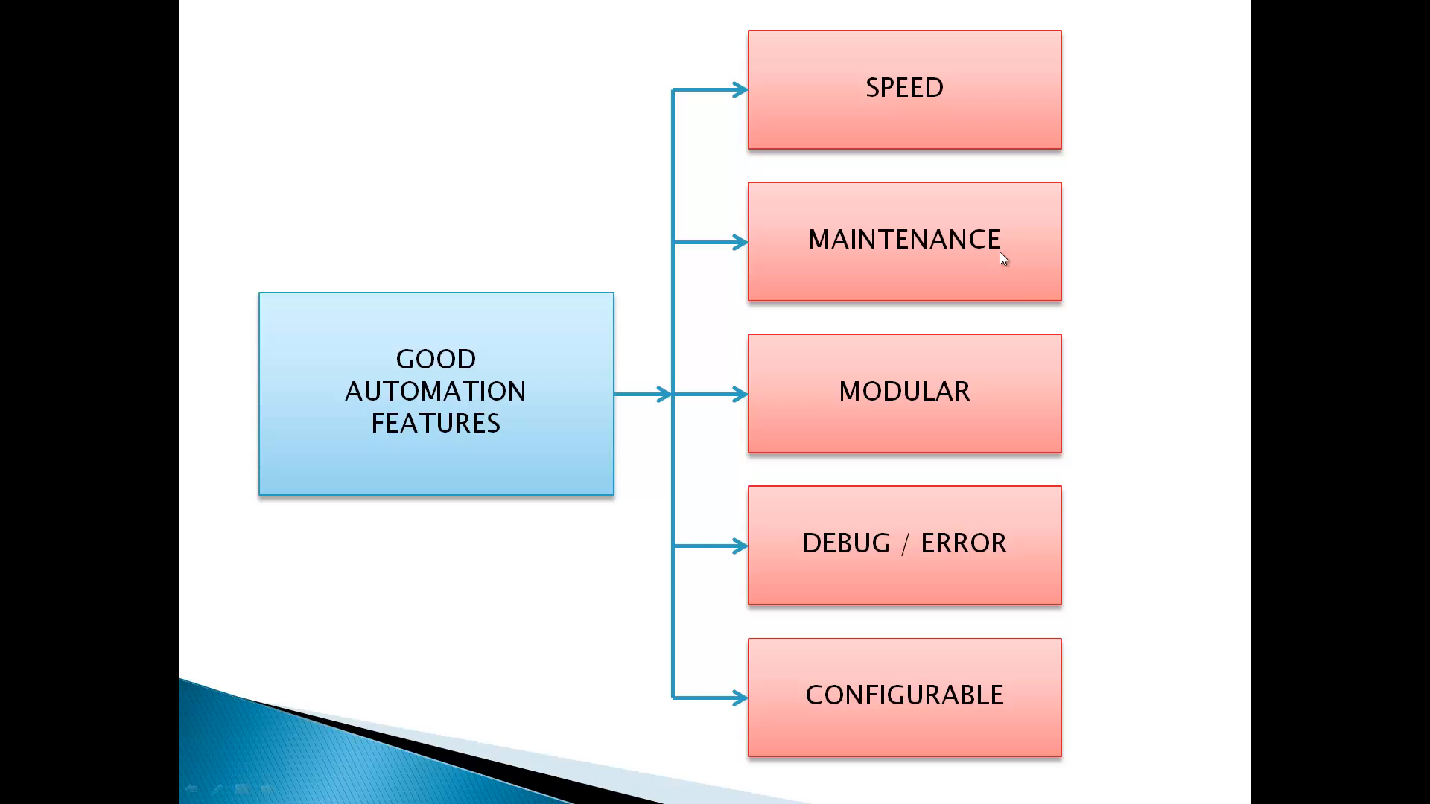
pyautogui.moveTo(970, 482)
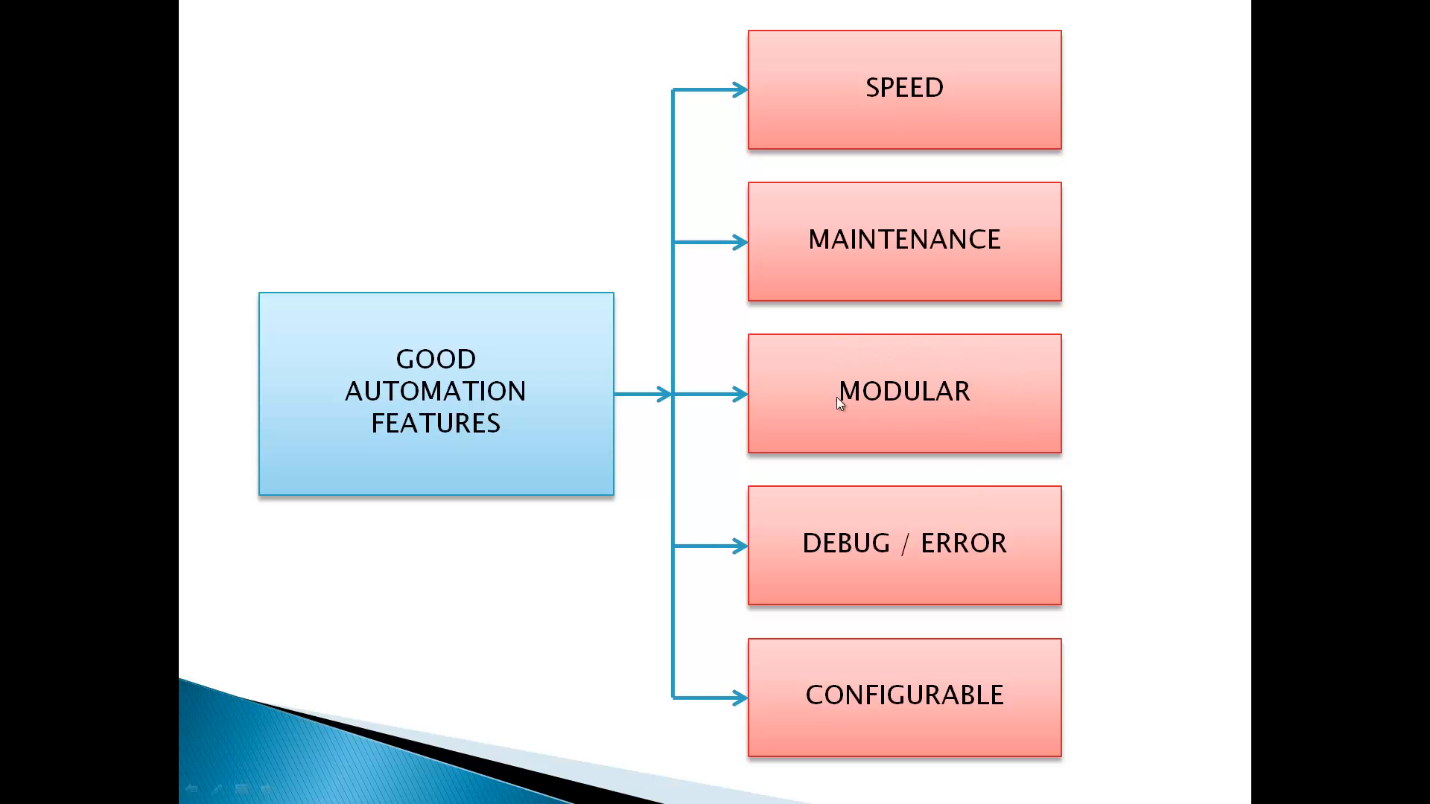
pyautogui.moveTo(919, 449)
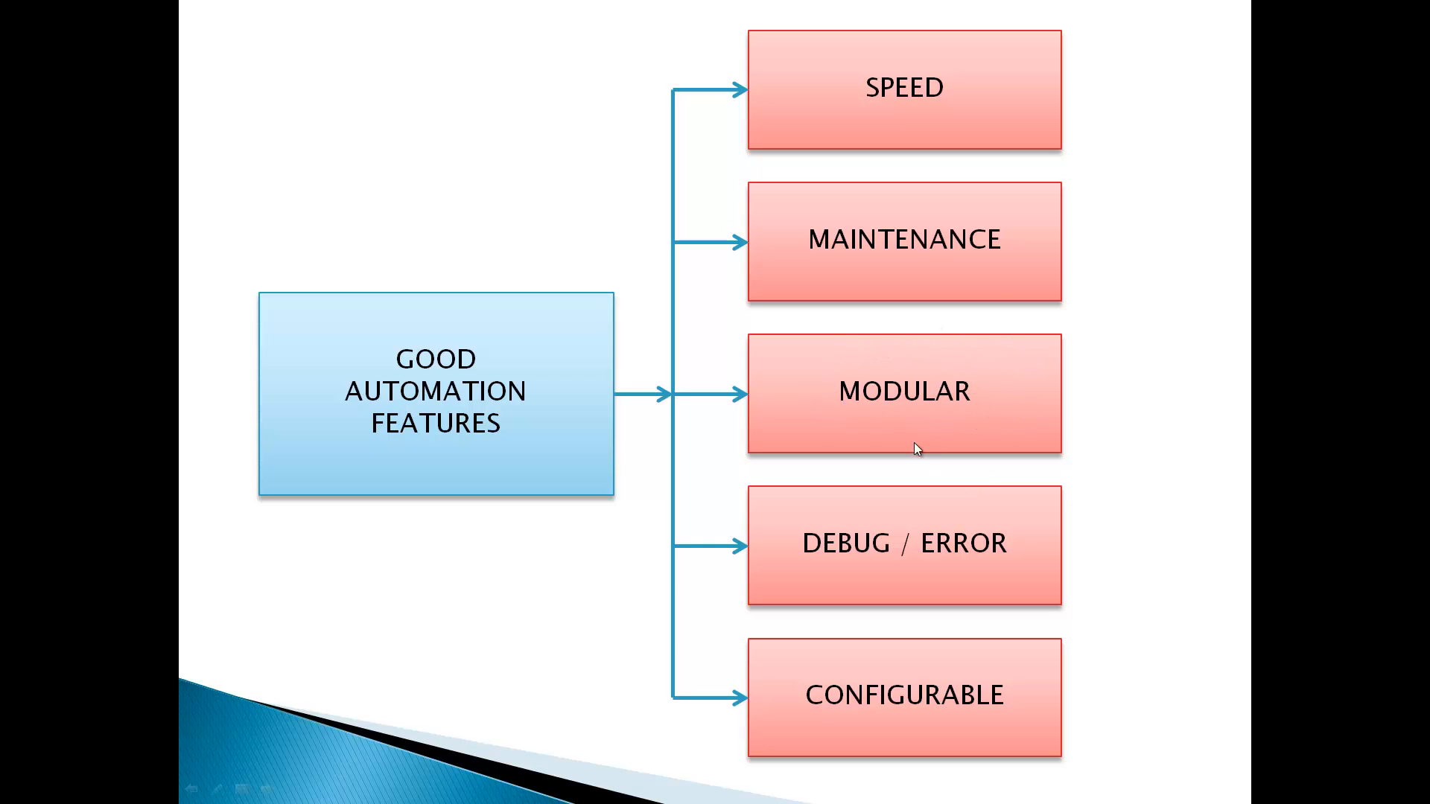
pyautogui.moveTo(933, 356)
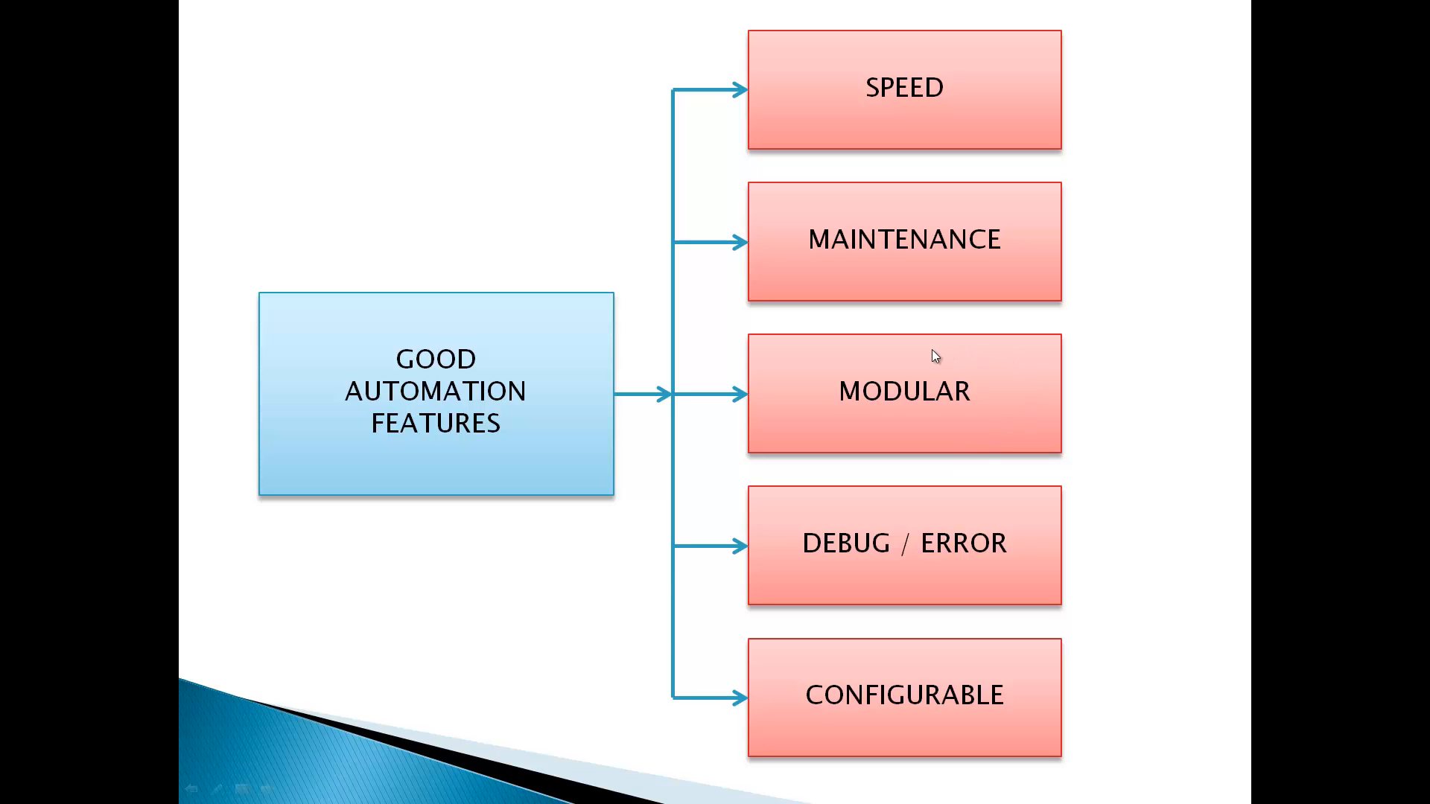
pyautogui.moveTo(1050, 595)
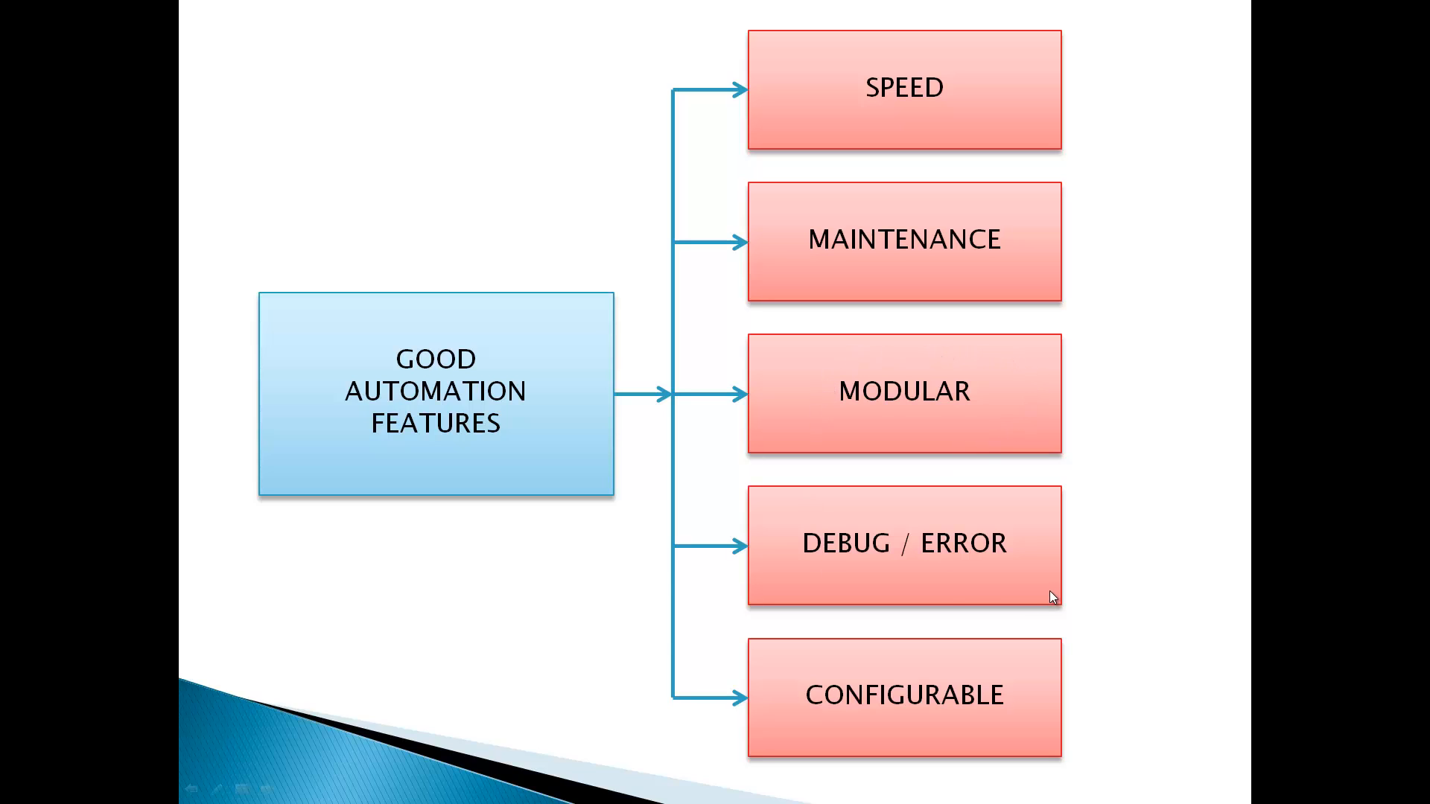
pyautogui.moveTo(902, 538)
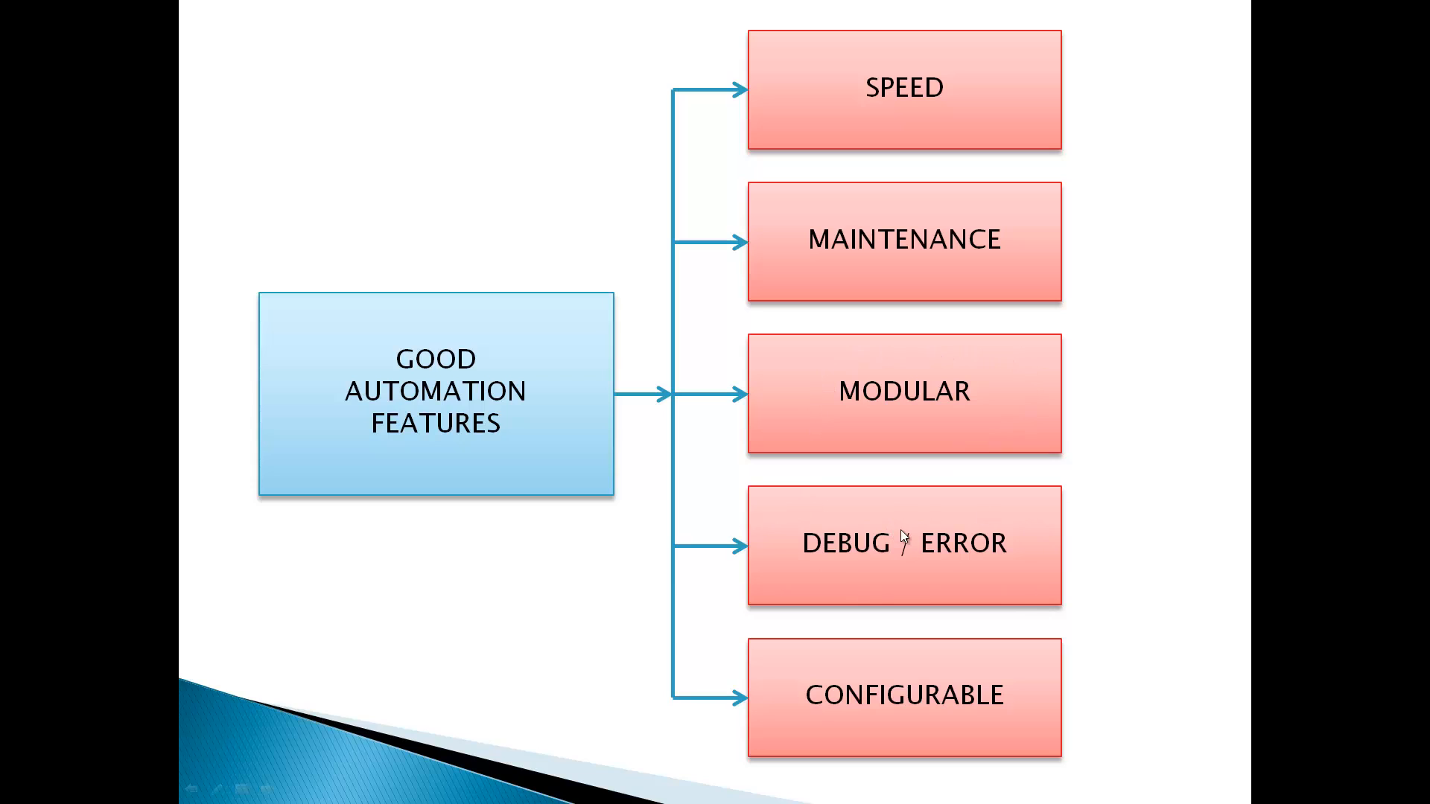
pyautogui.moveTo(1256, 578)
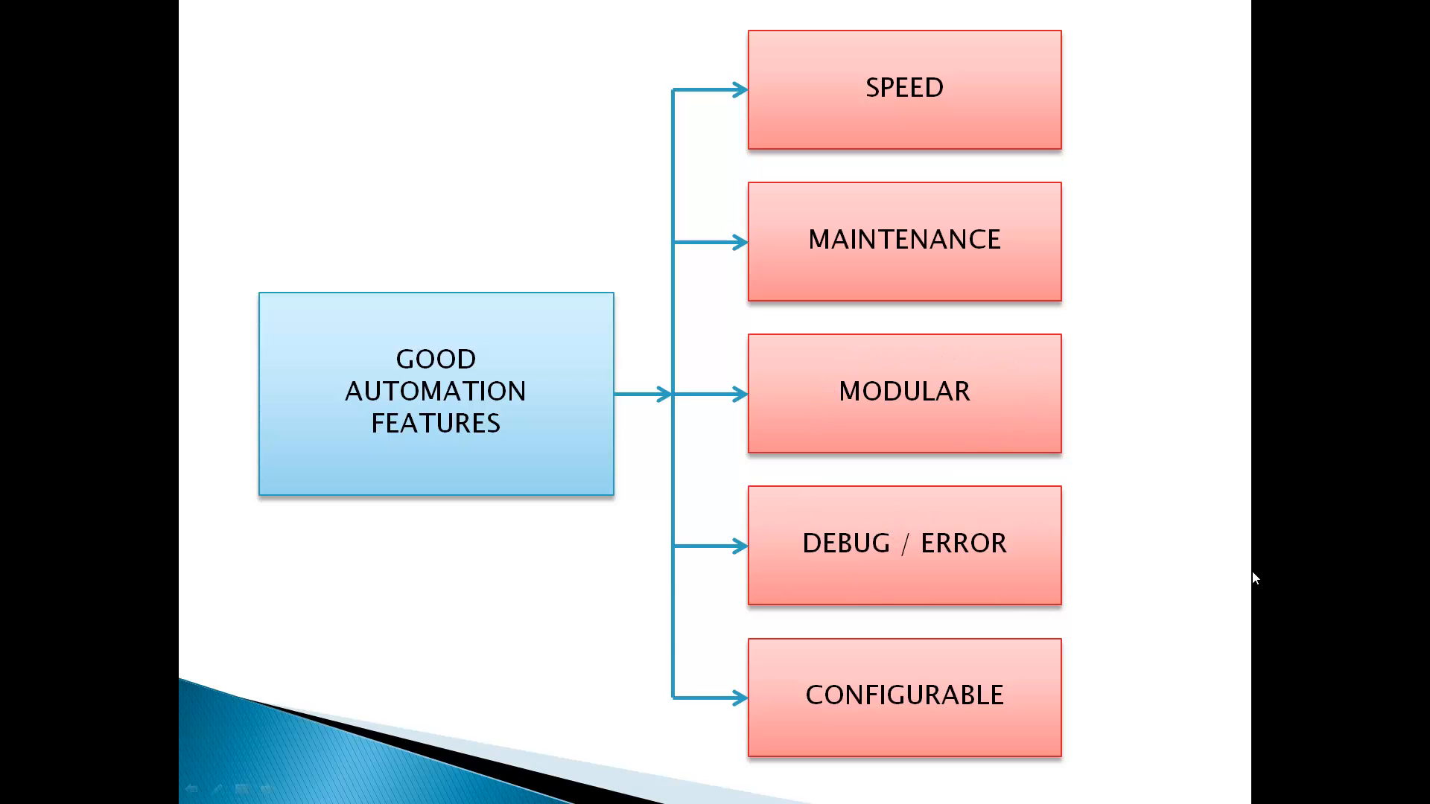
pyautogui.moveTo(1130, 566)
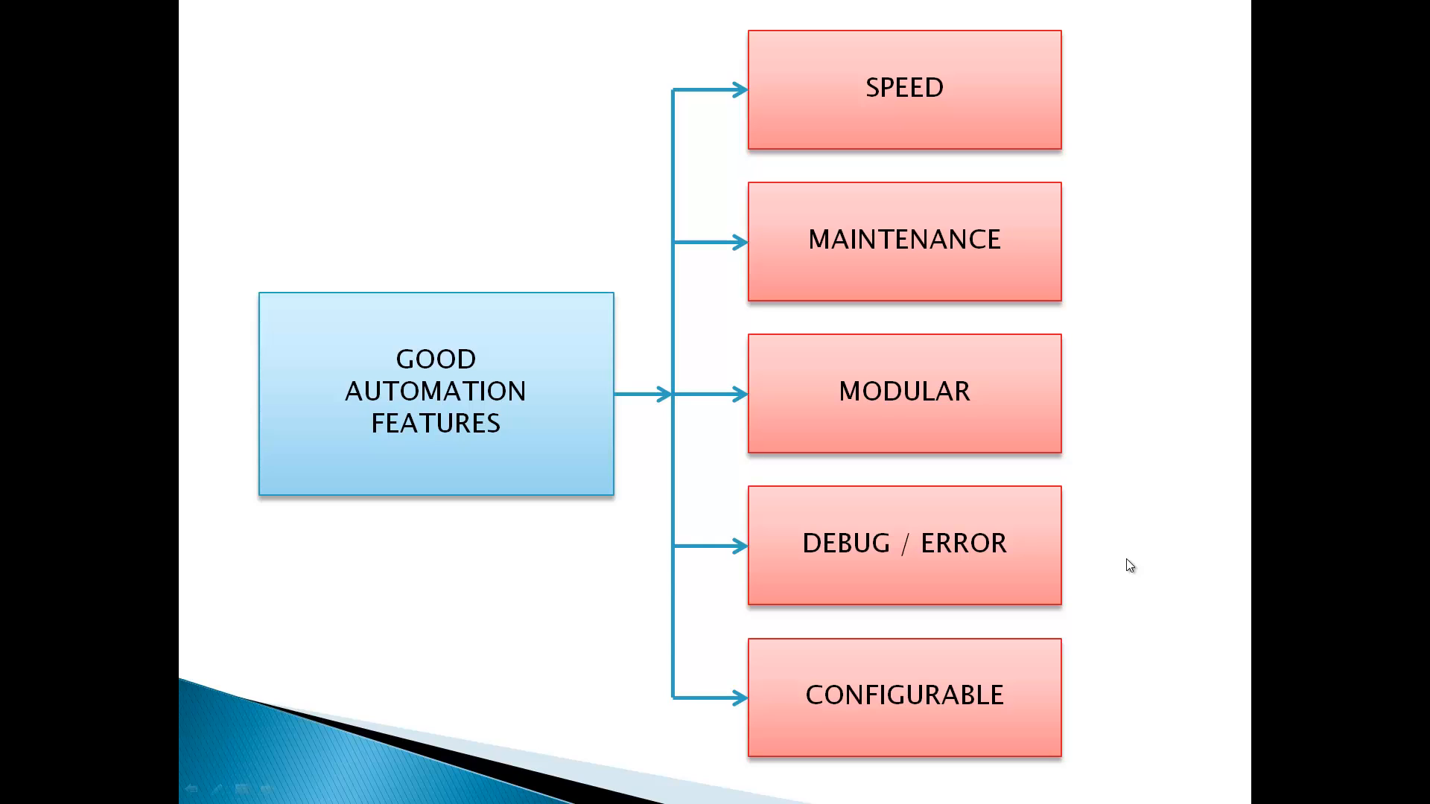
pyautogui.moveTo(989, 536)
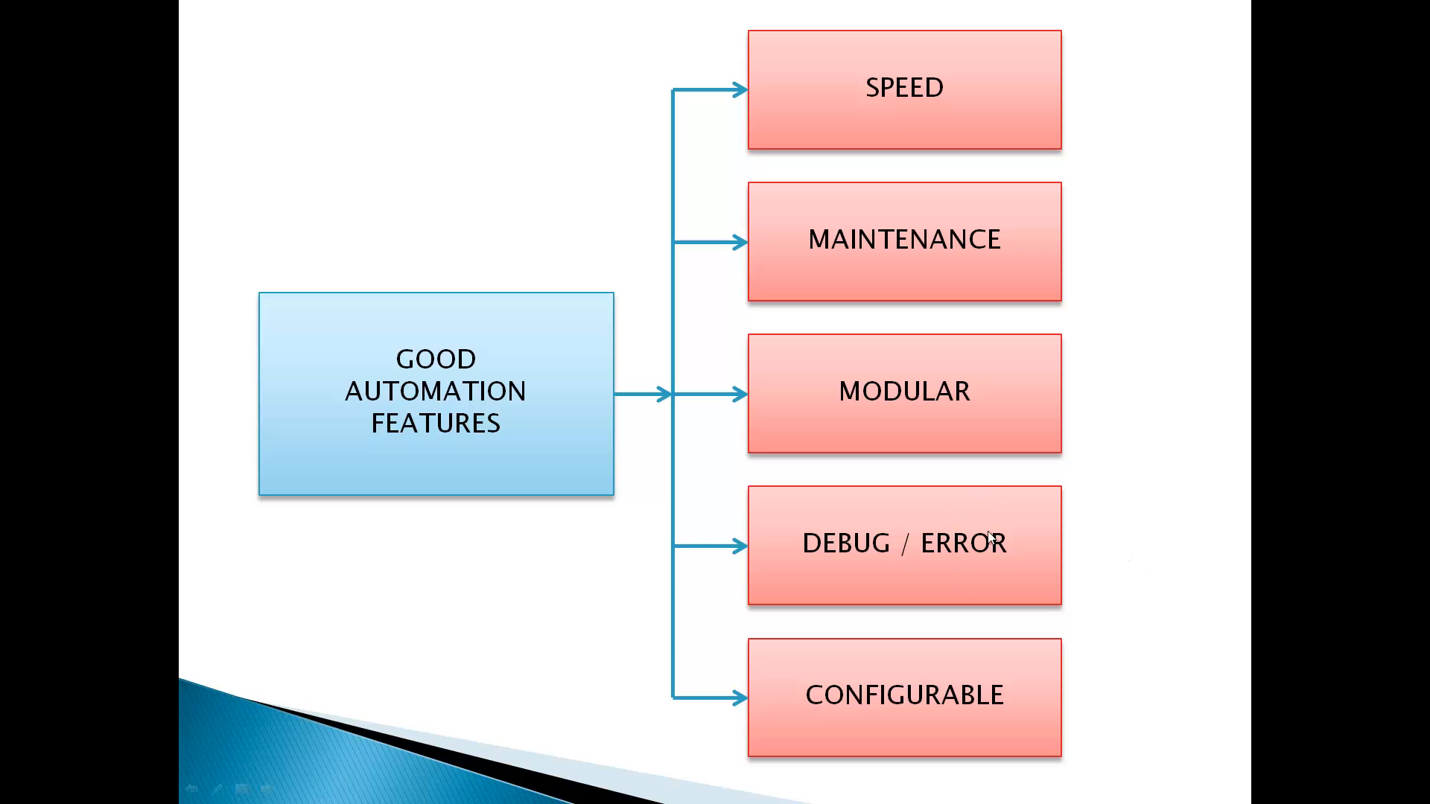
pyautogui.moveTo(811, 578)
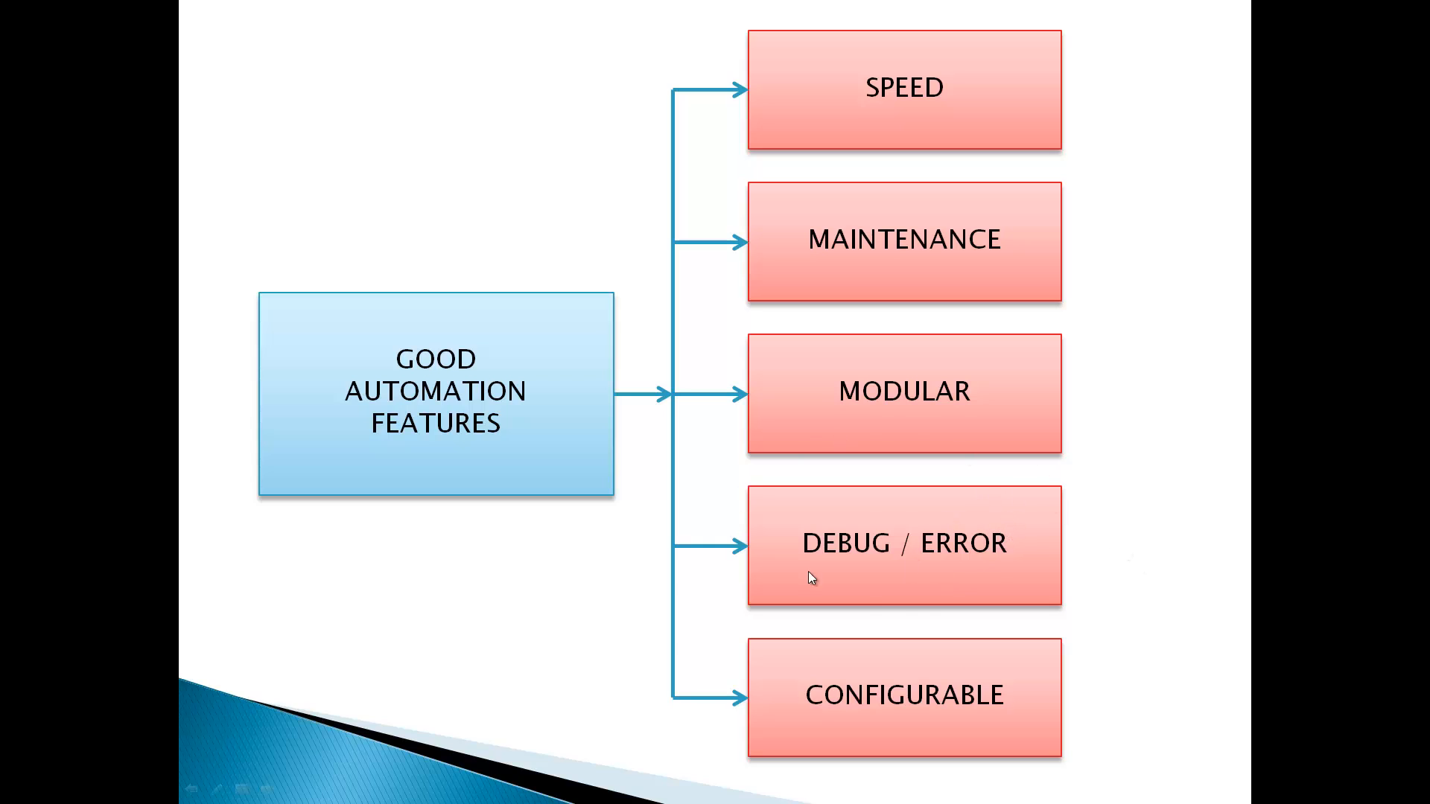
pyautogui.moveTo(893, 553)
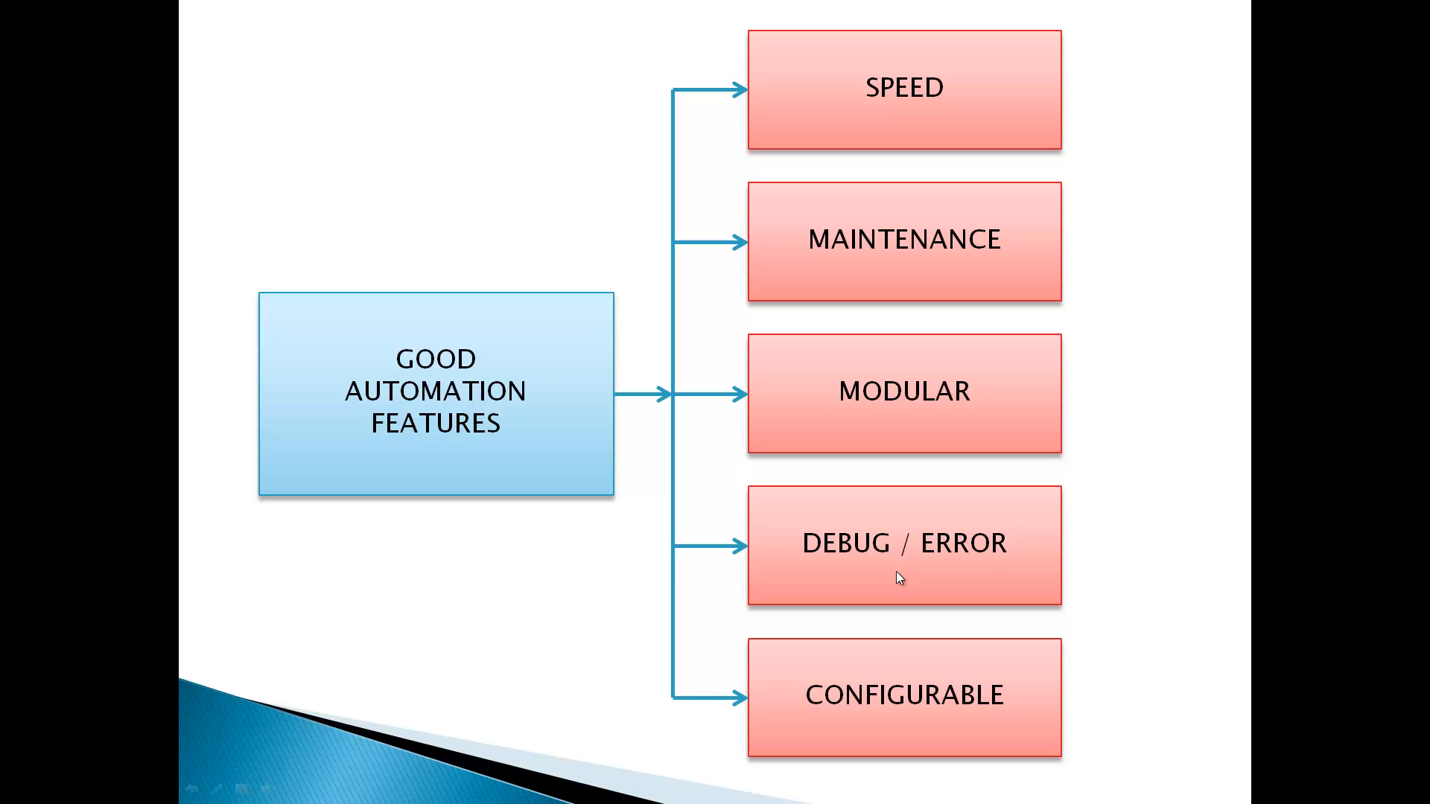
pyautogui.moveTo(1026, 759)
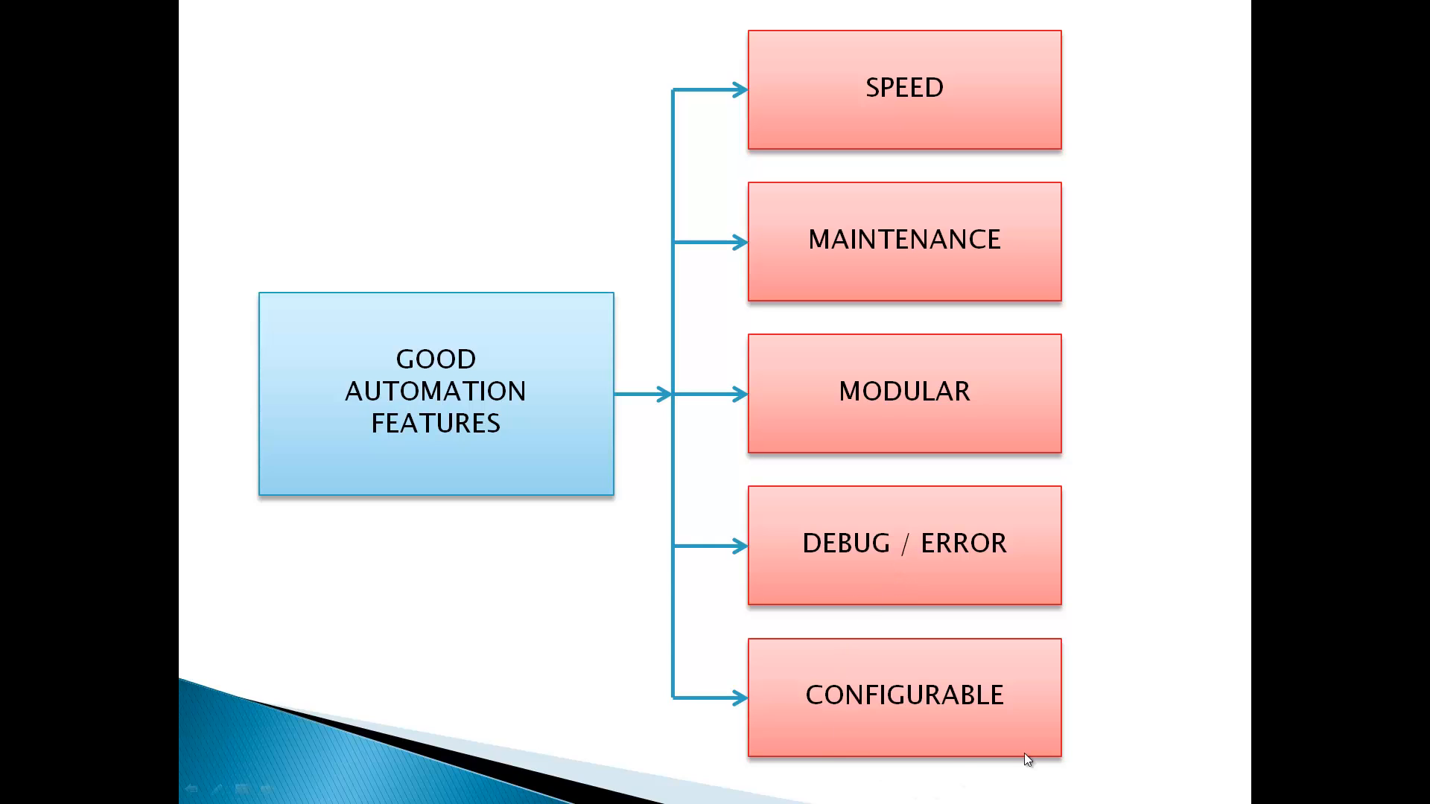
pyautogui.moveTo(1171, 686)
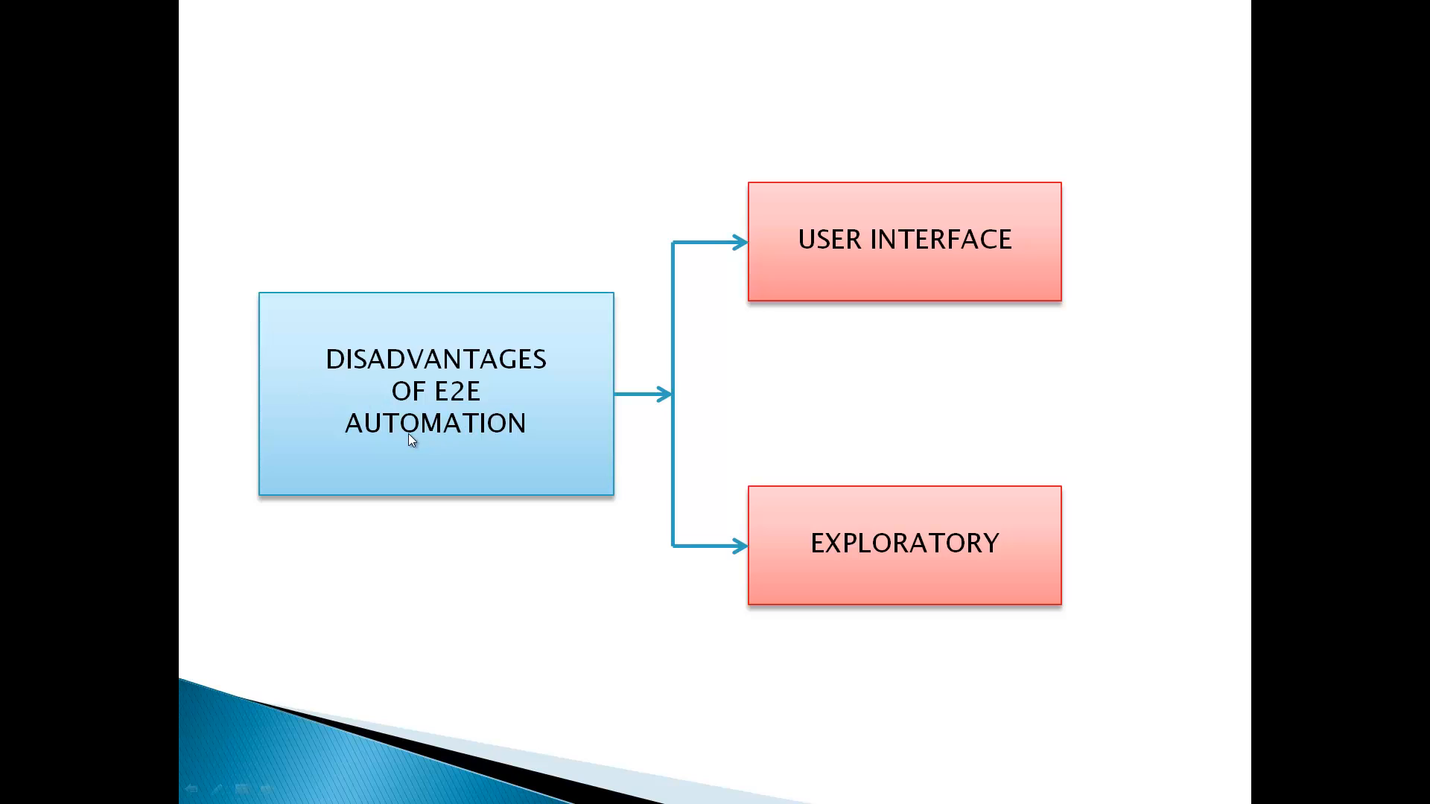
pyautogui.moveTo(684, 376)
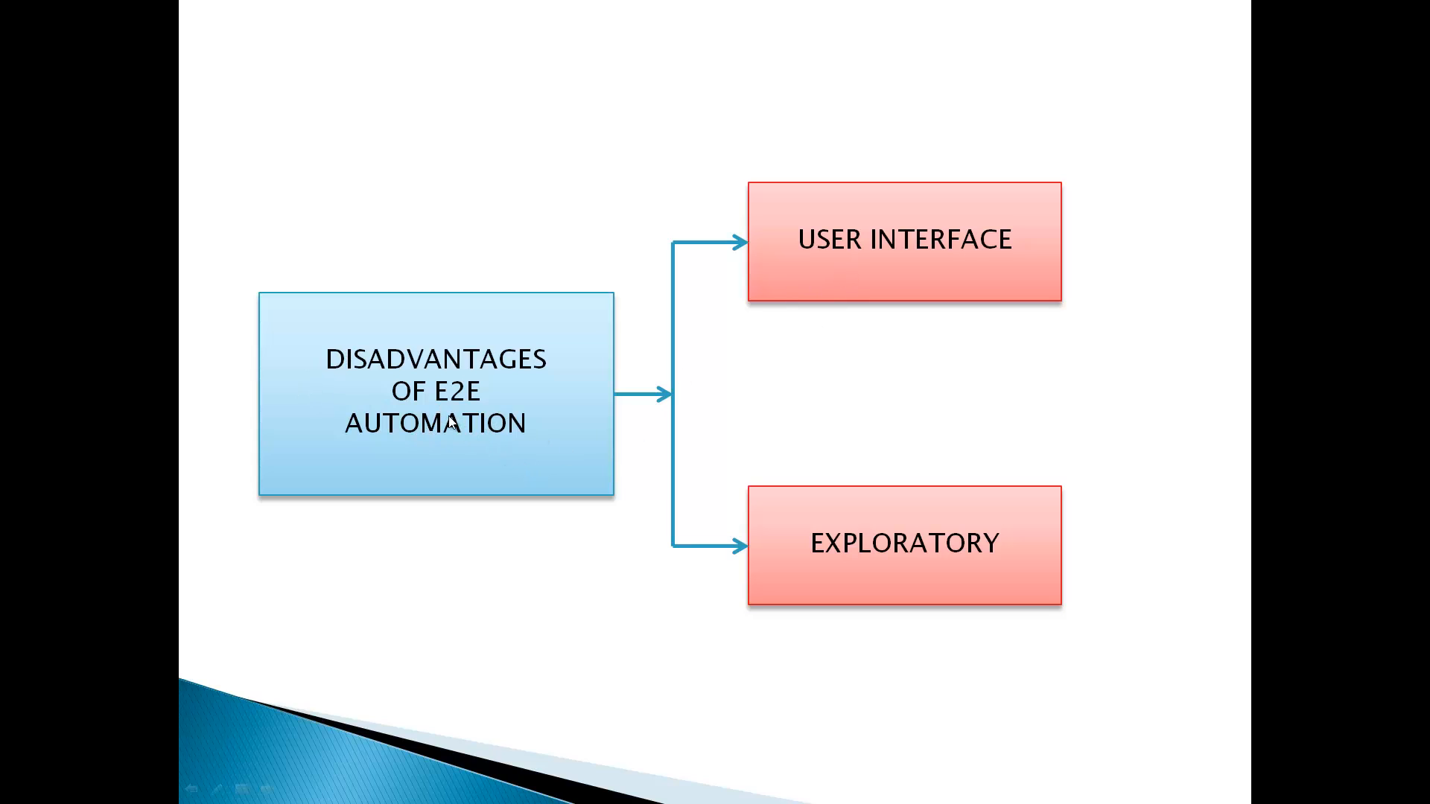
pyautogui.moveTo(880, 250)
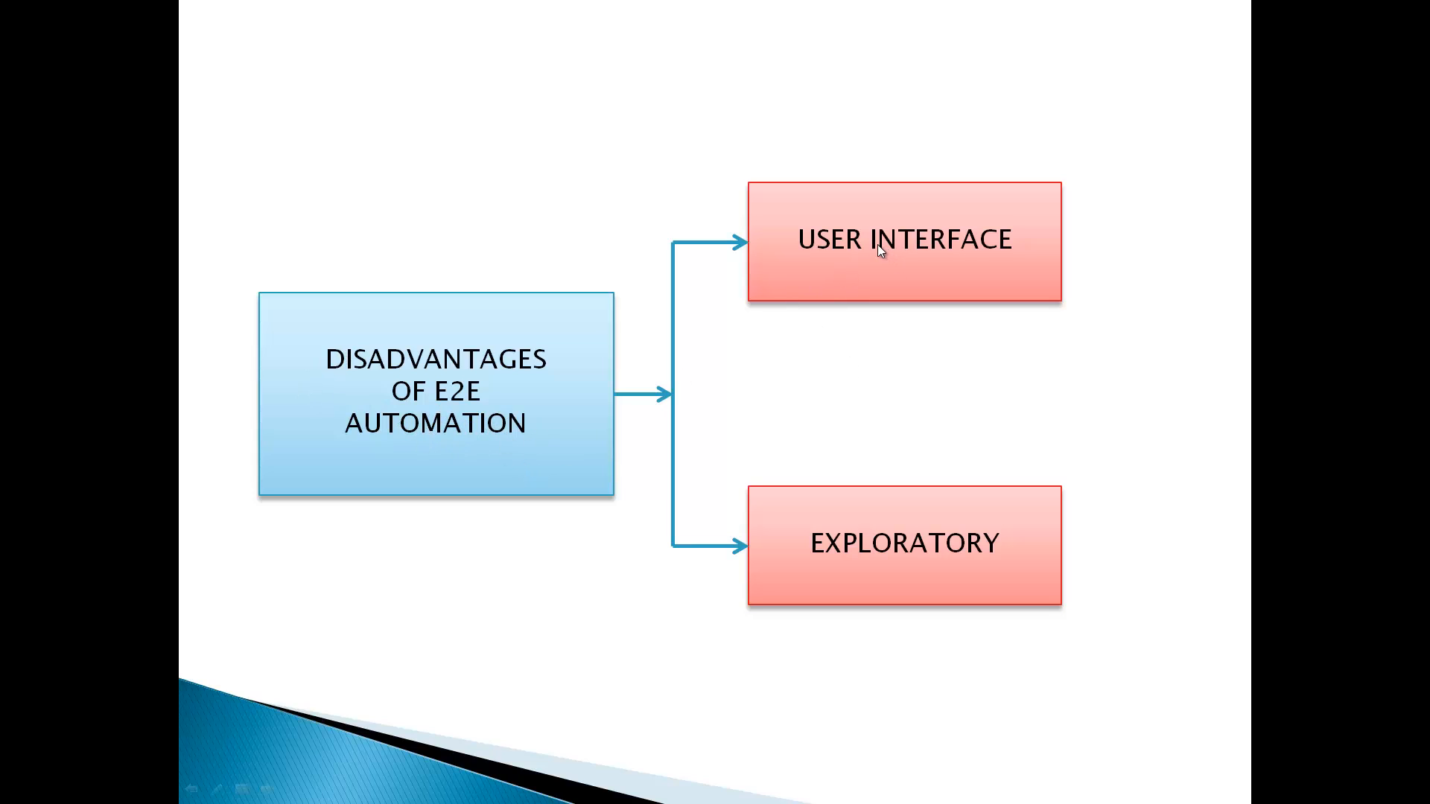
pyautogui.moveTo(563, 418)
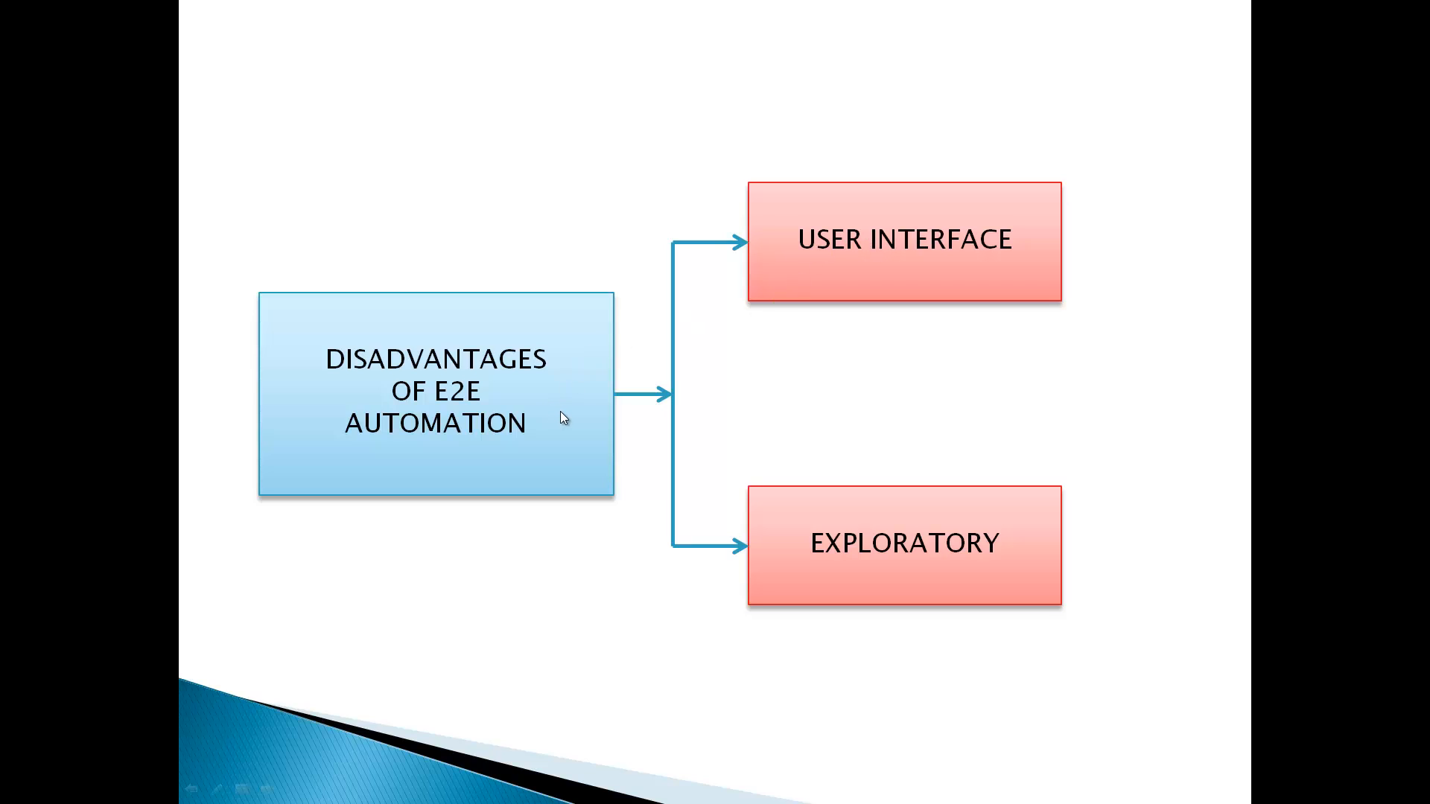
pyautogui.moveTo(827, 229)
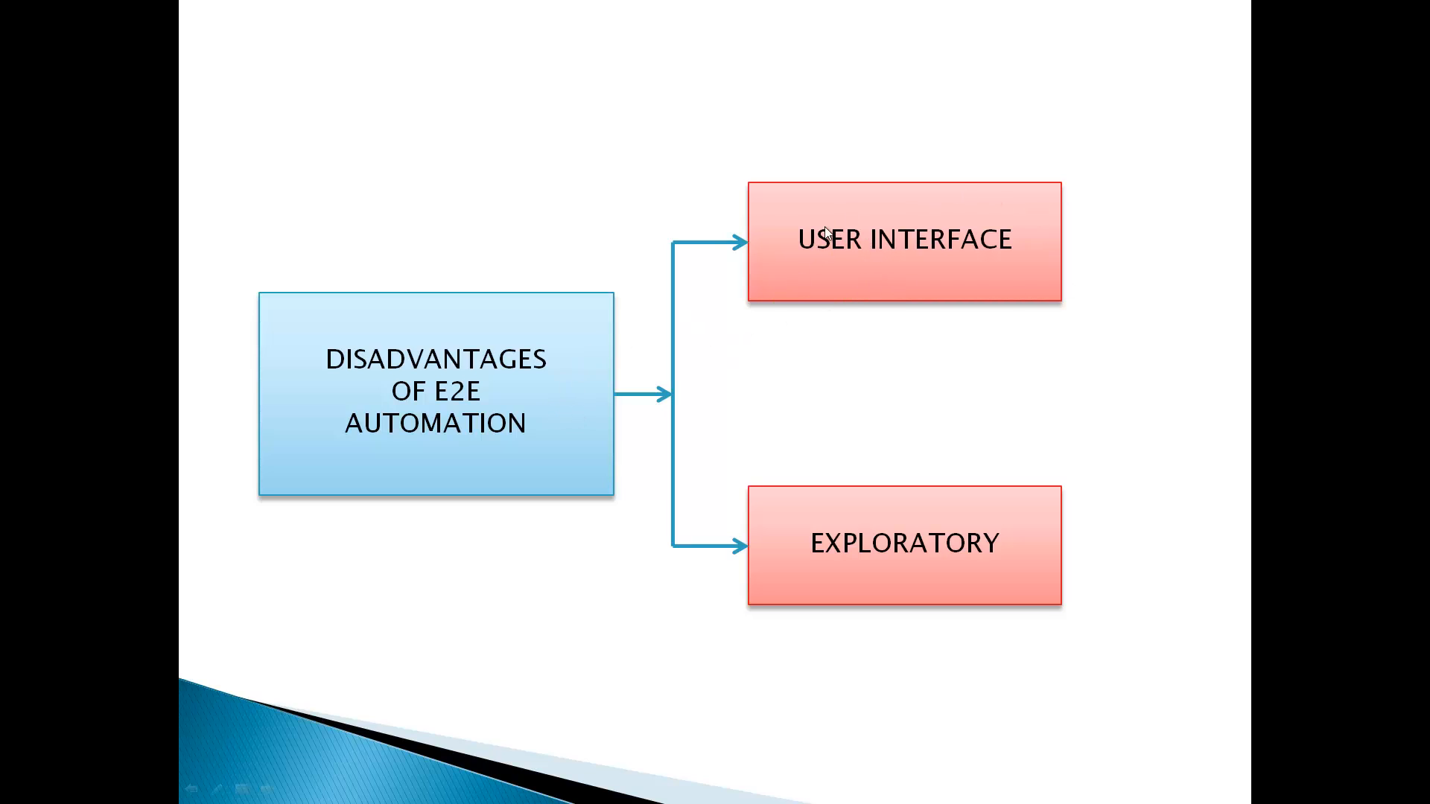
pyautogui.moveTo(948, 287)
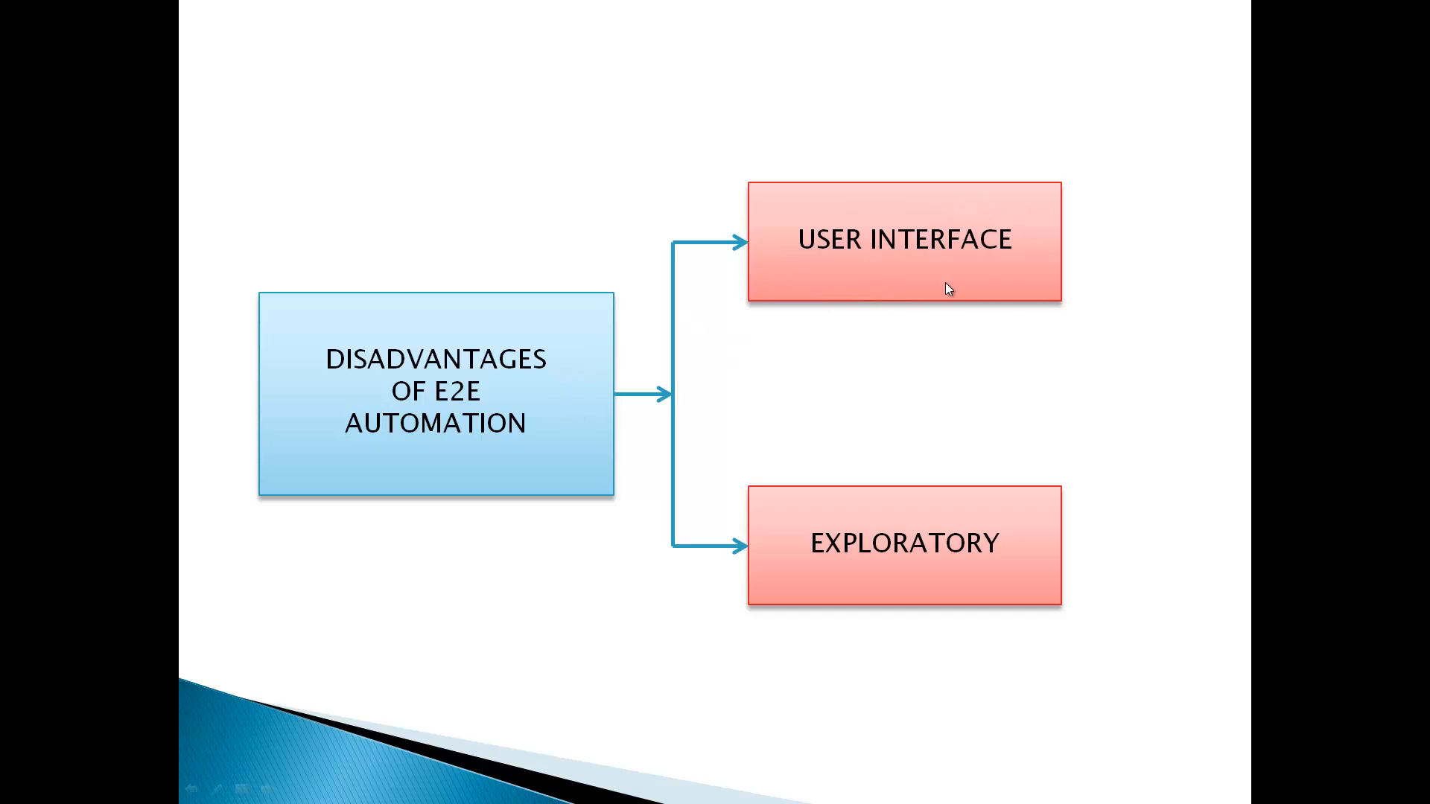
pyautogui.moveTo(920, 546)
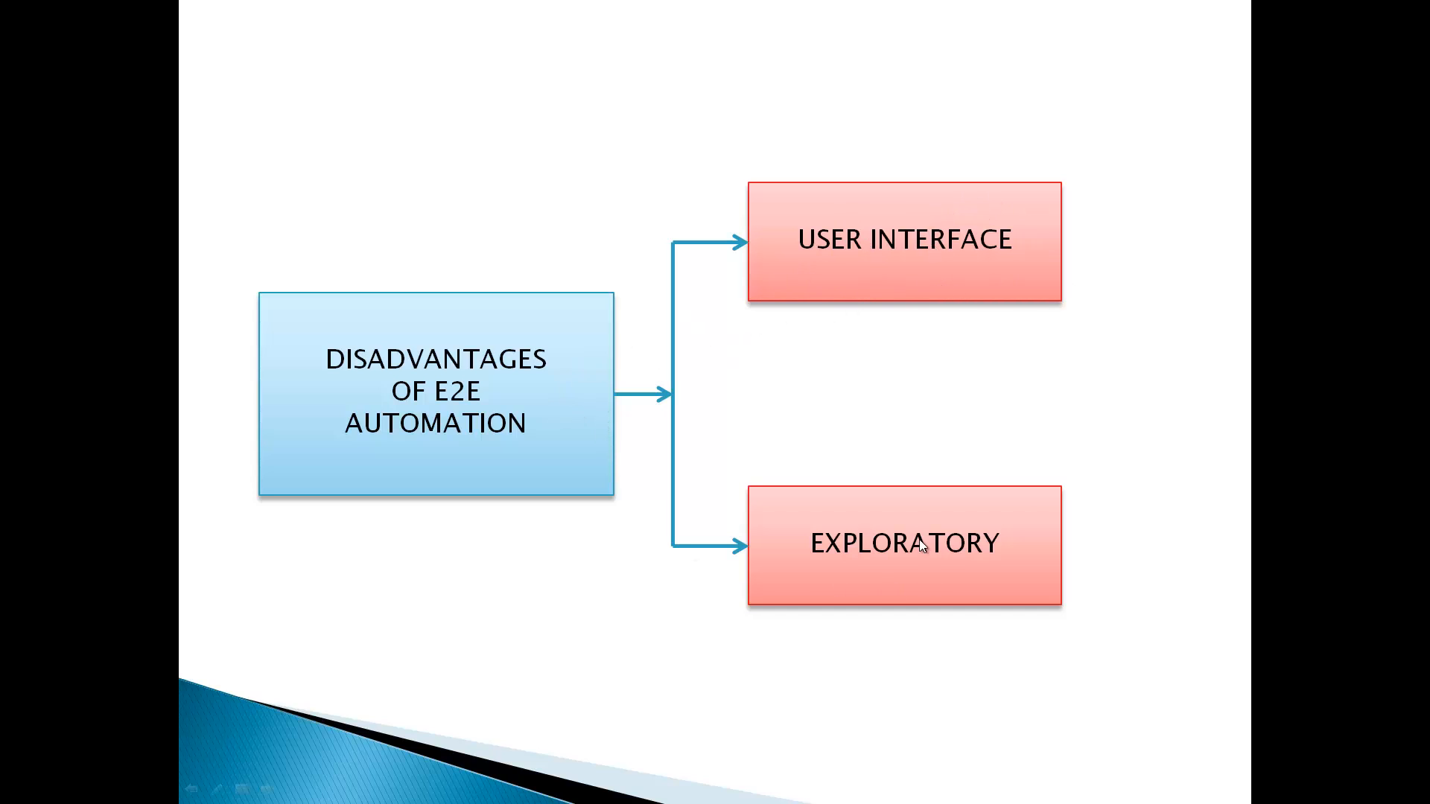
pyautogui.moveTo(1054, 546)
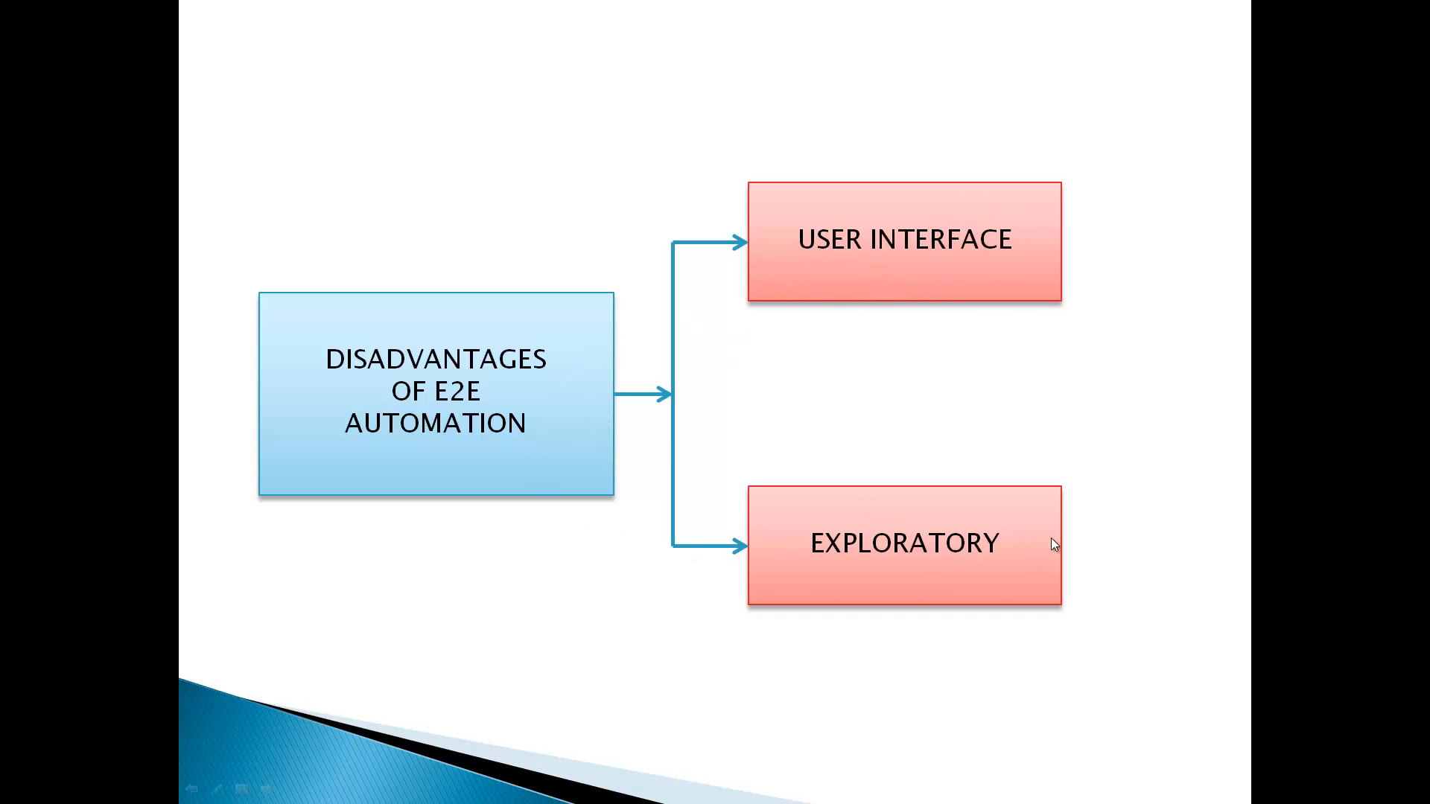
pyautogui.moveTo(1086, 523)
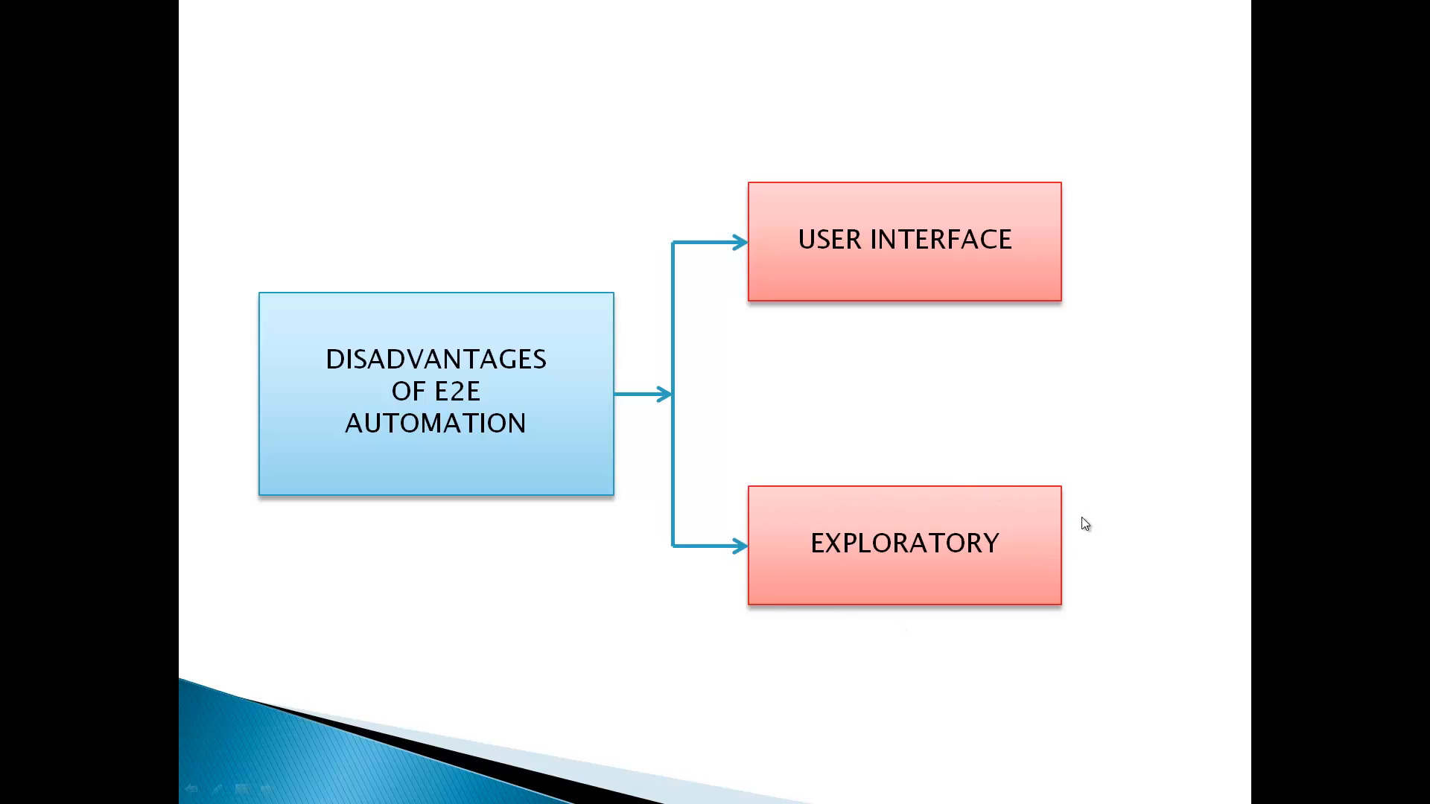
pyautogui.moveTo(1154, 503)
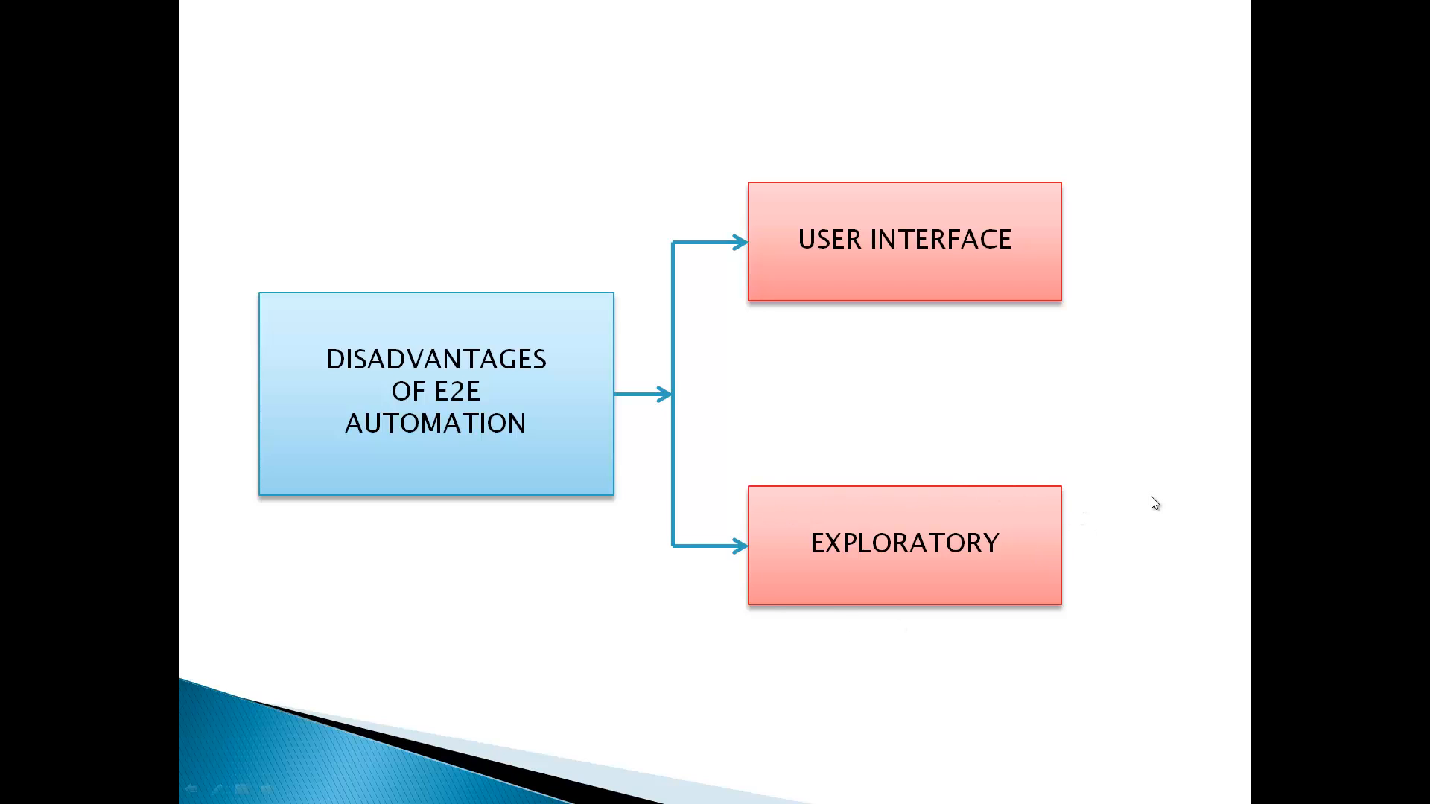
pyautogui.moveTo(1114, 534)
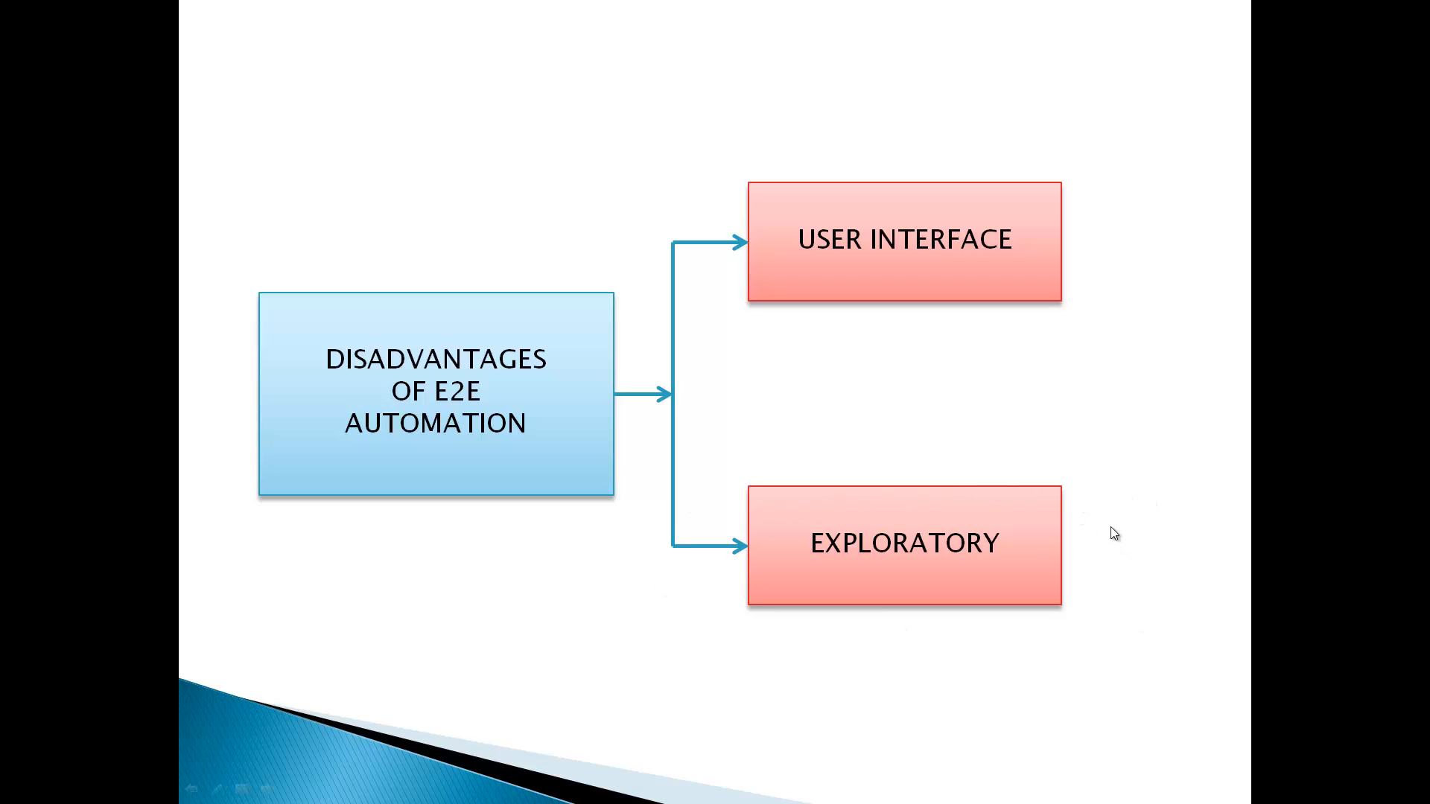
pyautogui.moveTo(393, 392)
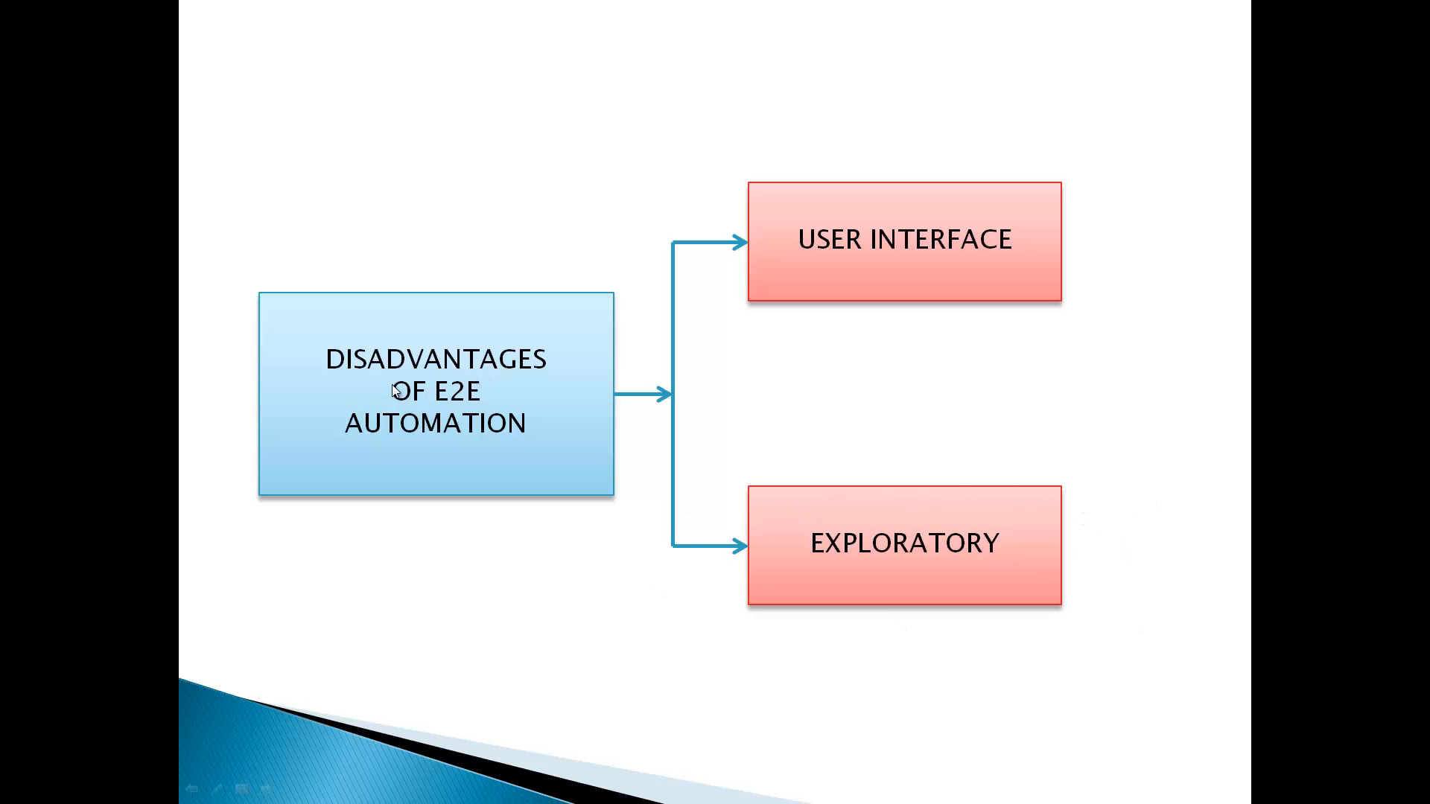
pyautogui.moveTo(417, 449)
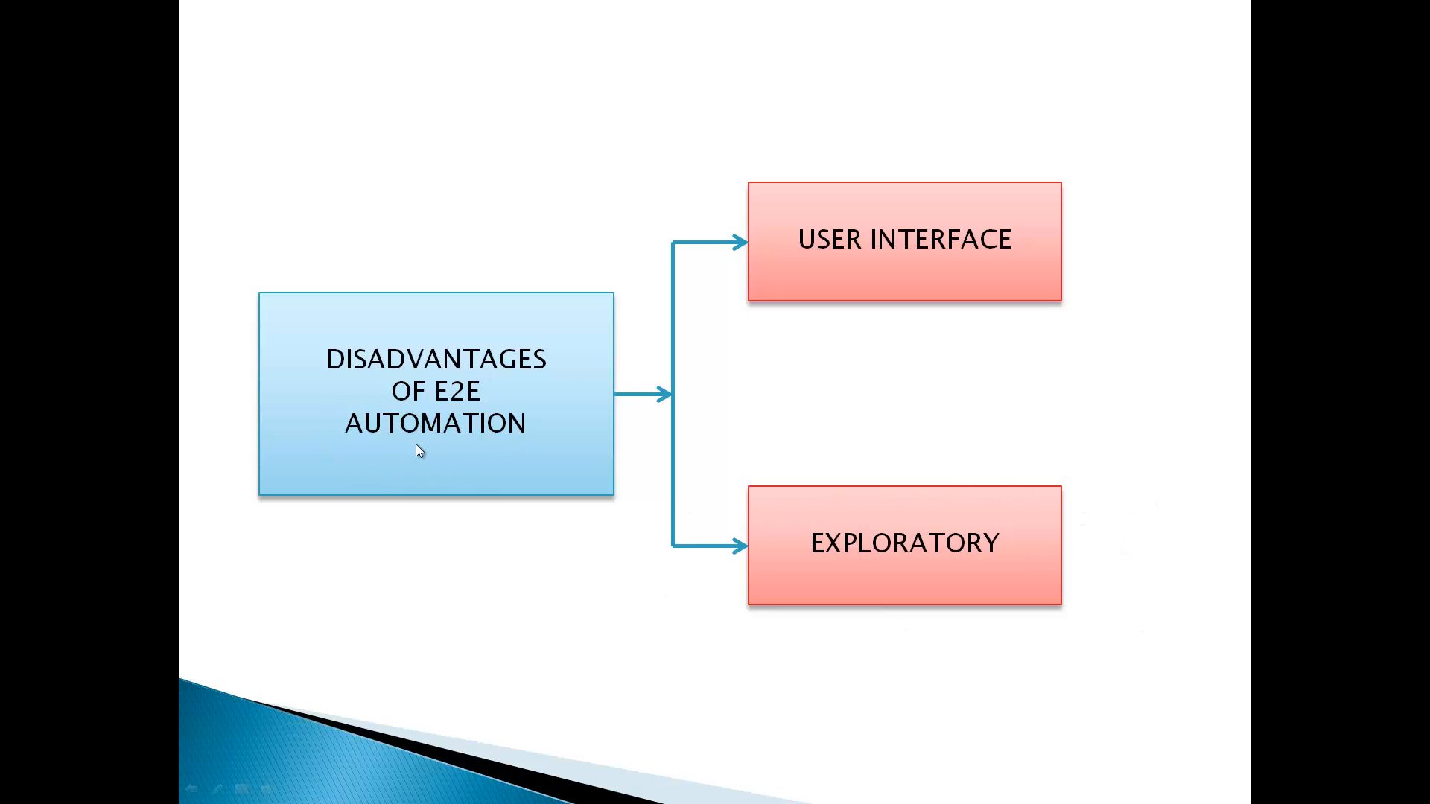
pyautogui.moveTo(869, 563)
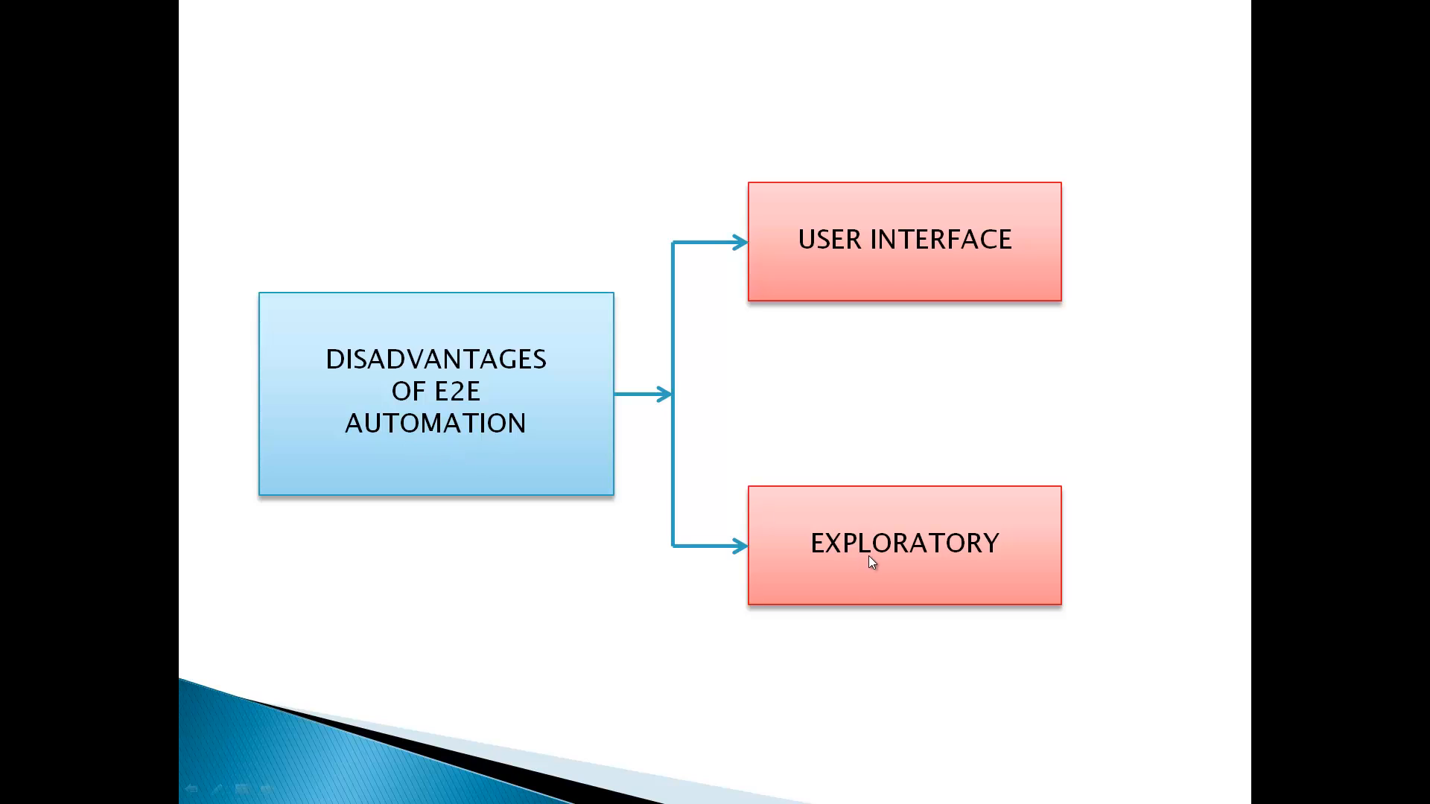
pyautogui.moveTo(697, 587)
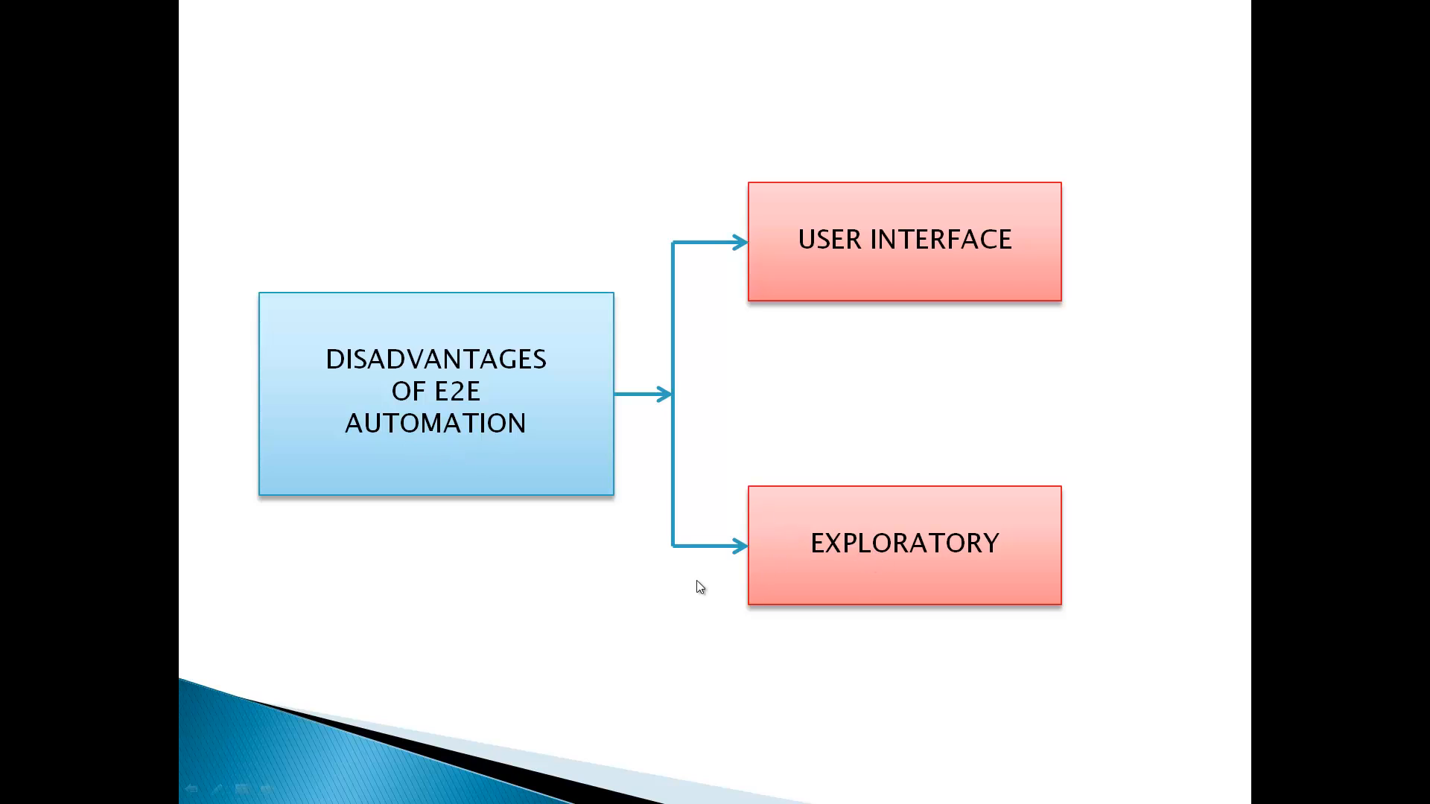
pyautogui.moveTo(691, 535)
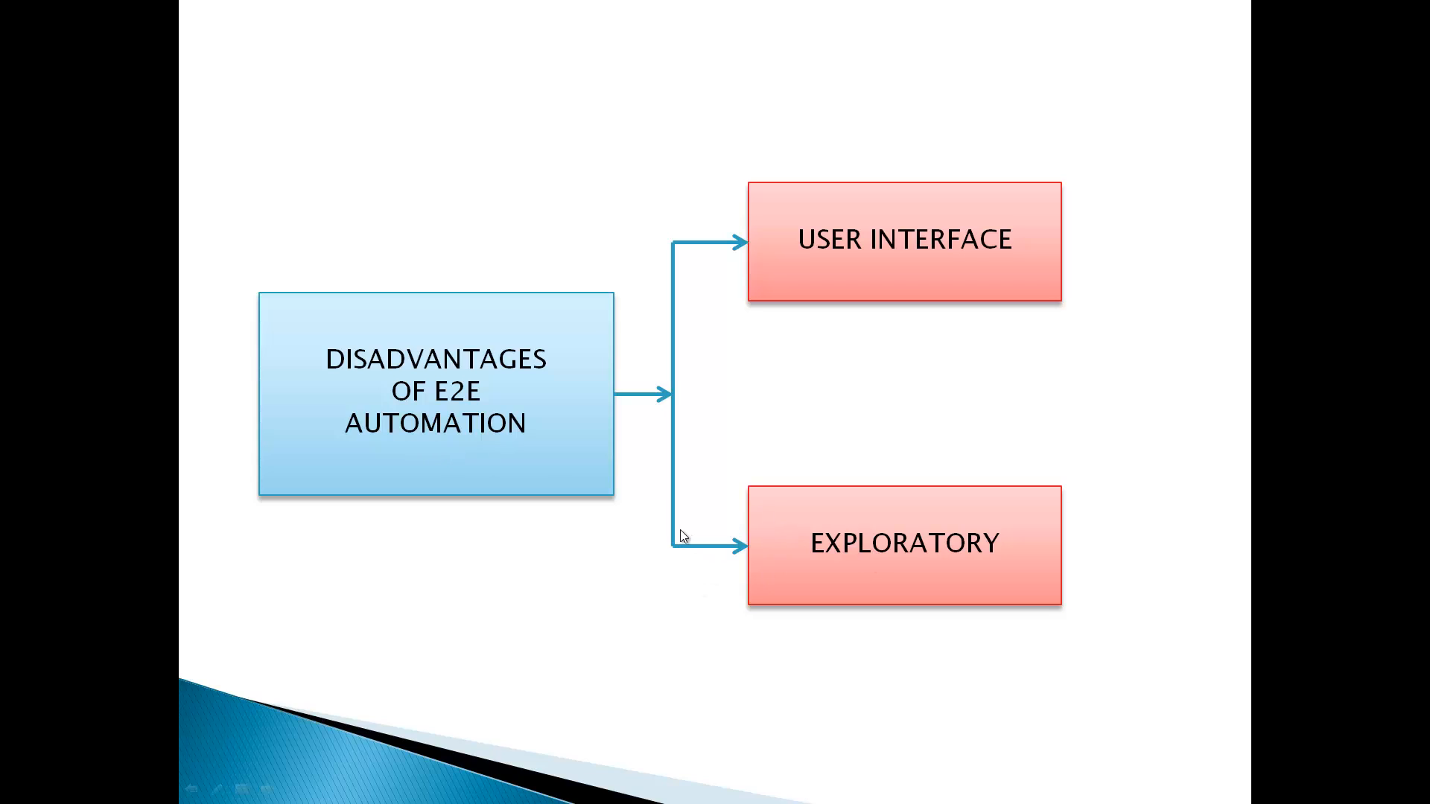
pyautogui.moveTo(1019, 258)
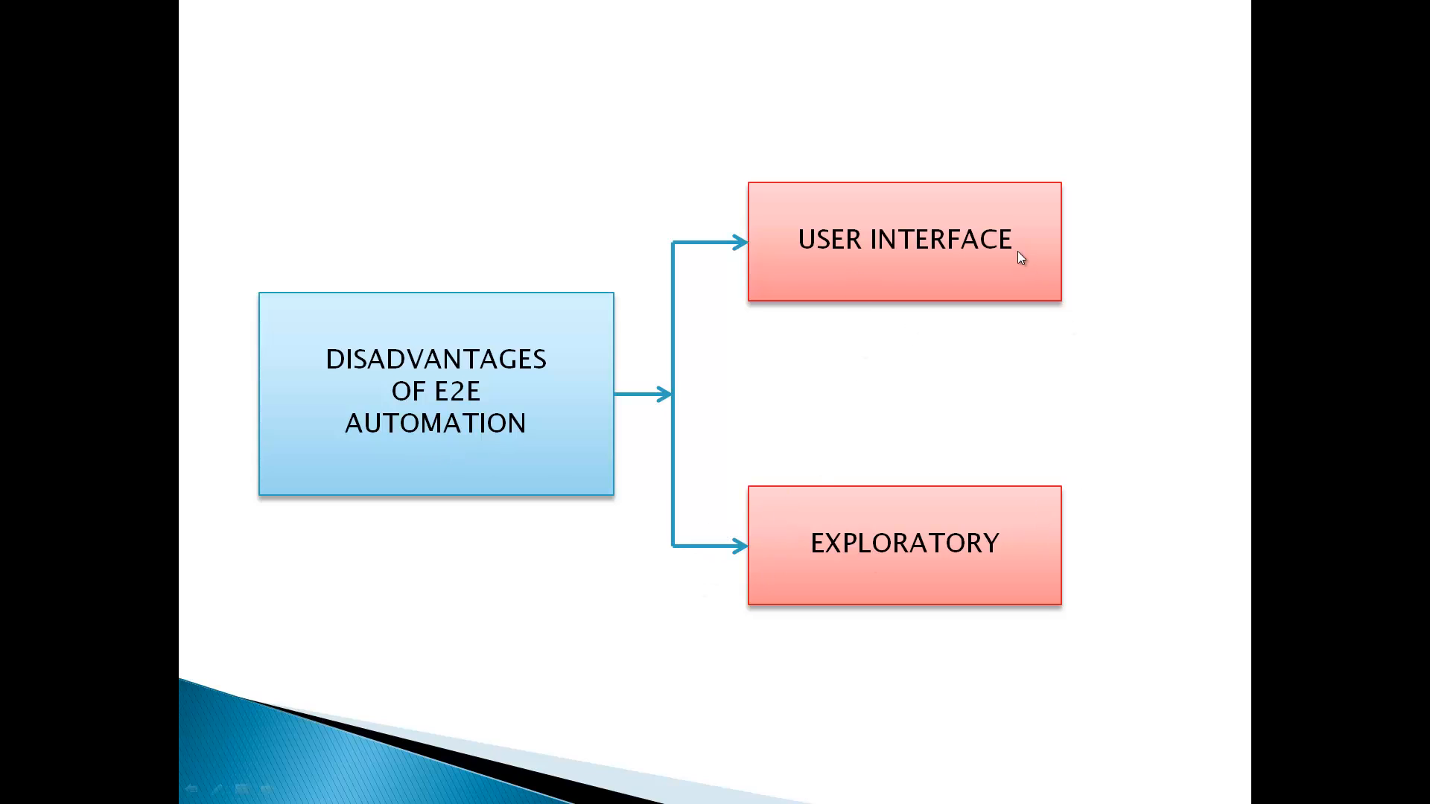
pyautogui.moveTo(1202, 536)
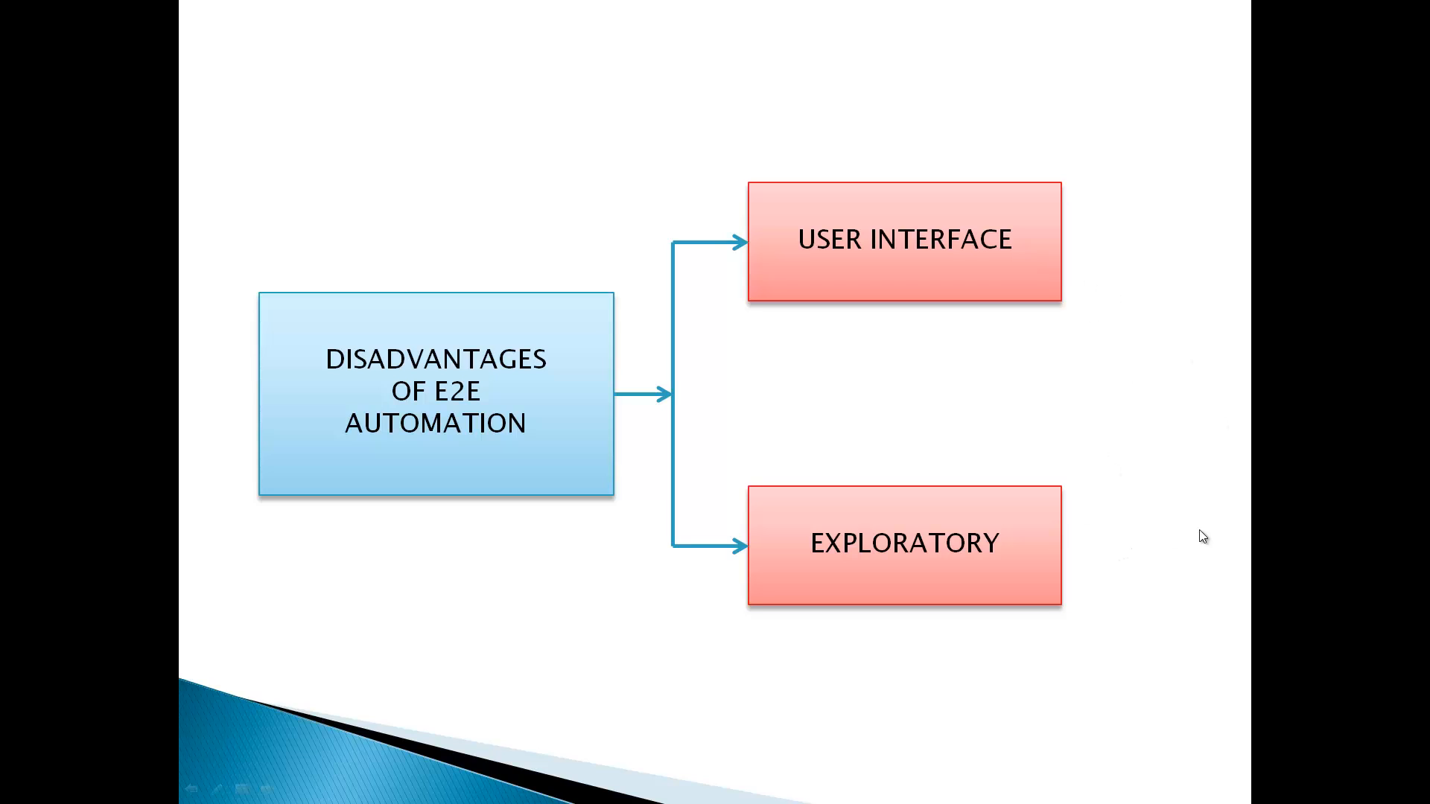
# Present the Disadvantages of E2E Automation slide covering user interface and exploratory testing
pyautogui.click(1199, 525)
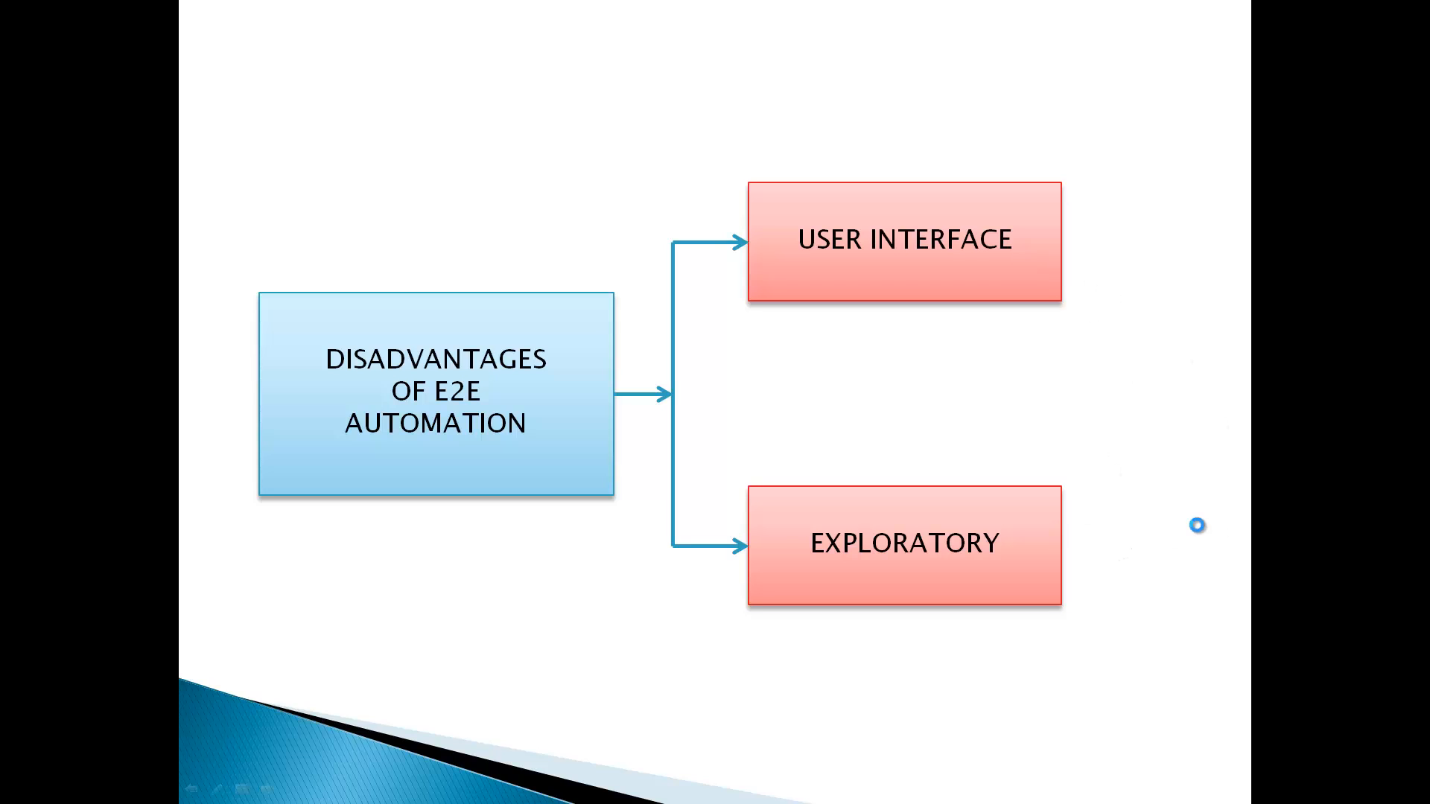
# Advance the slideshow to the When to Automate Manual Test slide
pyautogui.press('right')
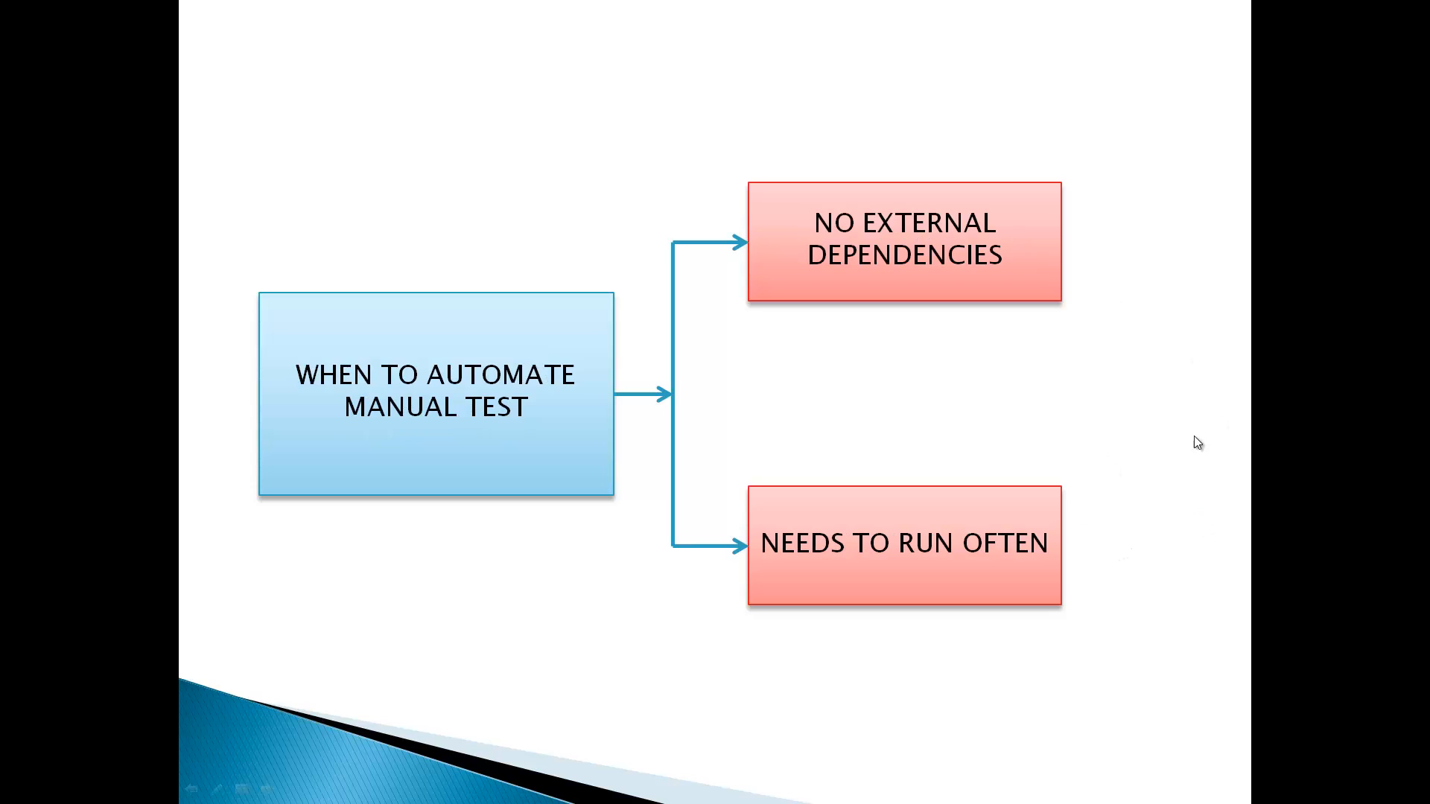
pyautogui.moveTo(445, 416)
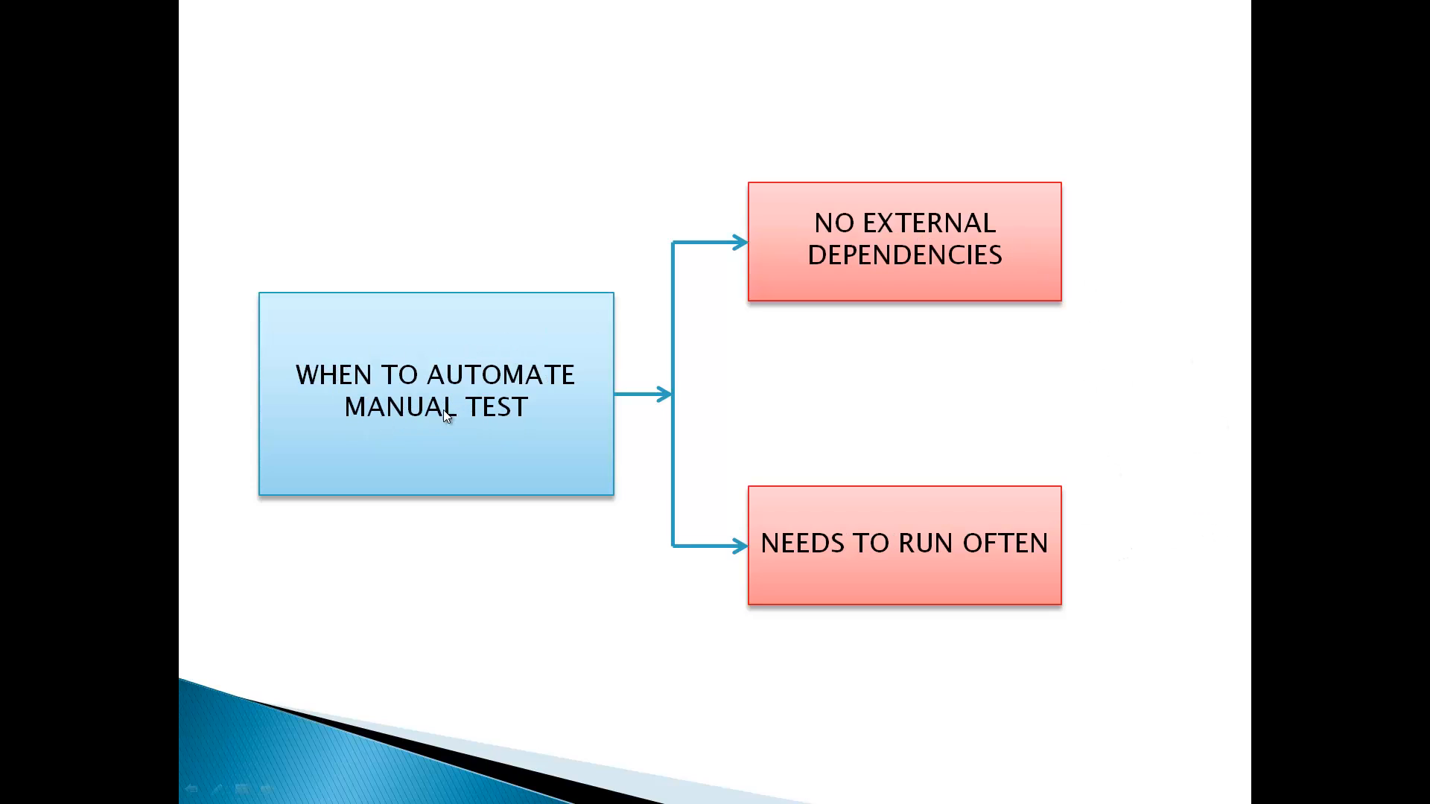
pyautogui.moveTo(556, 417)
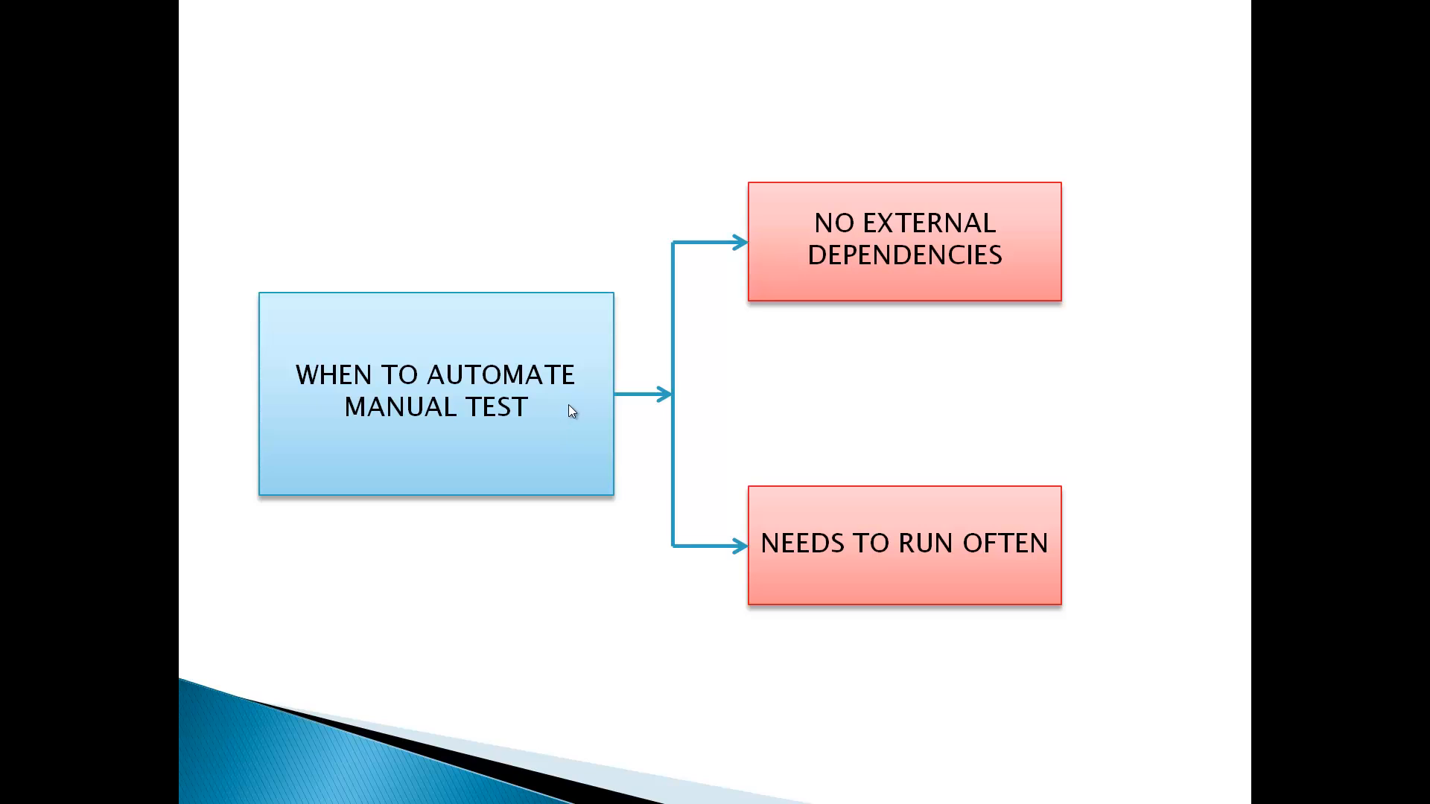
pyautogui.moveTo(554, 419)
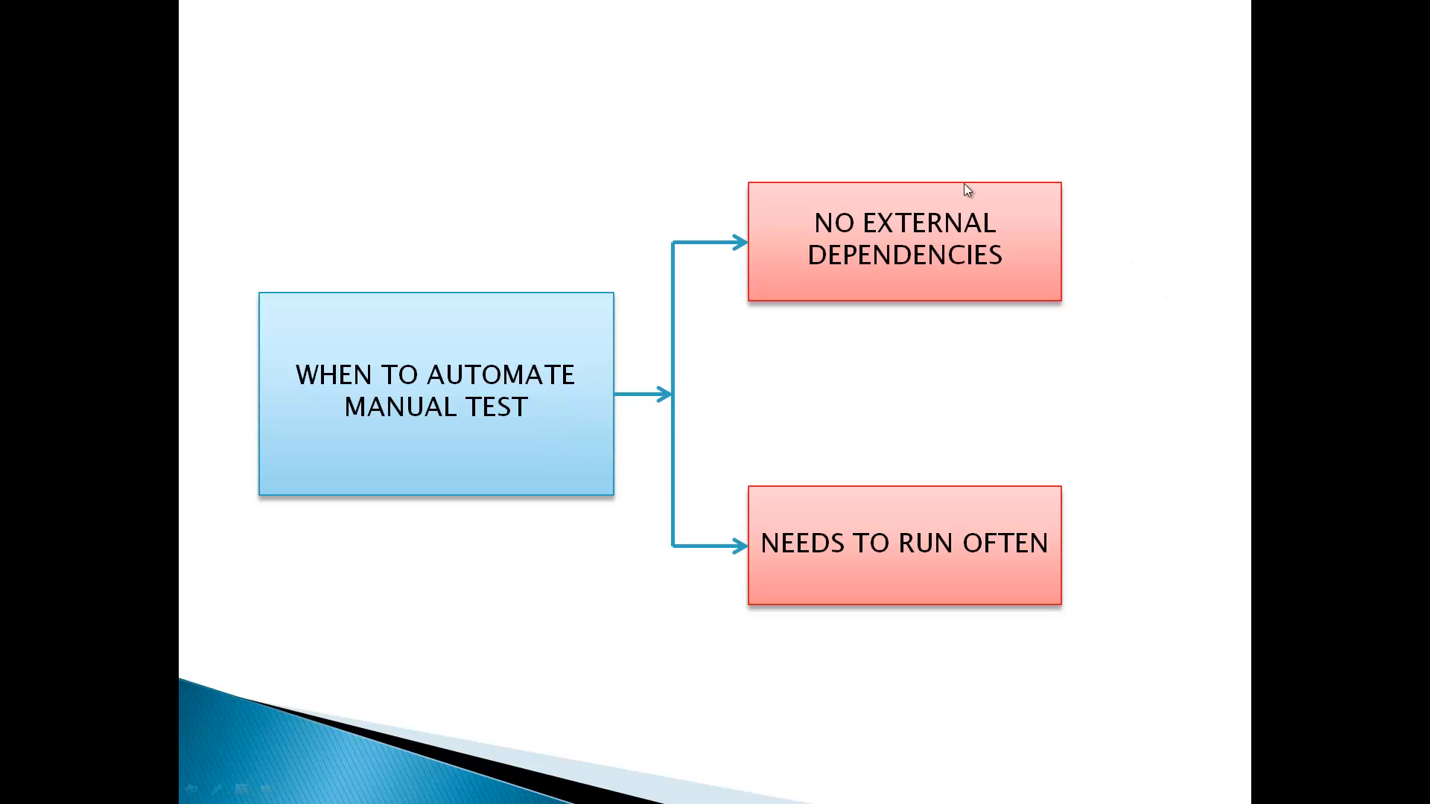
pyautogui.moveTo(1005, 295)
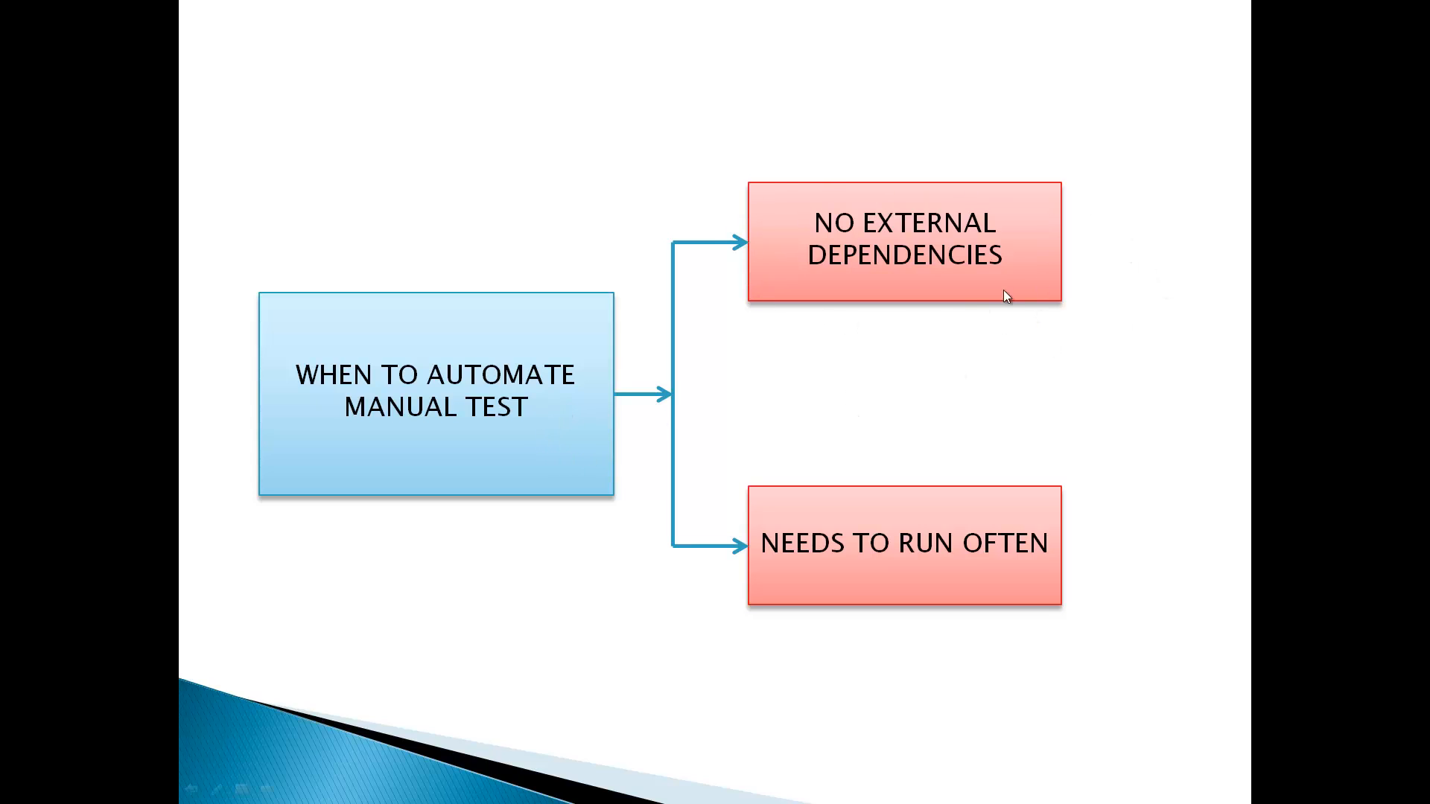
pyautogui.moveTo(765, 251)
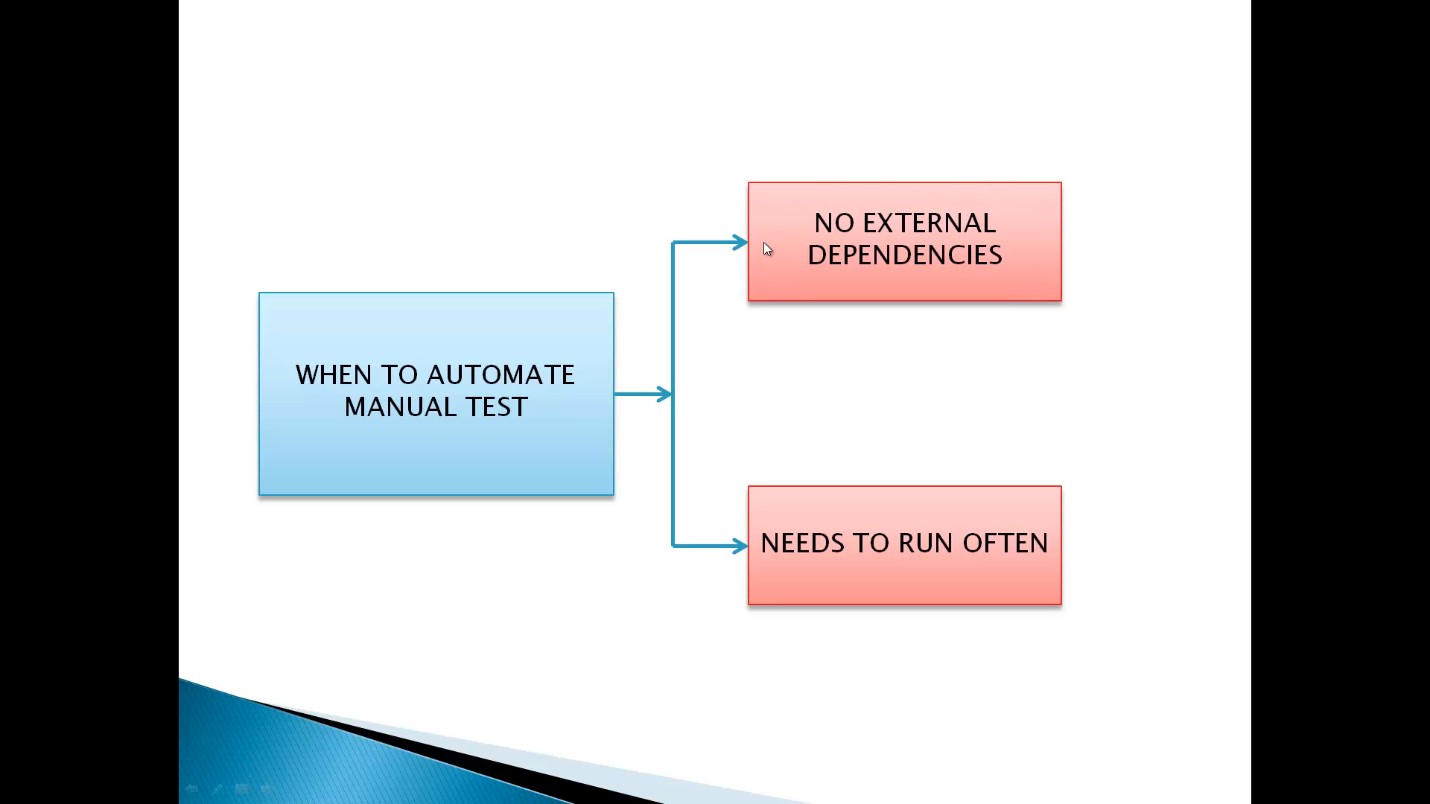
pyautogui.moveTo(1085, 253)
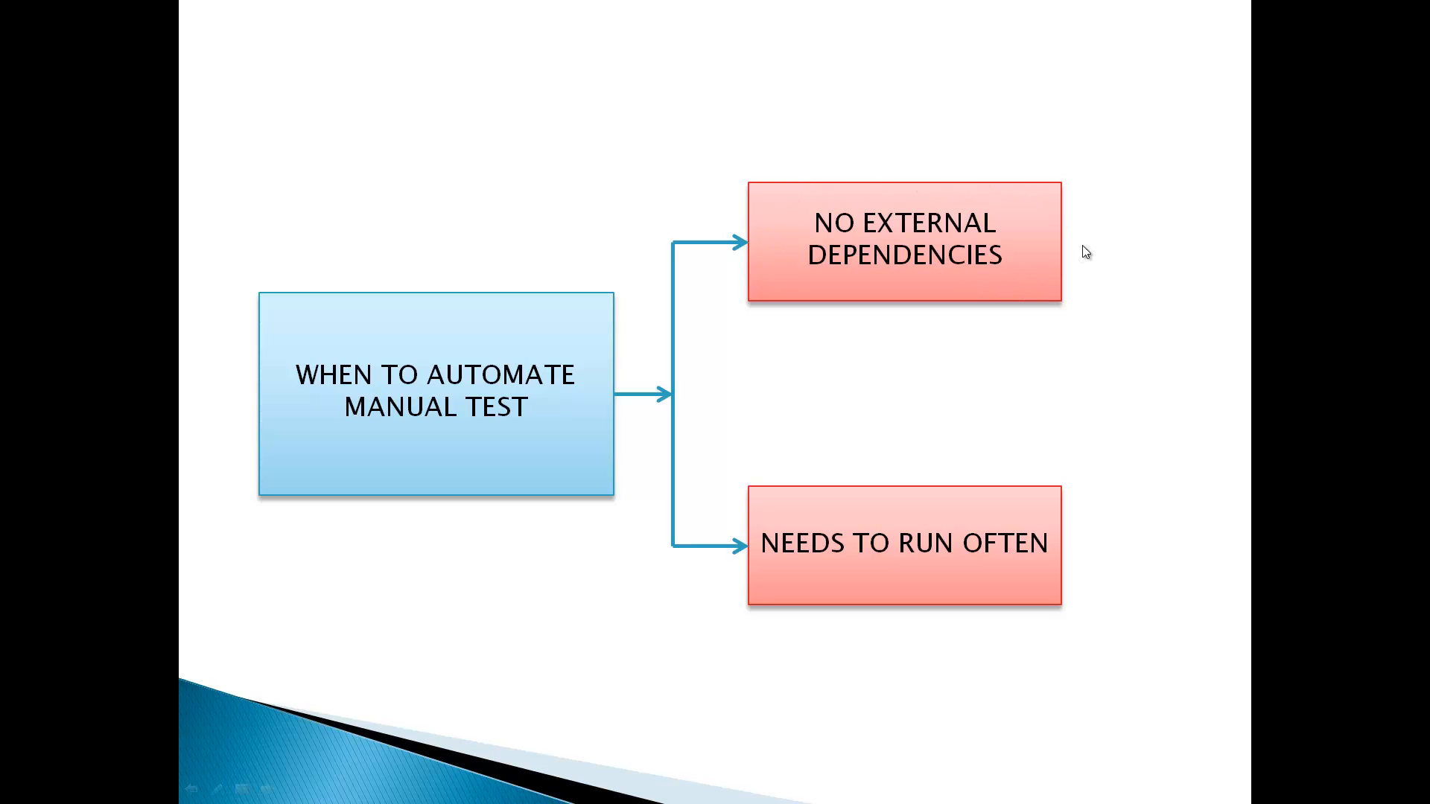
pyautogui.moveTo(849, 199)
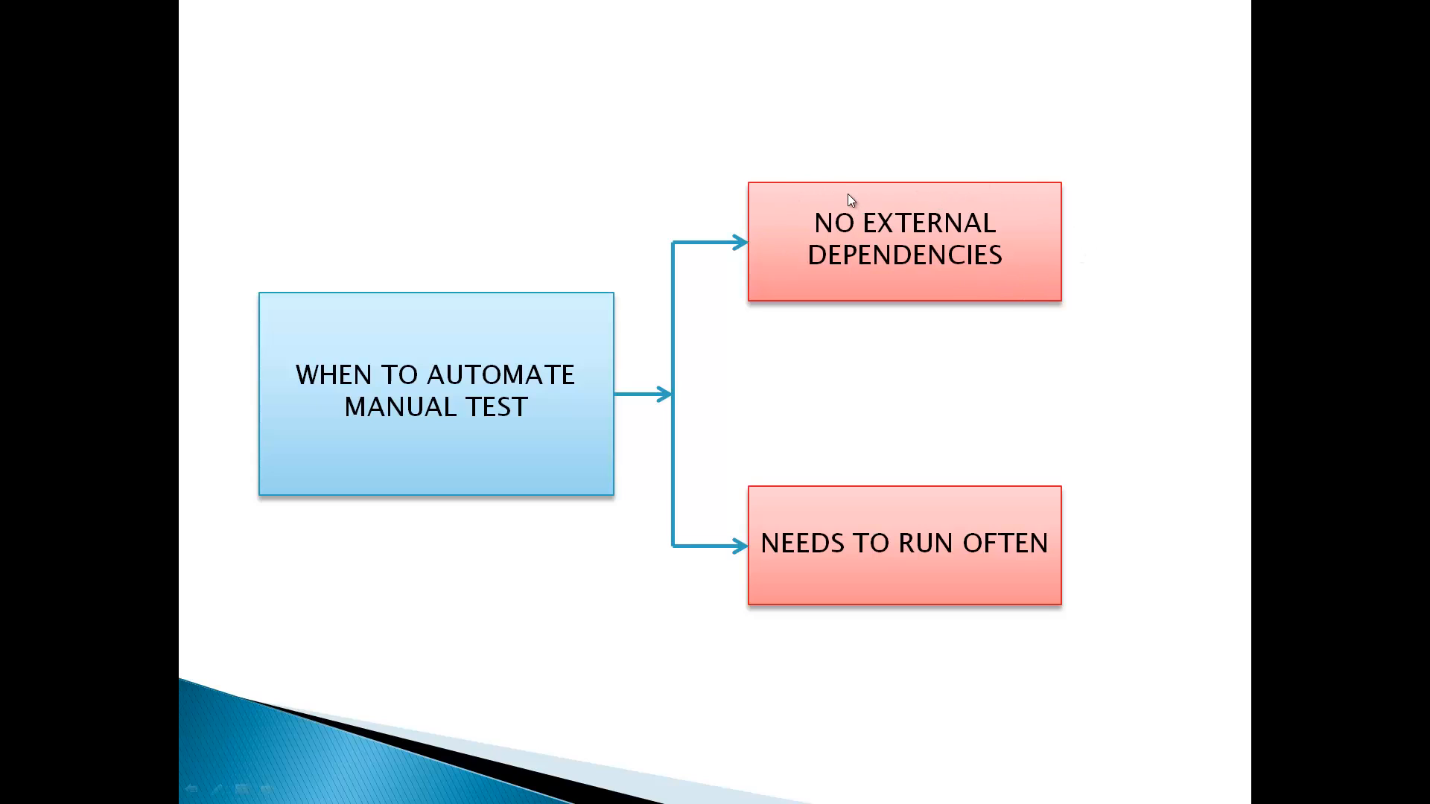
pyautogui.moveTo(985, 274)
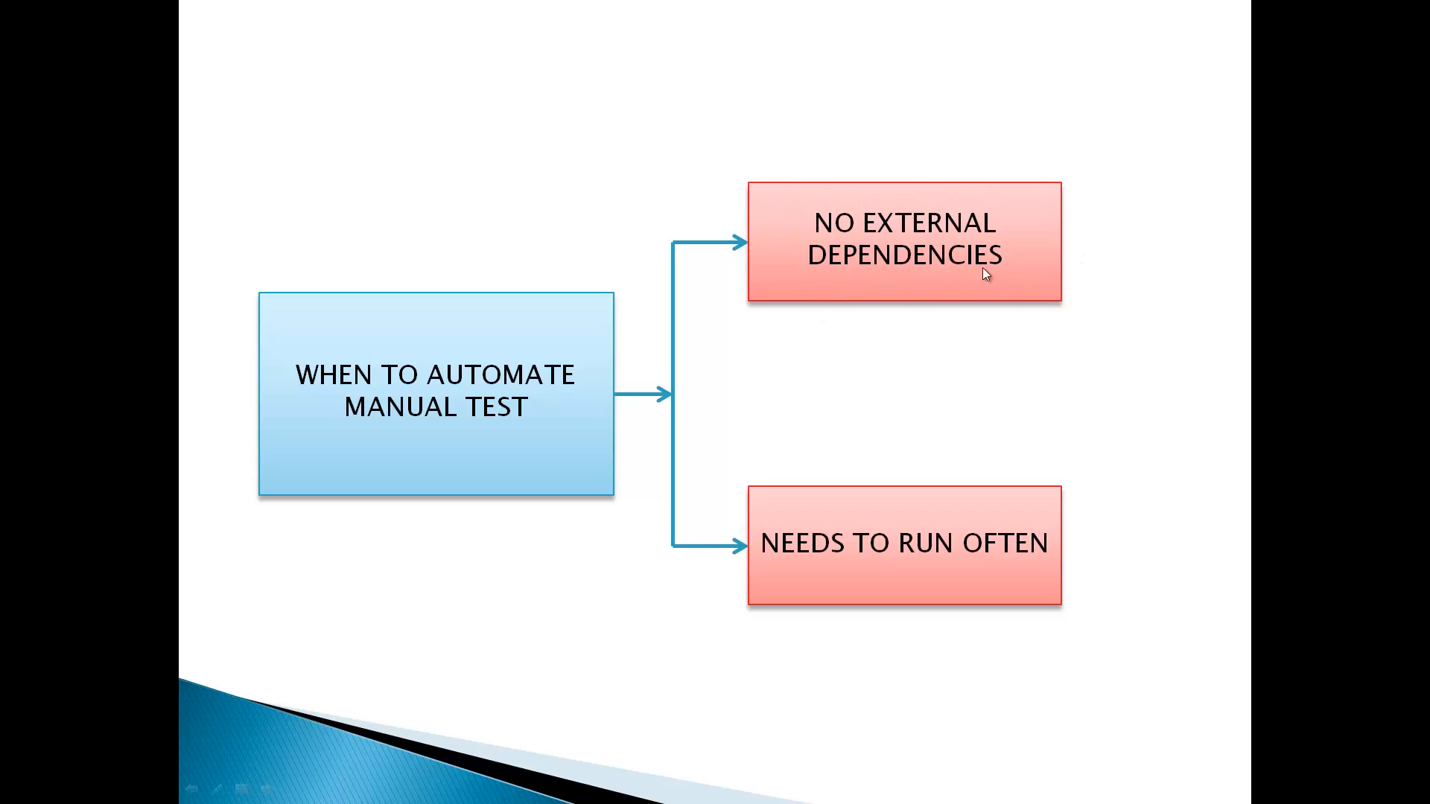
pyautogui.moveTo(763, 207)
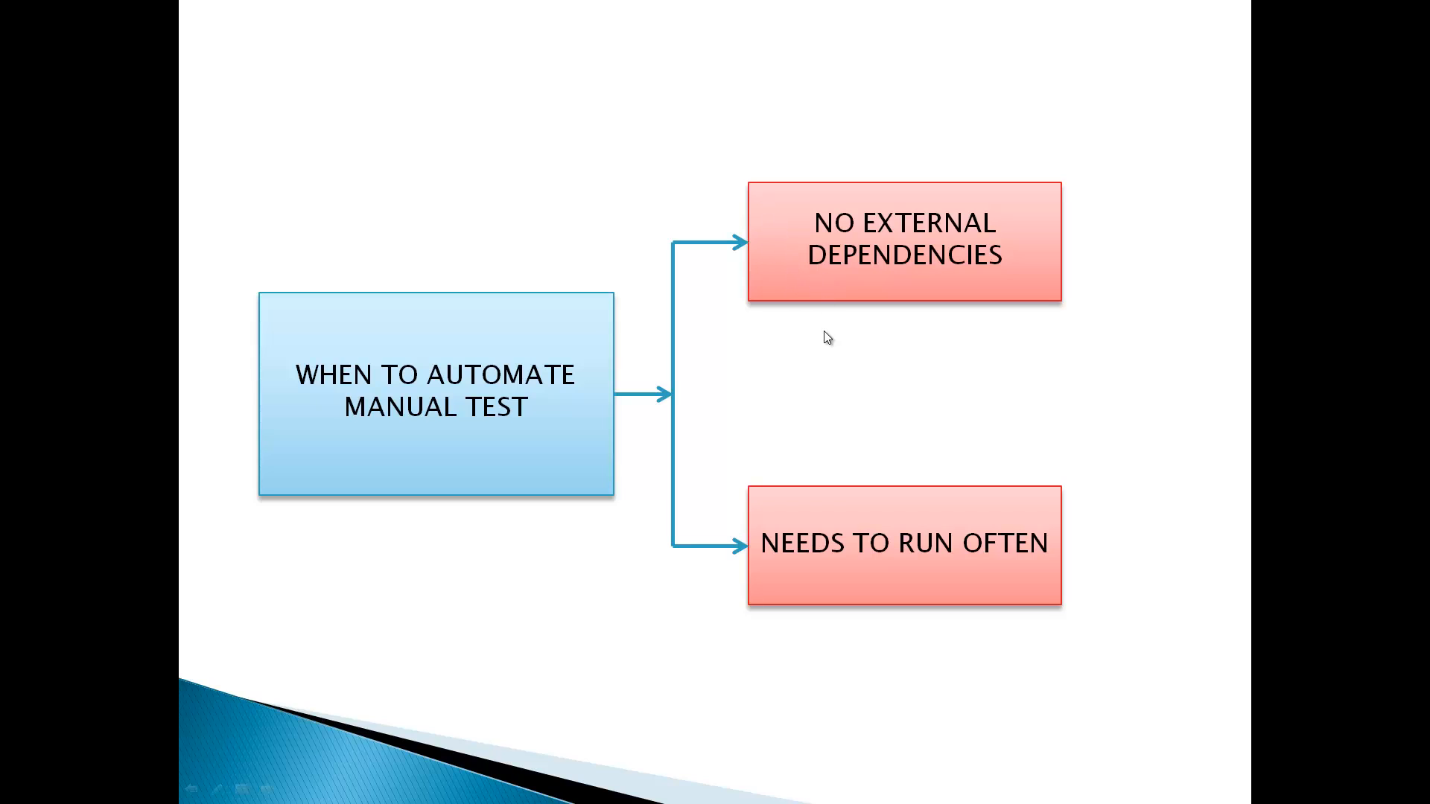
pyautogui.moveTo(1032, 631)
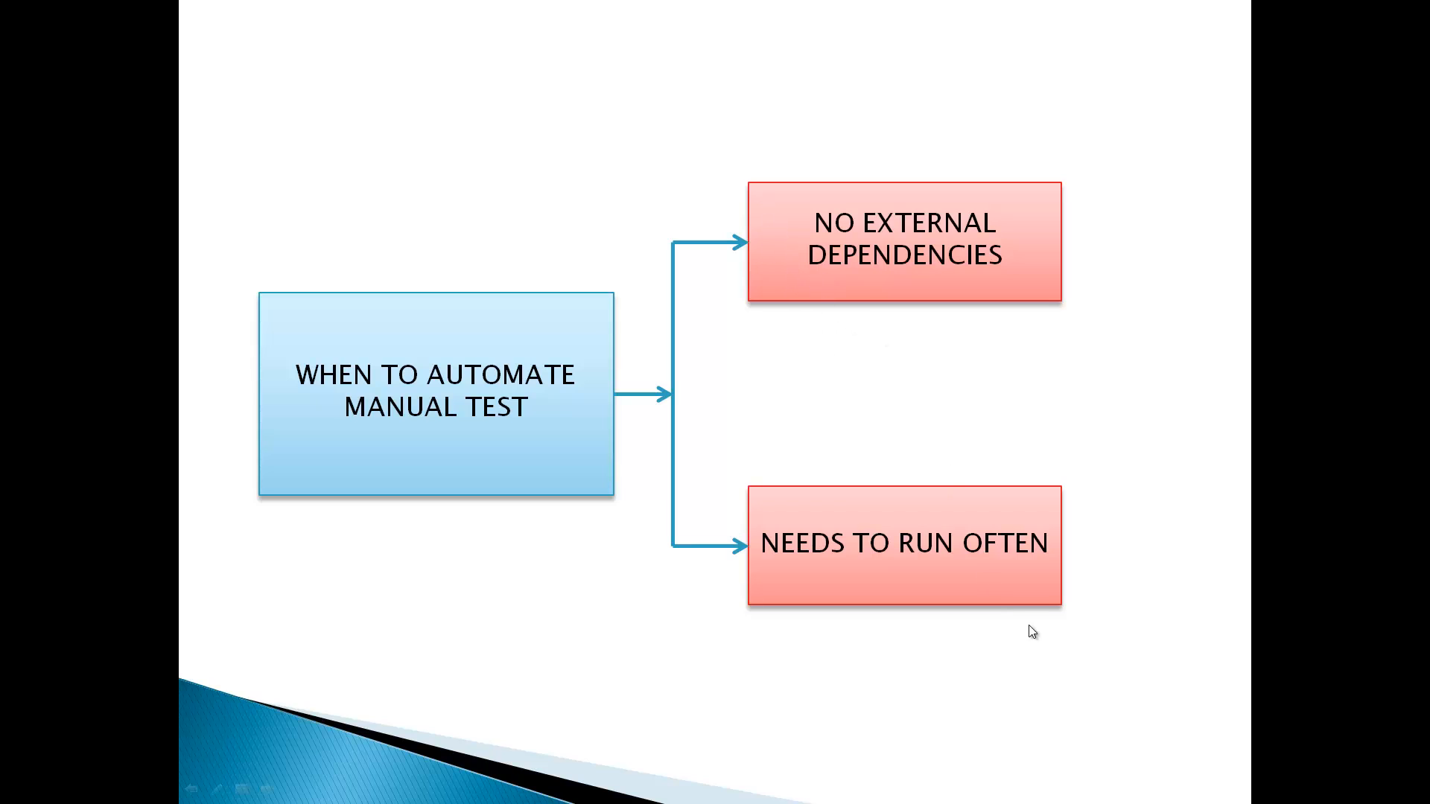
pyautogui.moveTo(706, 572)
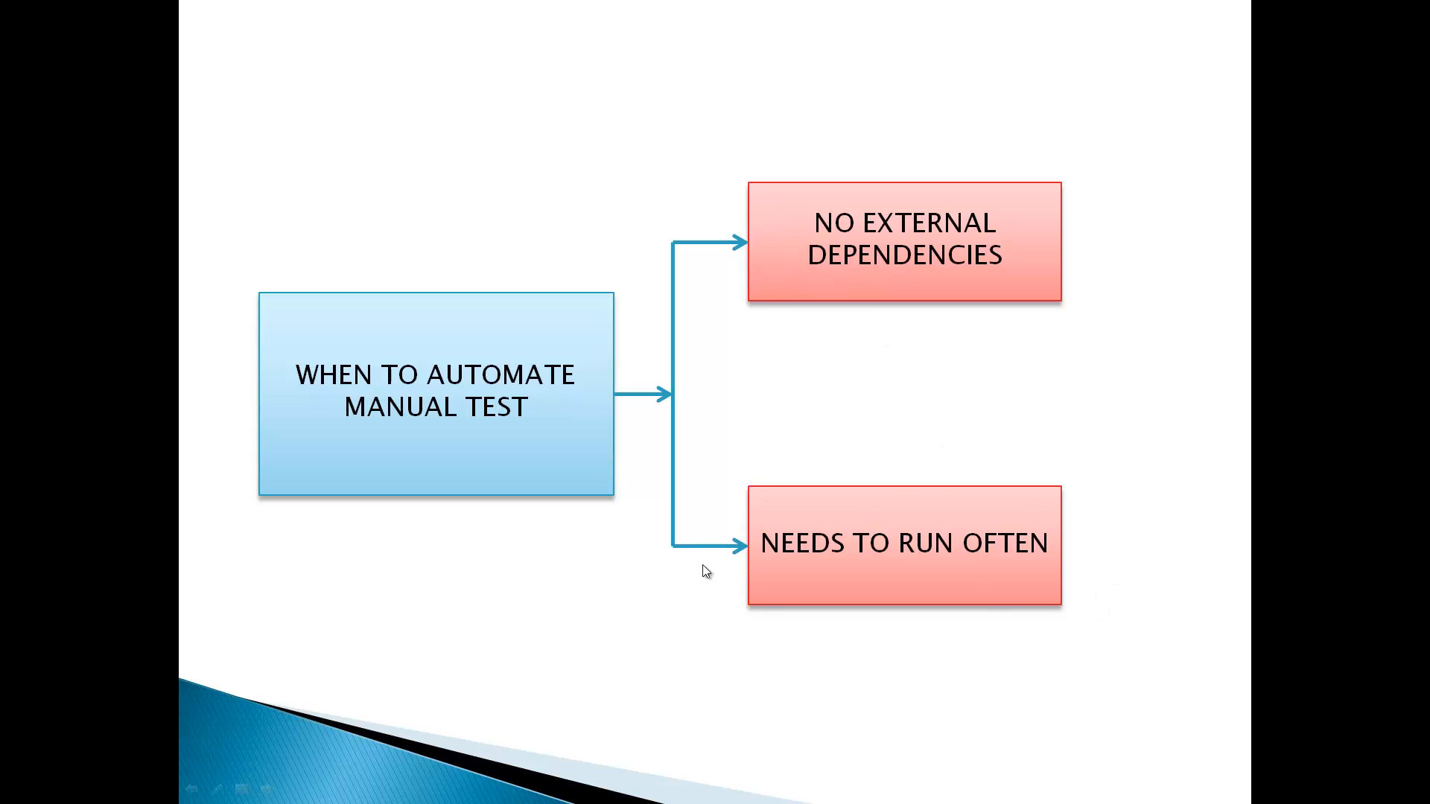
pyautogui.moveTo(1099, 532)
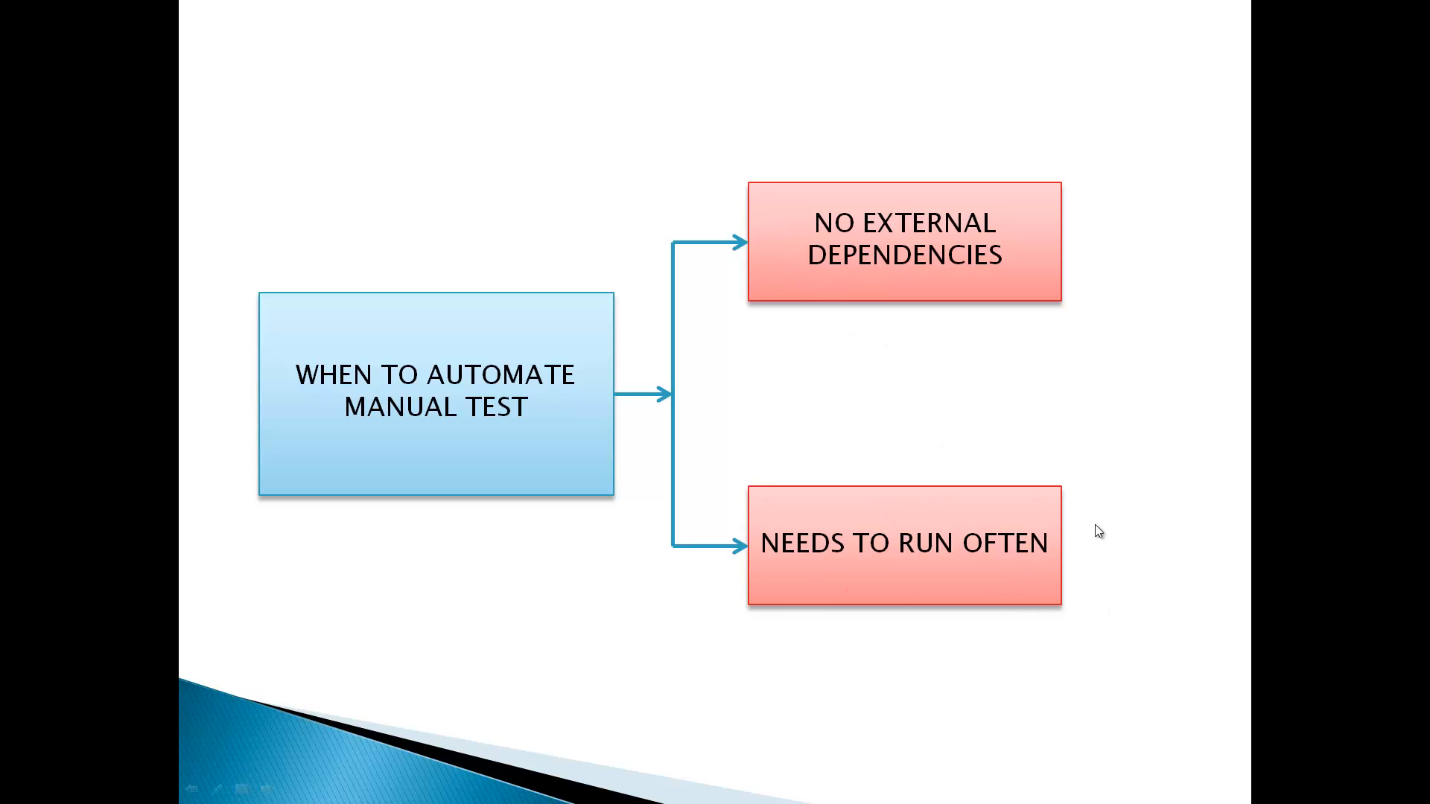
pyautogui.moveTo(1095, 599)
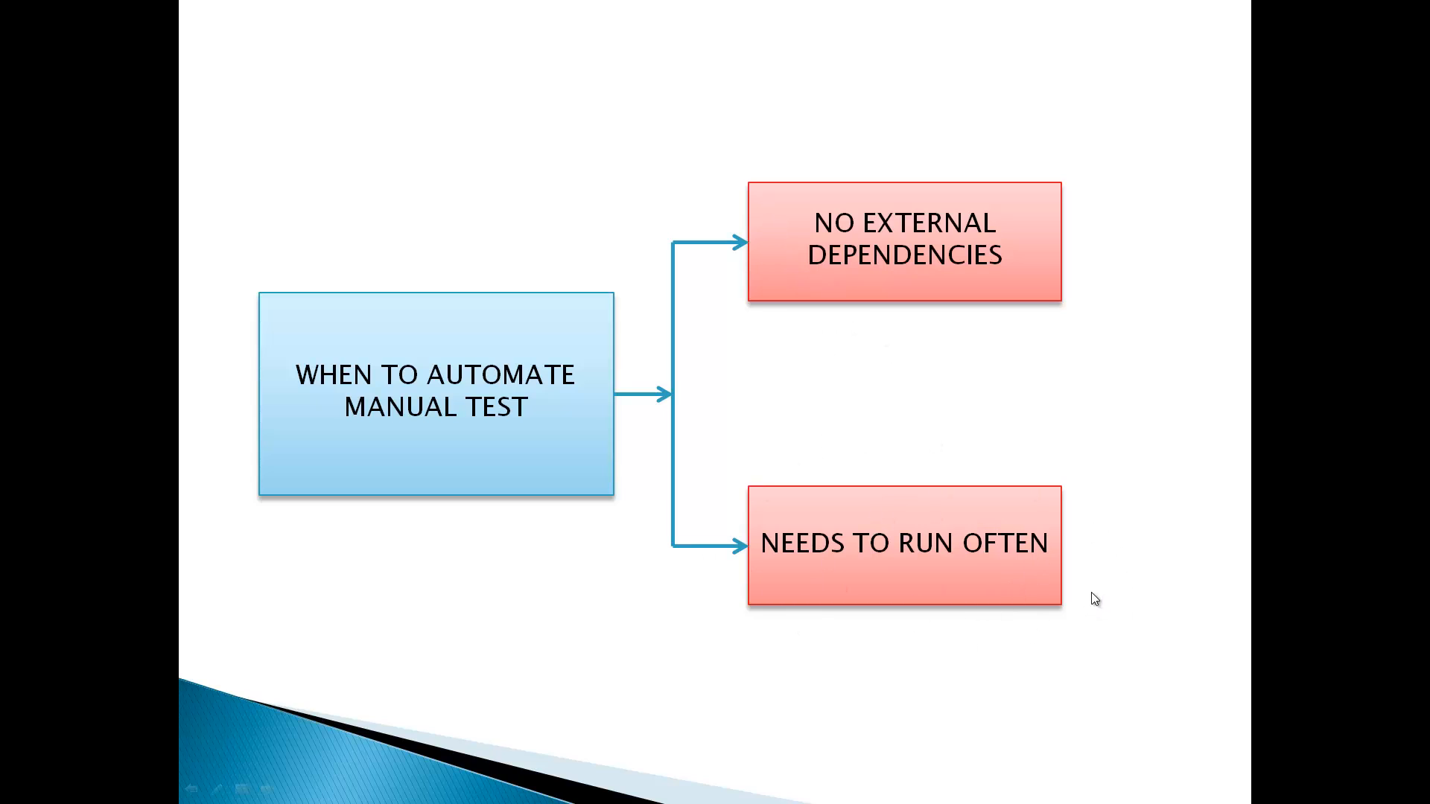
pyautogui.moveTo(1100, 588)
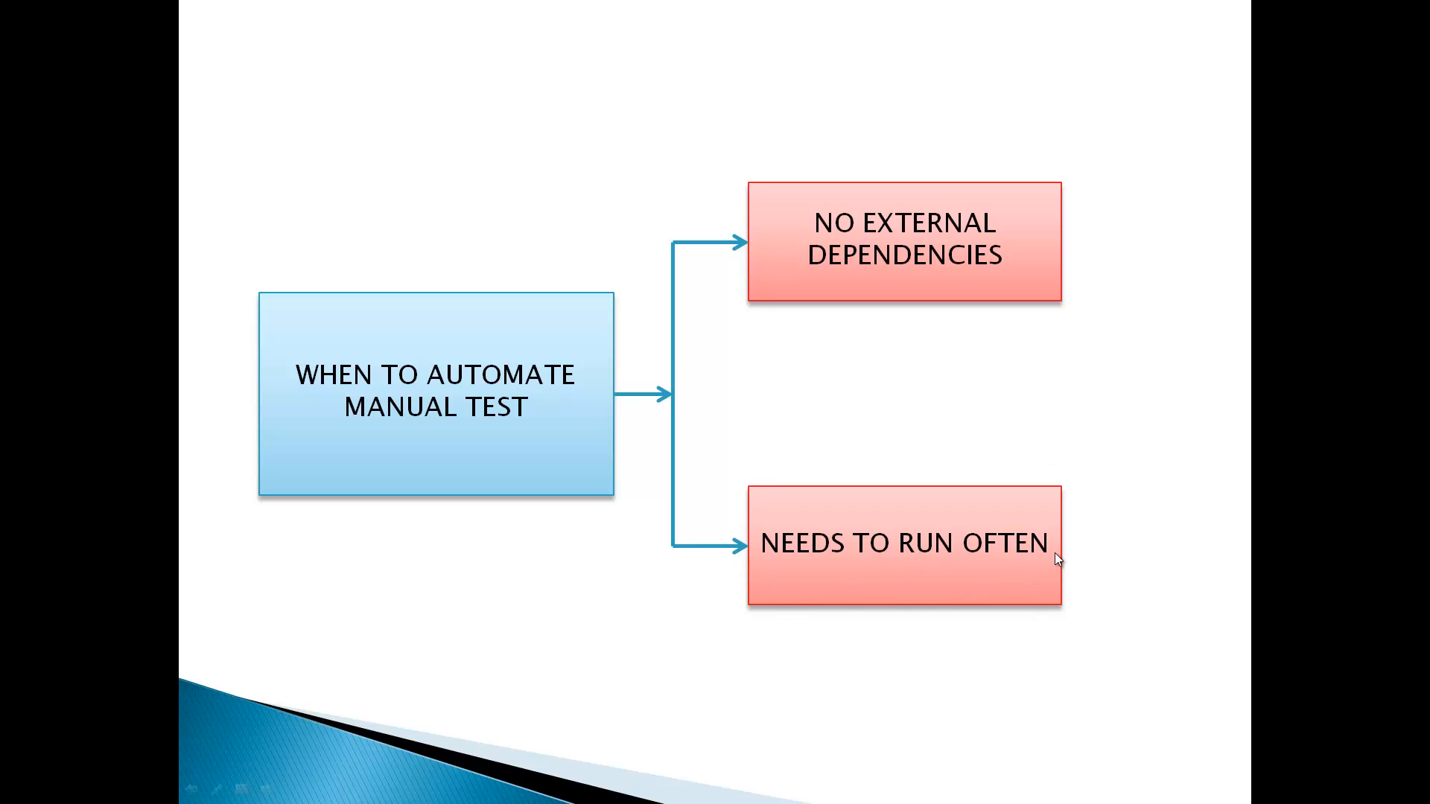
pyautogui.moveTo(1060, 554)
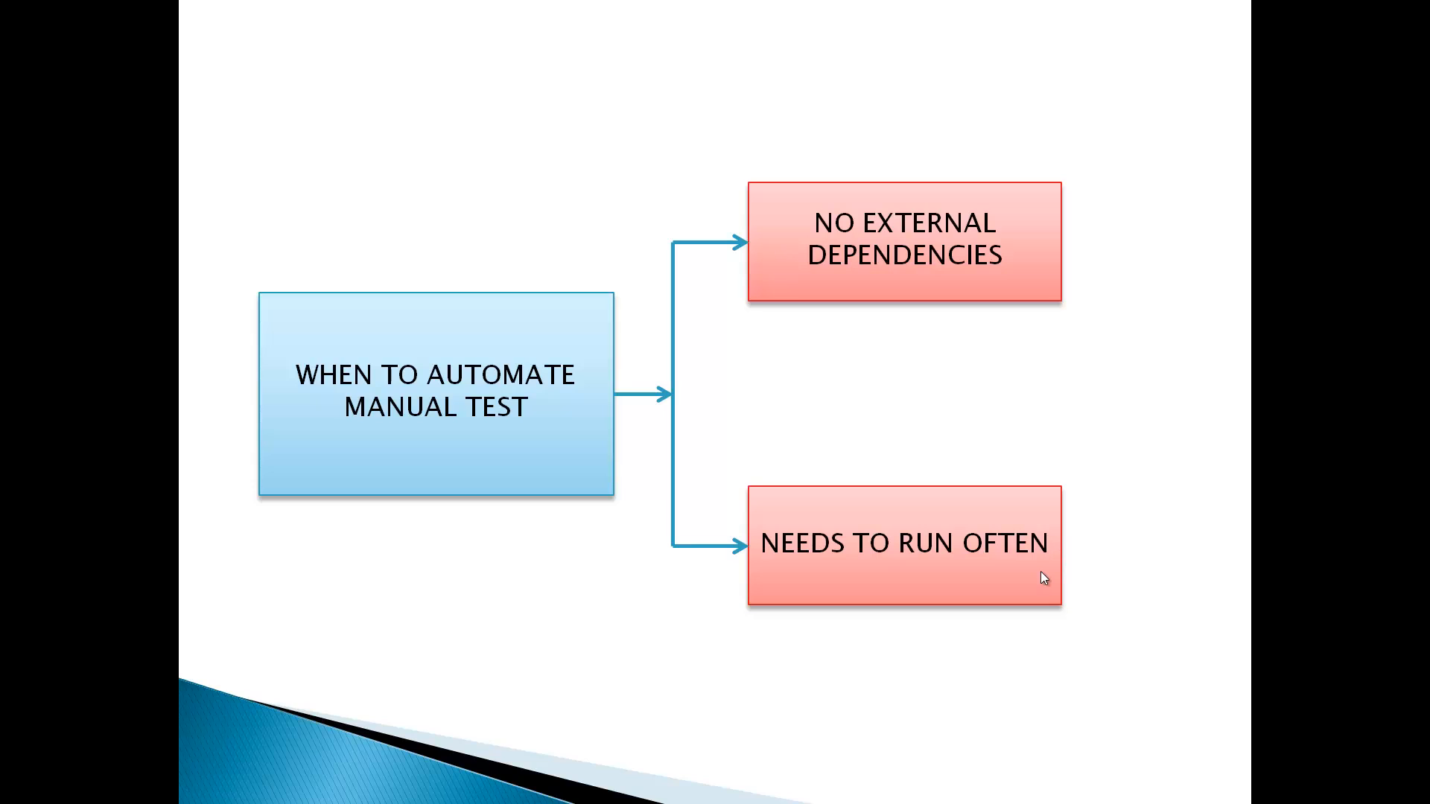
pyautogui.moveTo(956, 550)
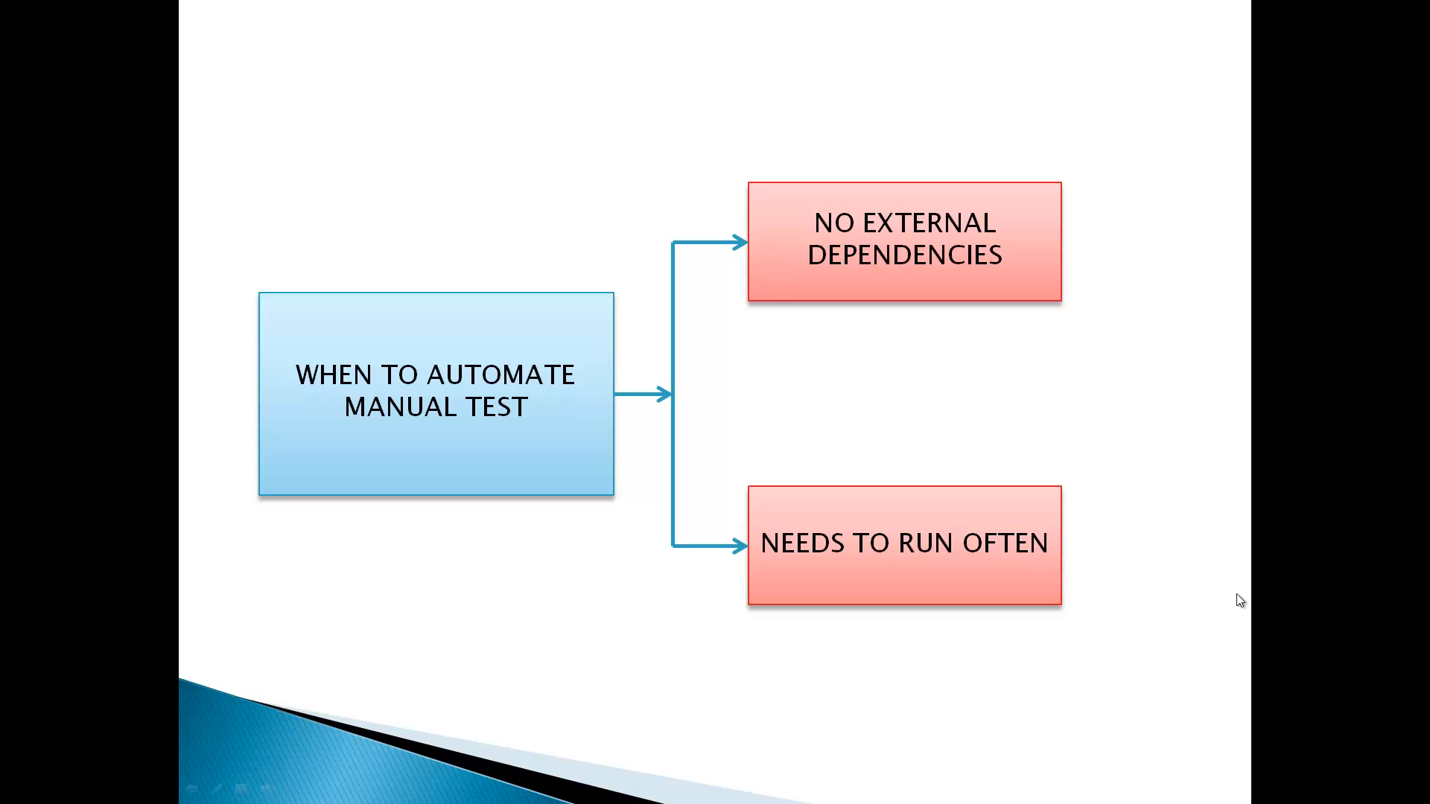
pyautogui.moveTo(1038, 570)
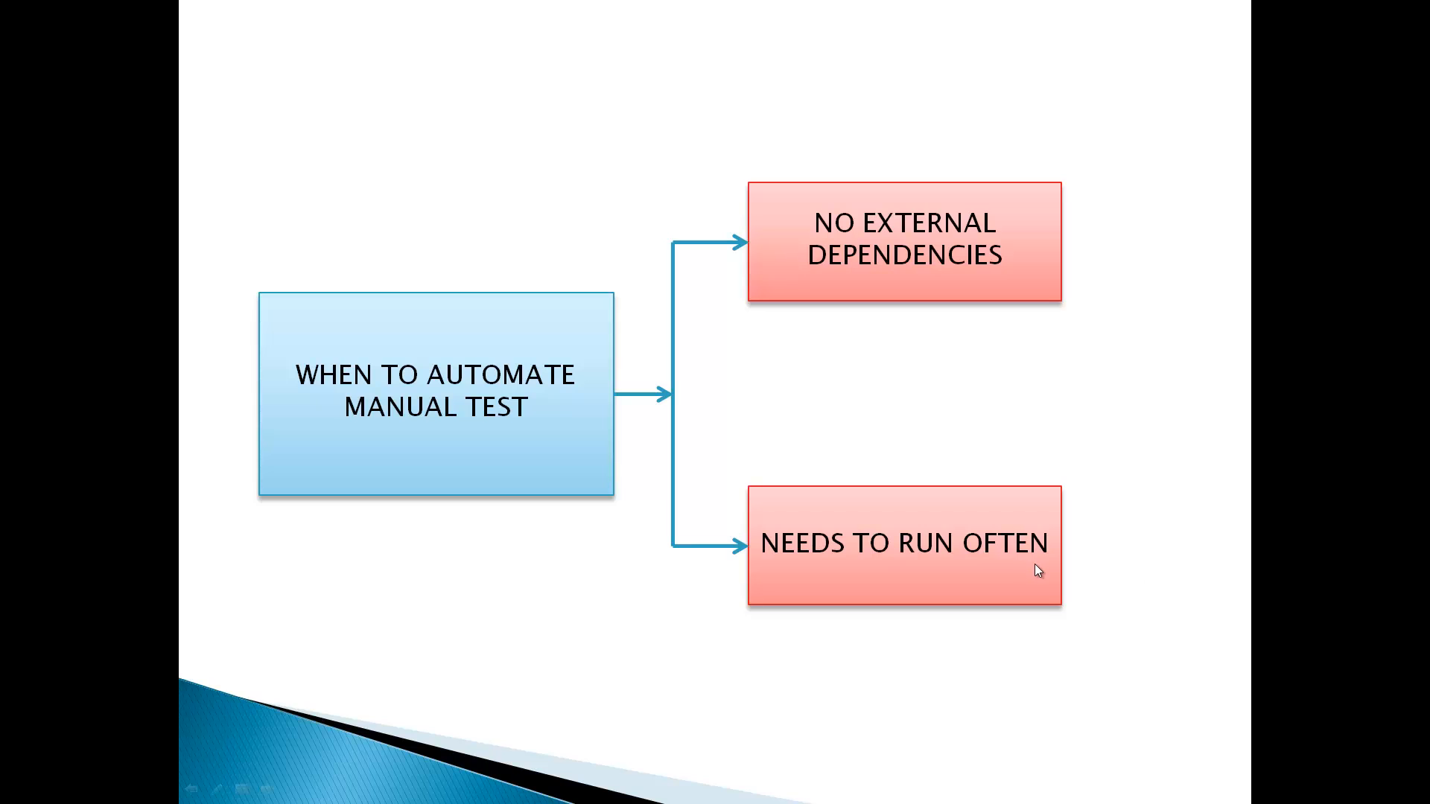
pyautogui.moveTo(1168, 615)
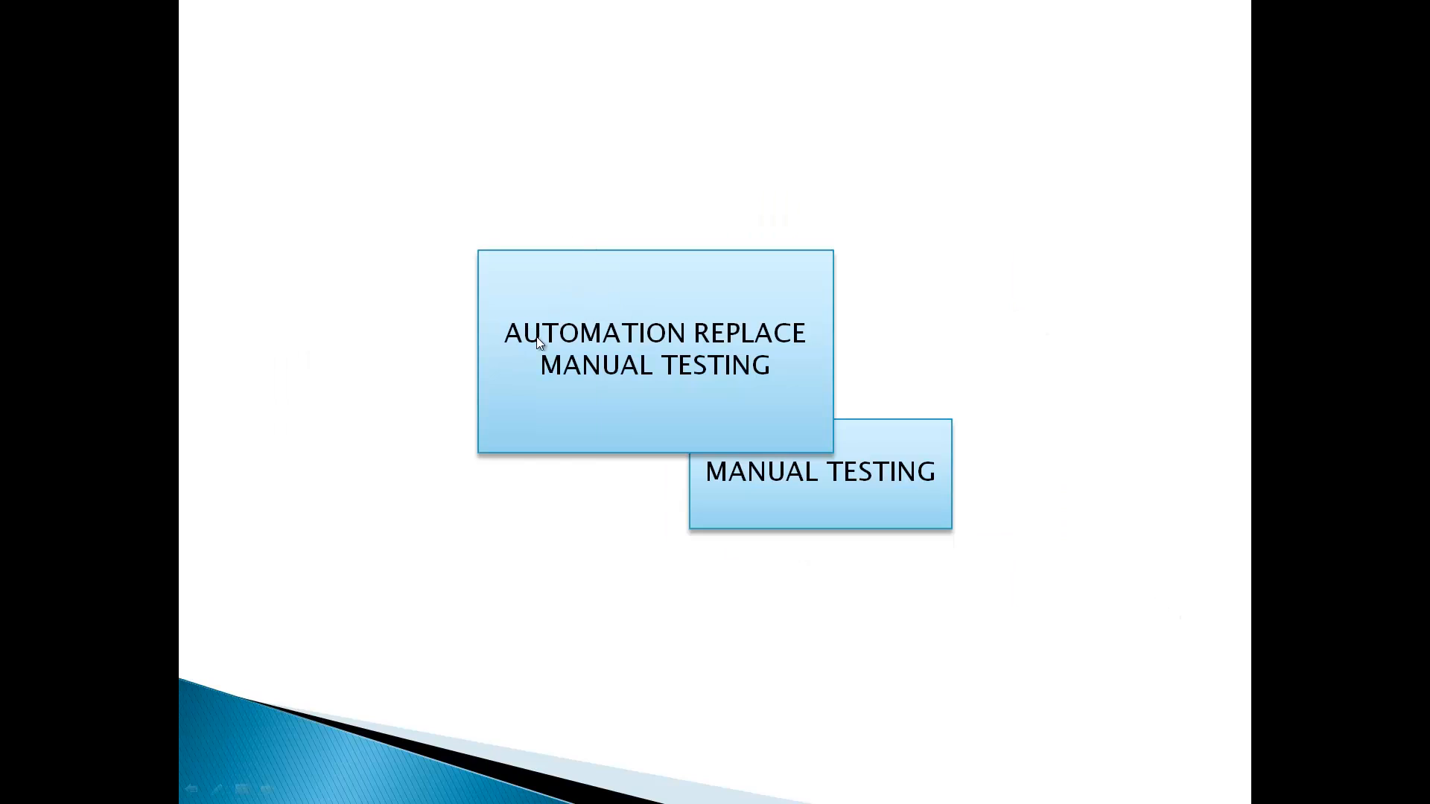
pyautogui.moveTo(712, 378)
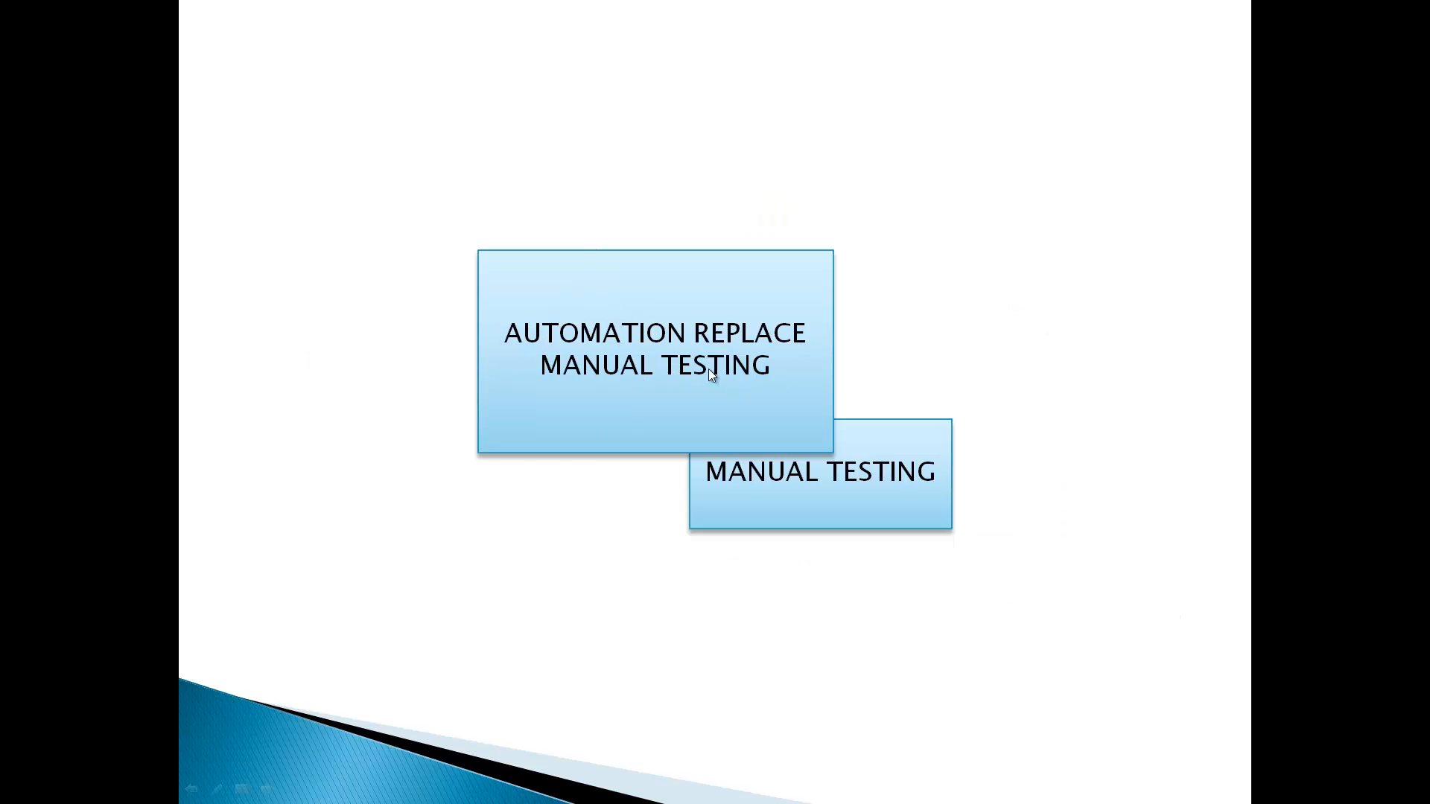
pyautogui.moveTo(740, 419)
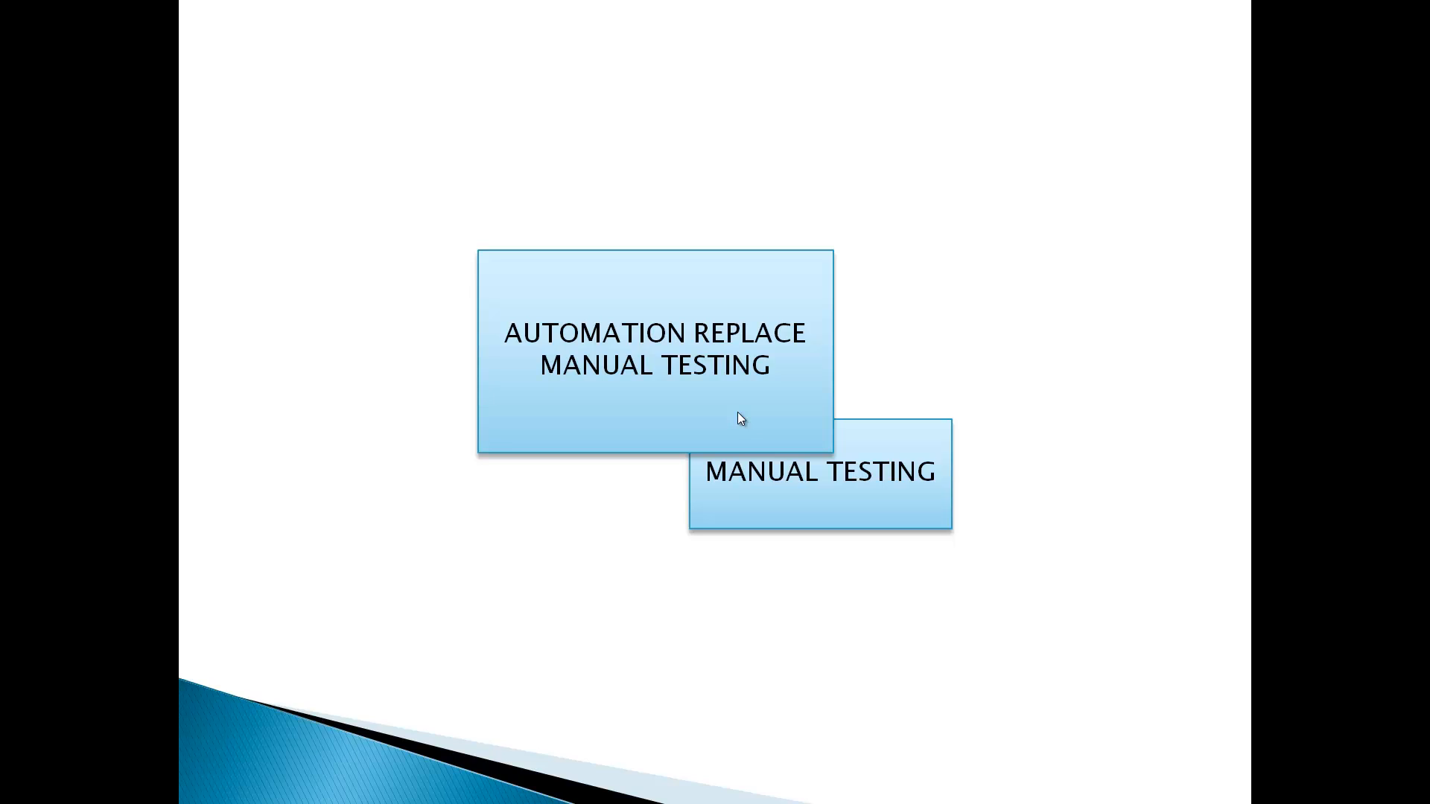
pyautogui.moveTo(459, 389)
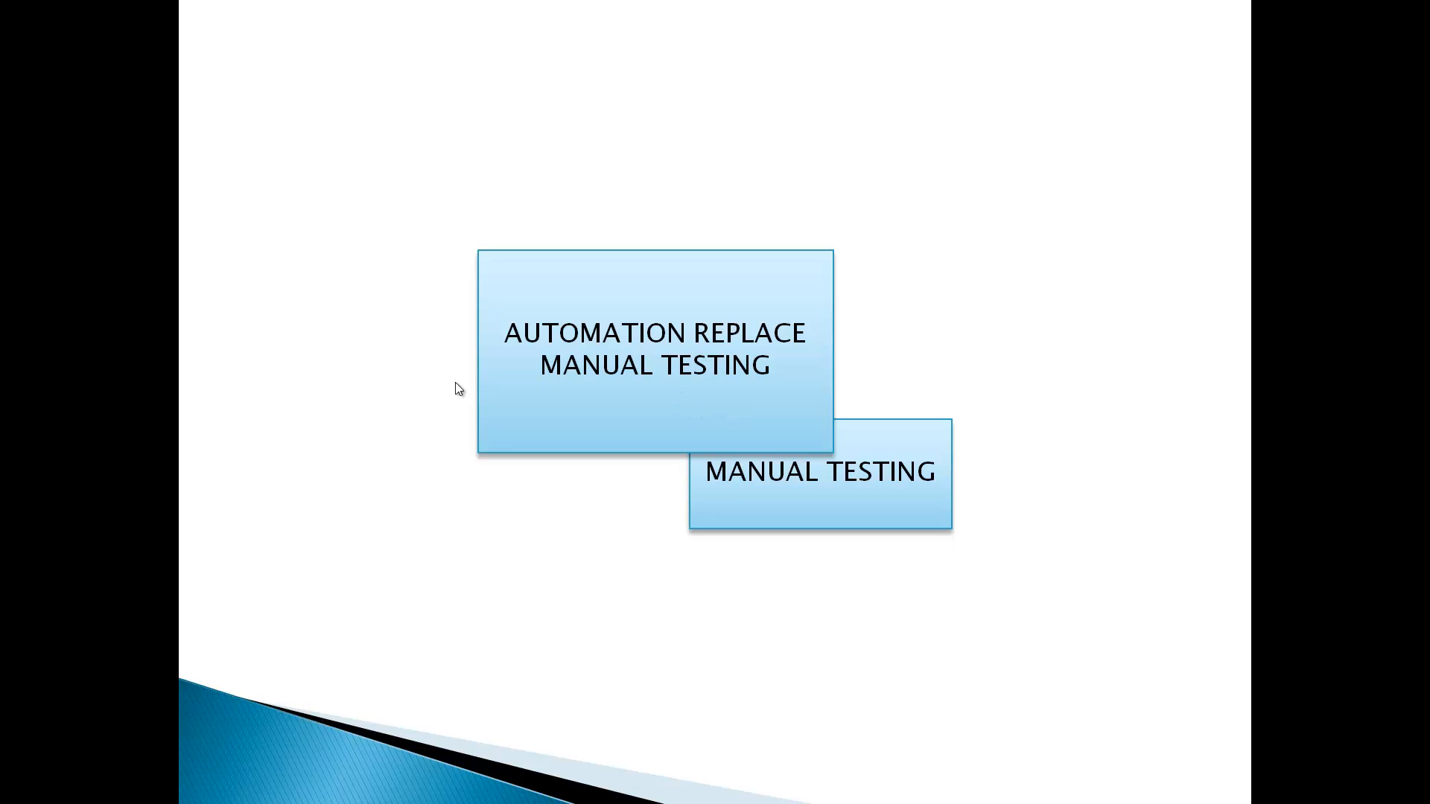
pyautogui.moveTo(608, 685)
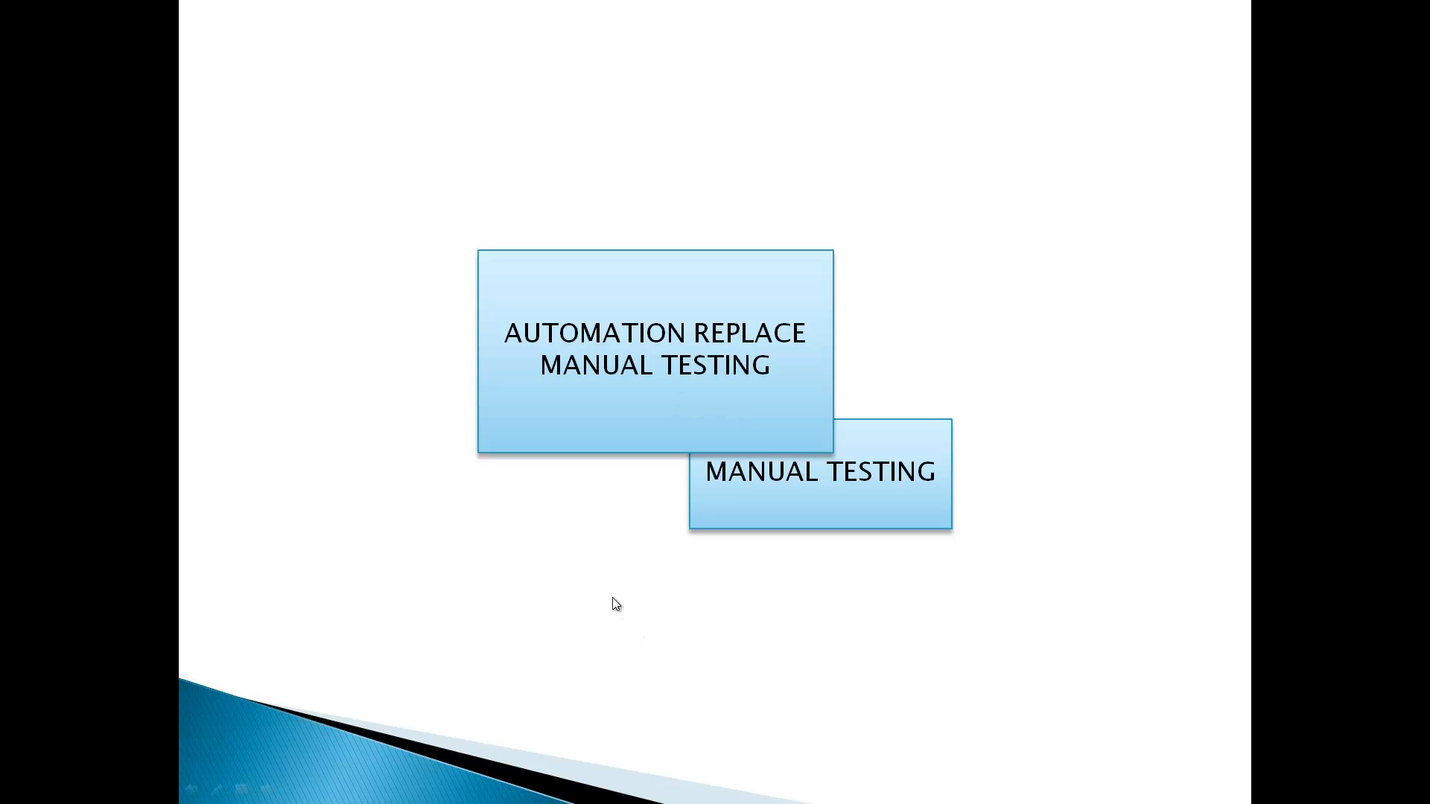
pyautogui.moveTo(649, 582)
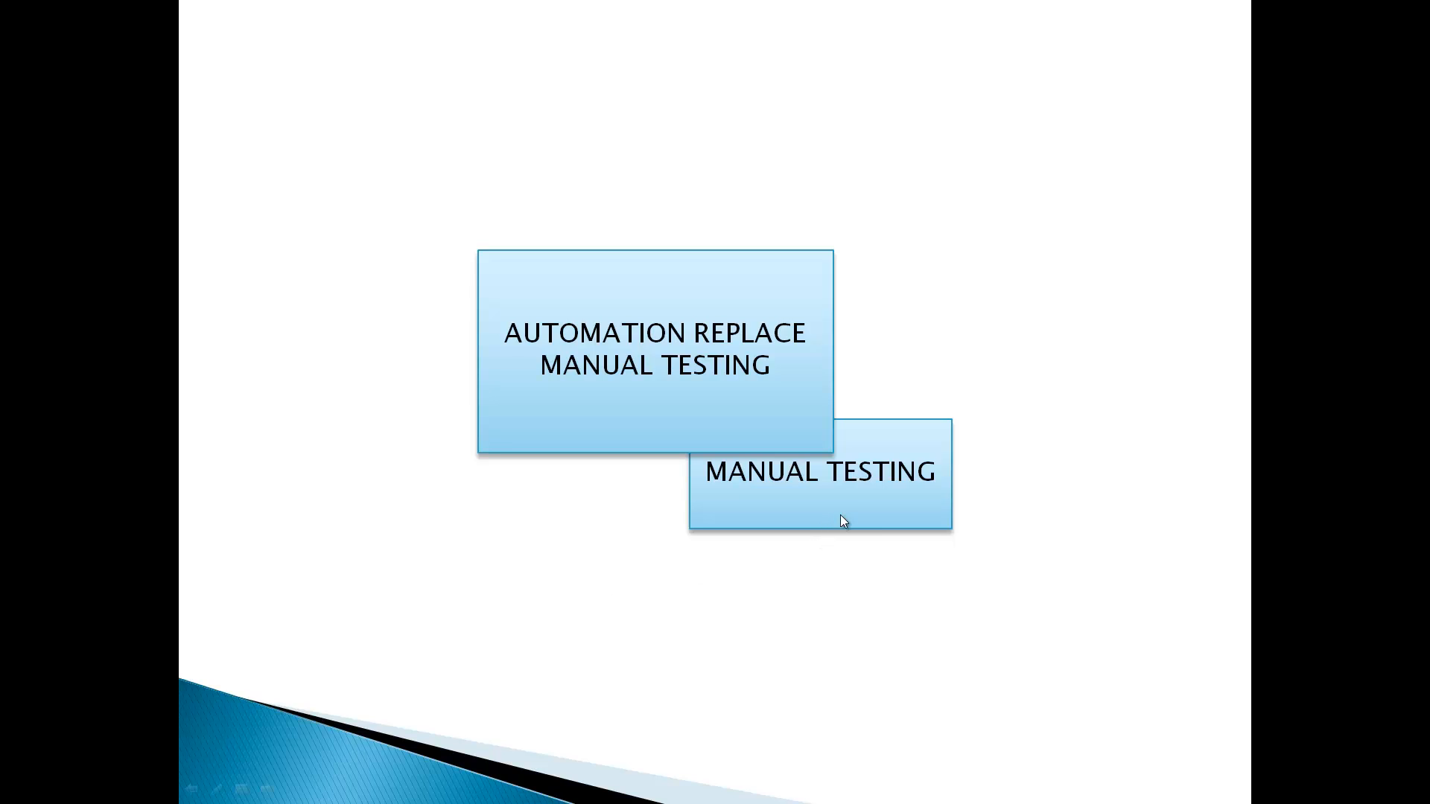
pyautogui.moveTo(920, 351)
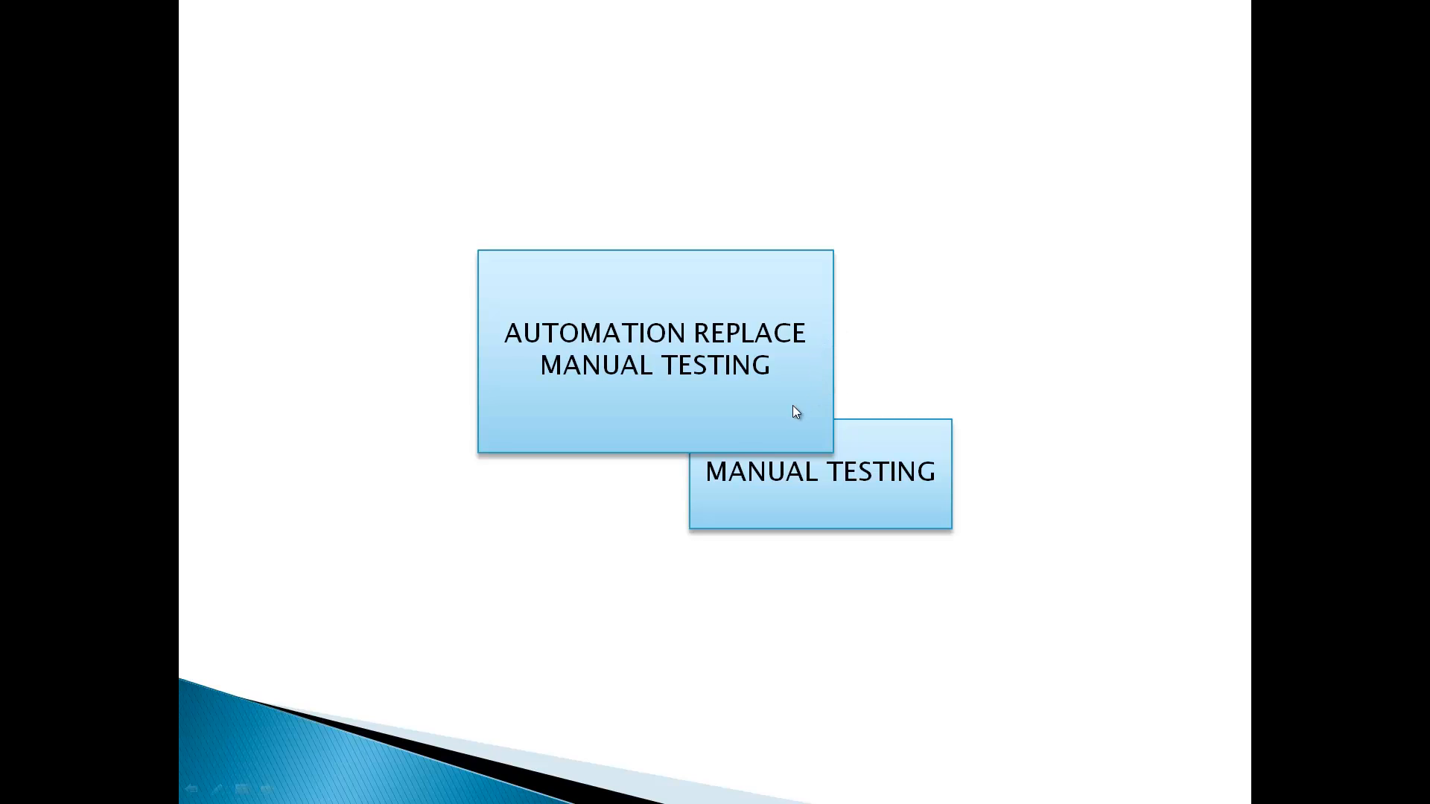
pyautogui.moveTo(572, 443)
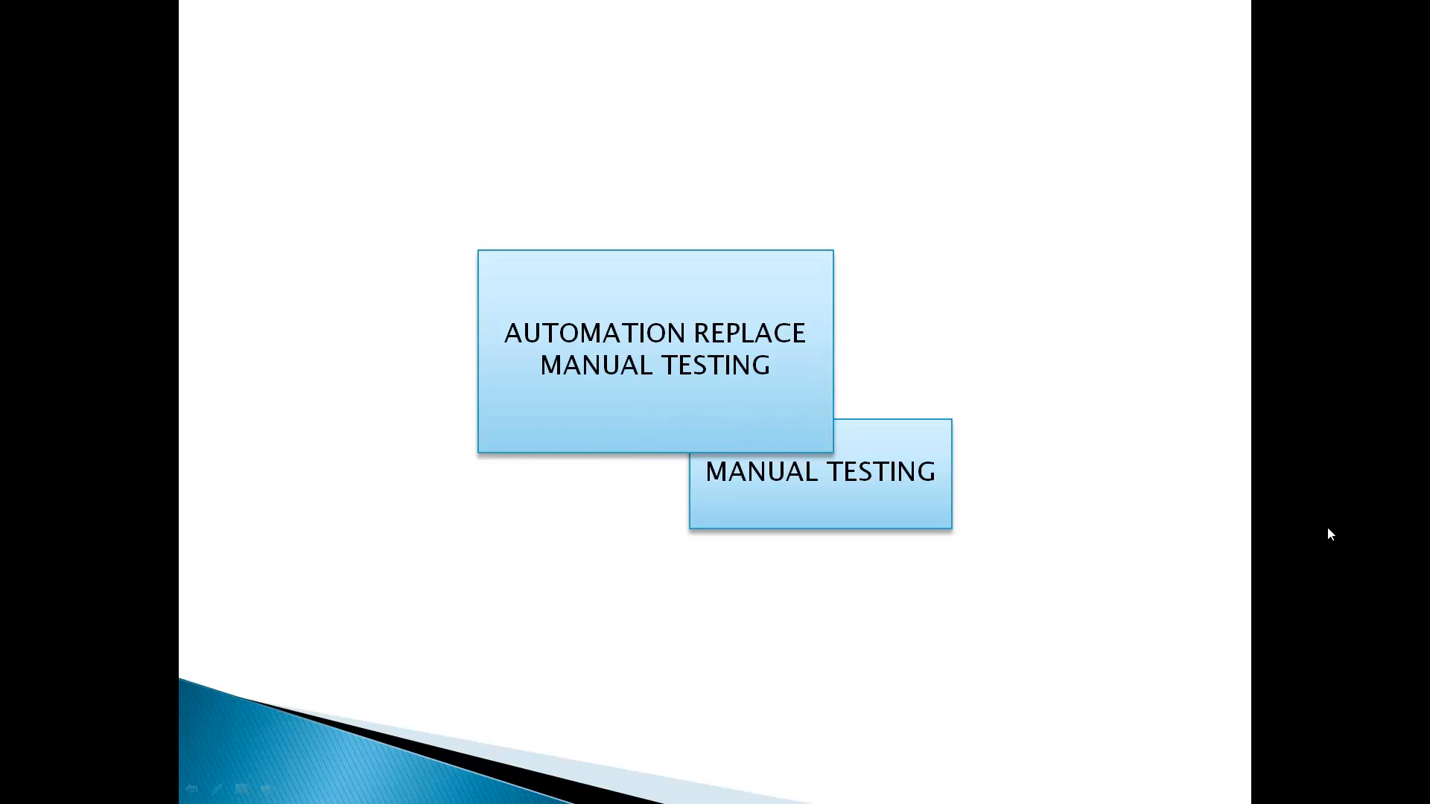
# Advance the slideshow to the DO NOT AUTOMATE slide with ONE RUN and CHANGING USER INTERFACE
pyautogui.press('Right')
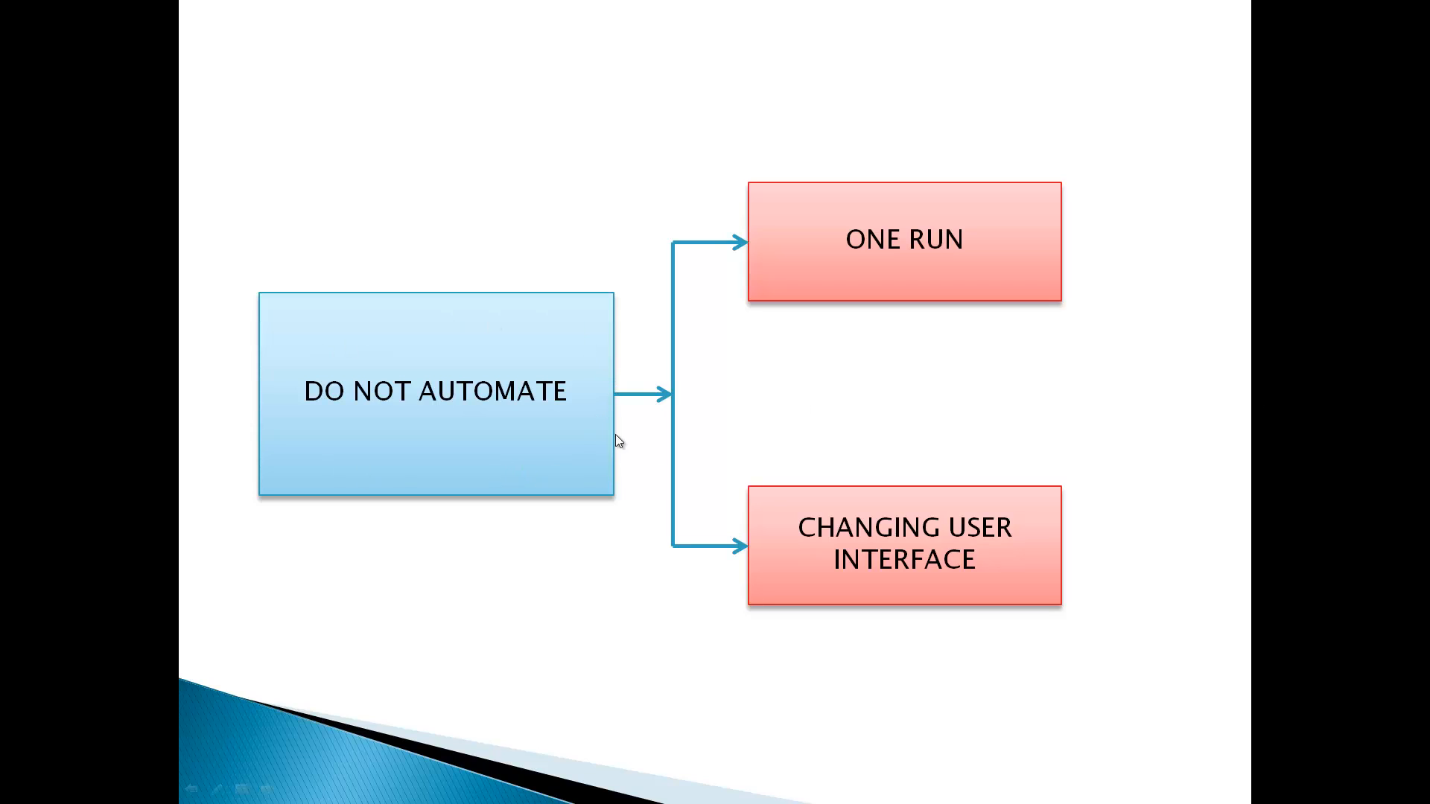
pyautogui.moveTo(568, 413)
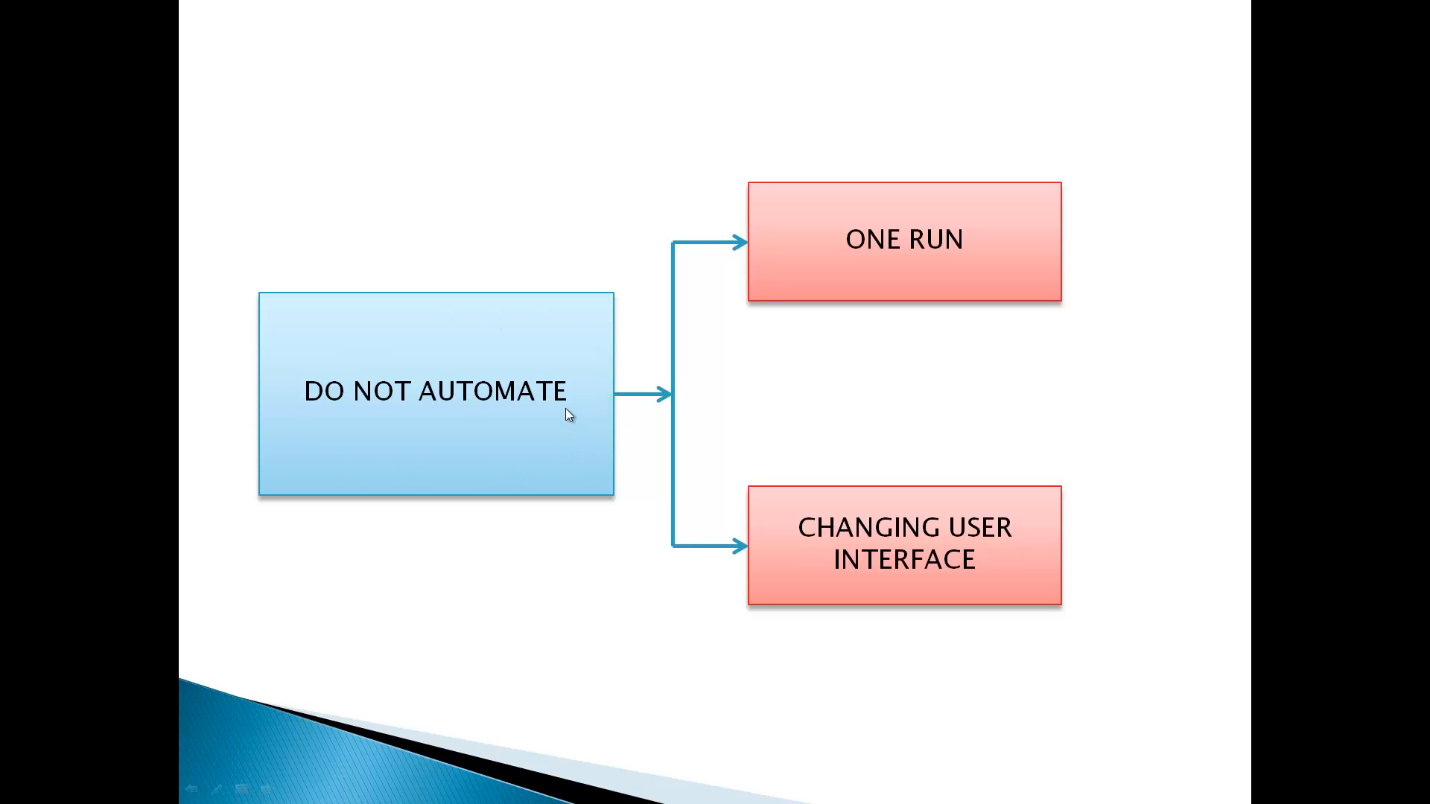
pyautogui.moveTo(612, 405)
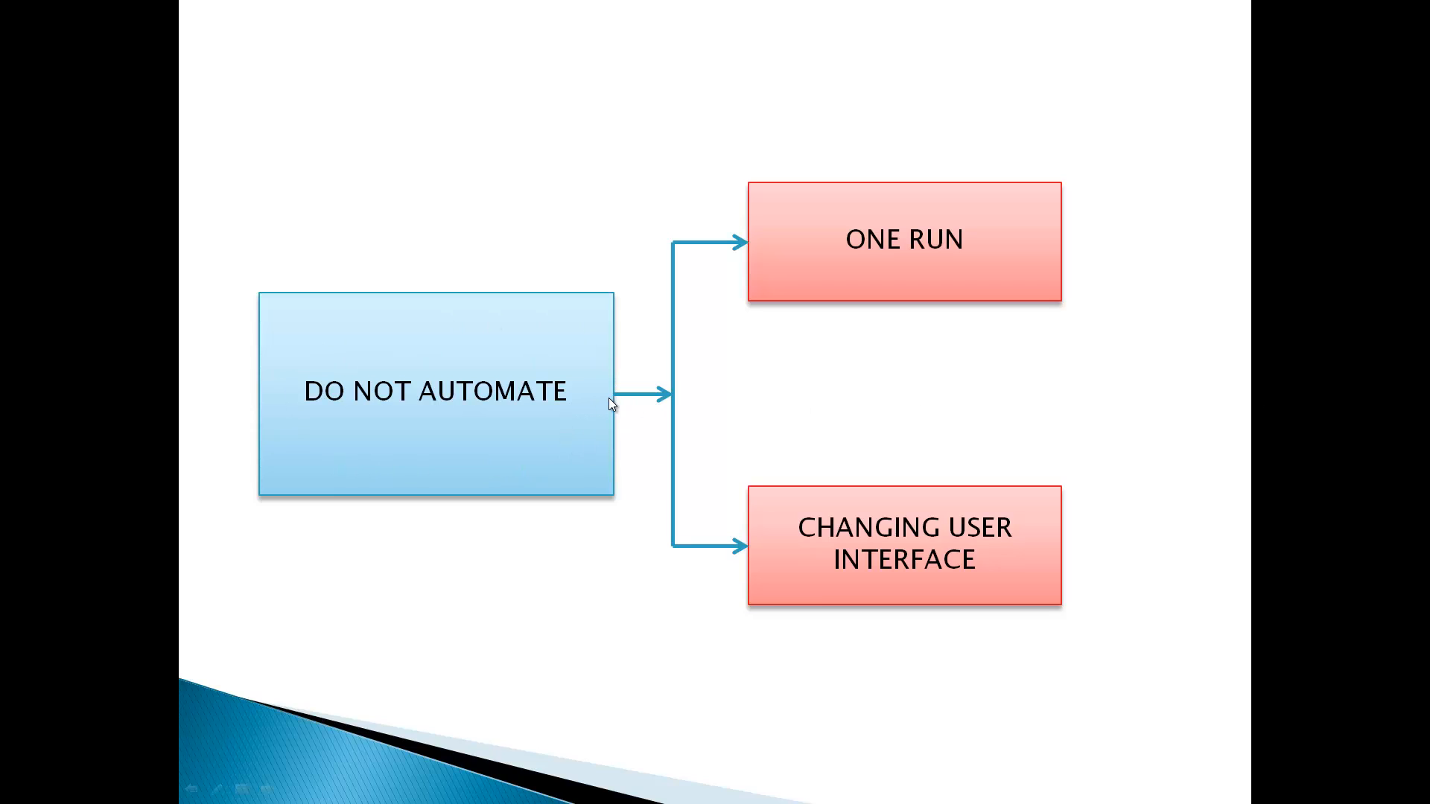
pyautogui.moveTo(1100, 319)
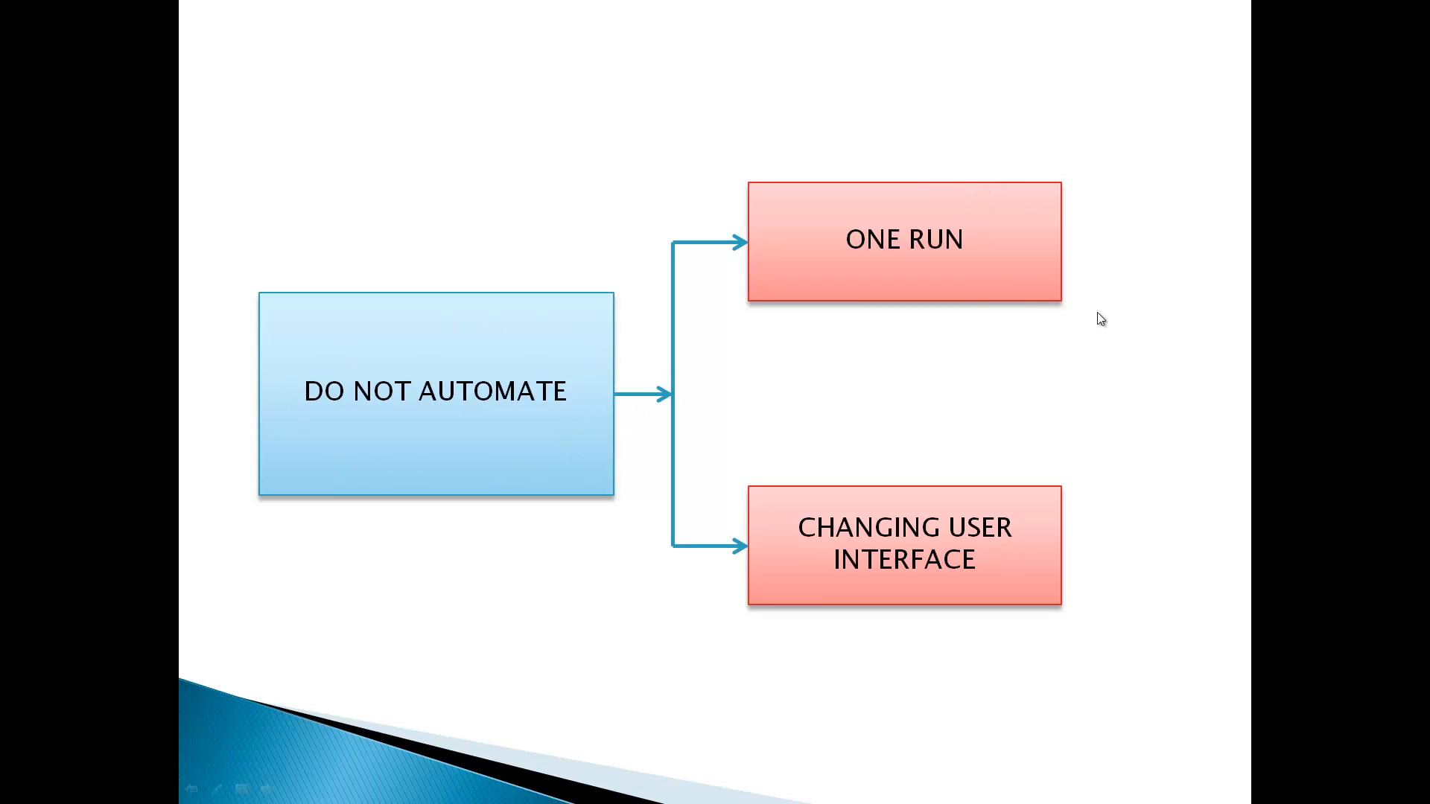
pyautogui.moveTo(1095, 310)
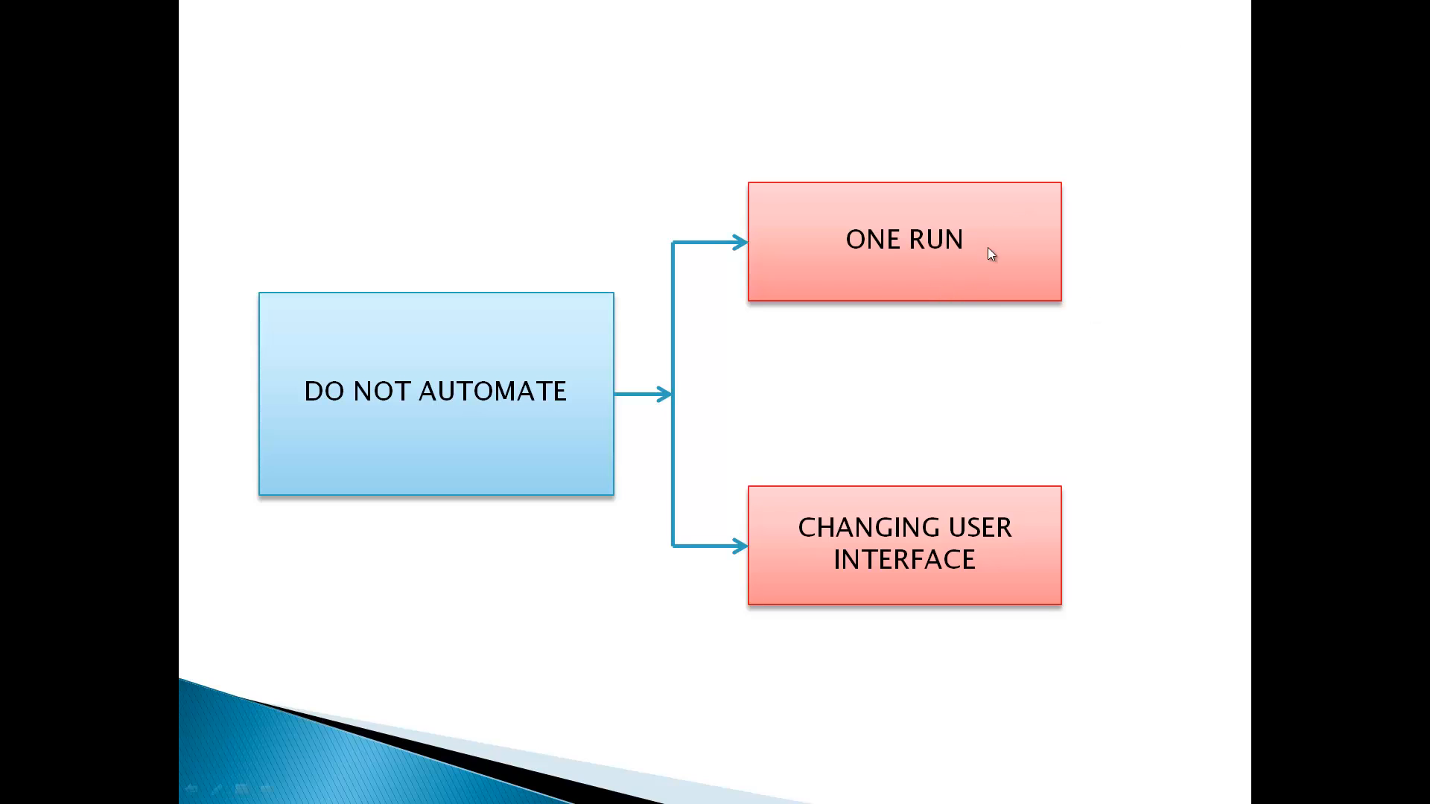
pyautogui.moveTo(1058, 264)
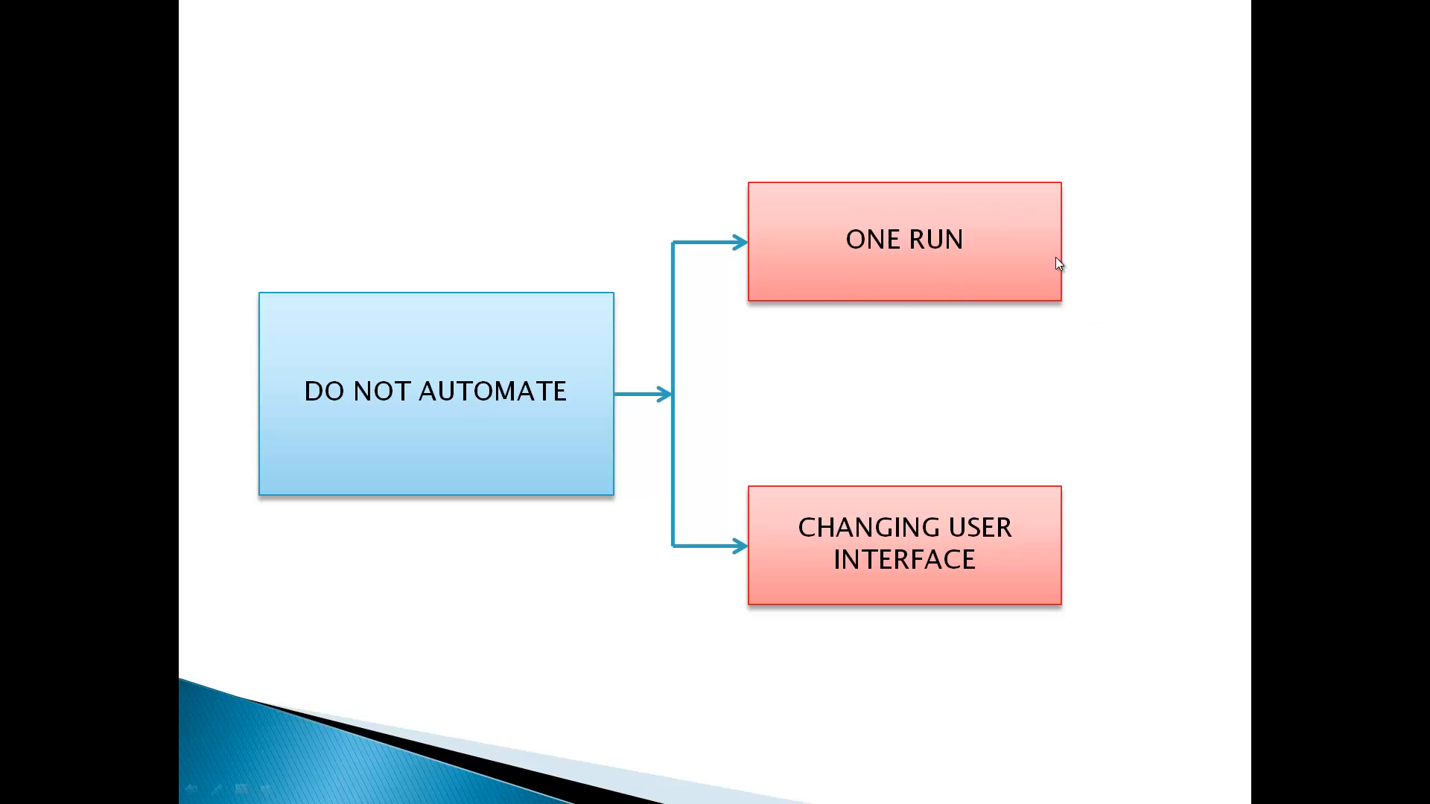
pyautogui.moveTo(1119, 542)
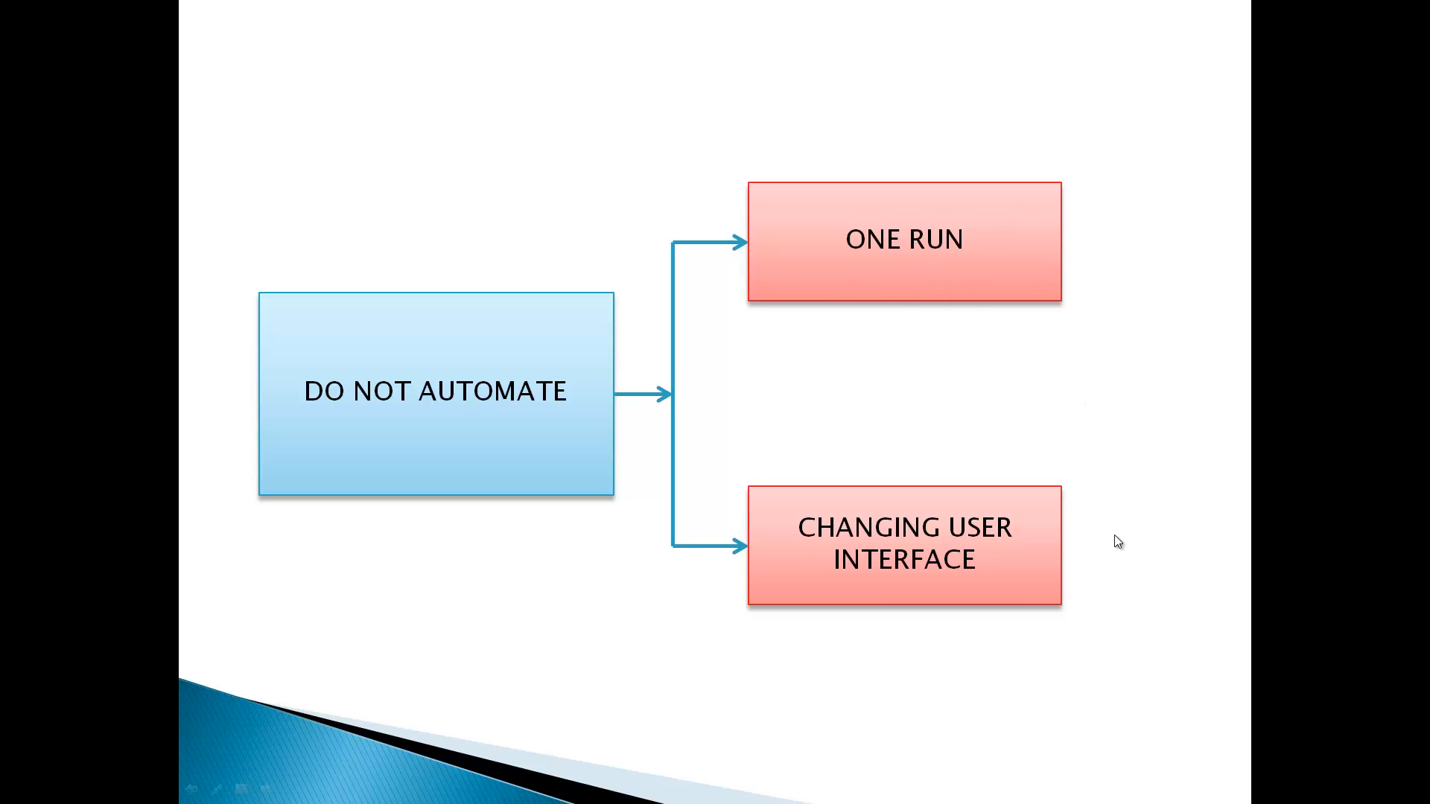
pyautogui.moveTo(1053, 592)
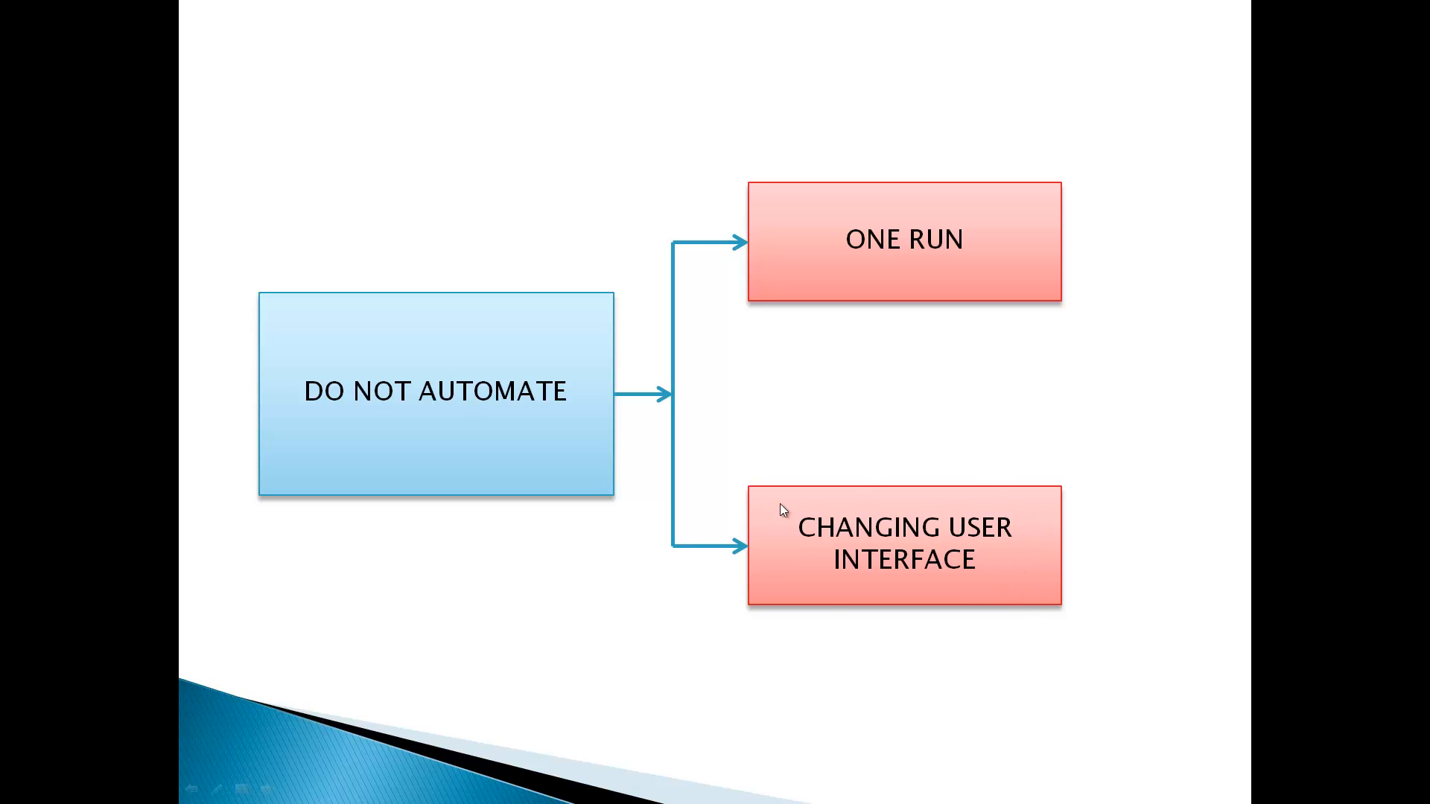
pyautogui.moveTo(1146, 563)
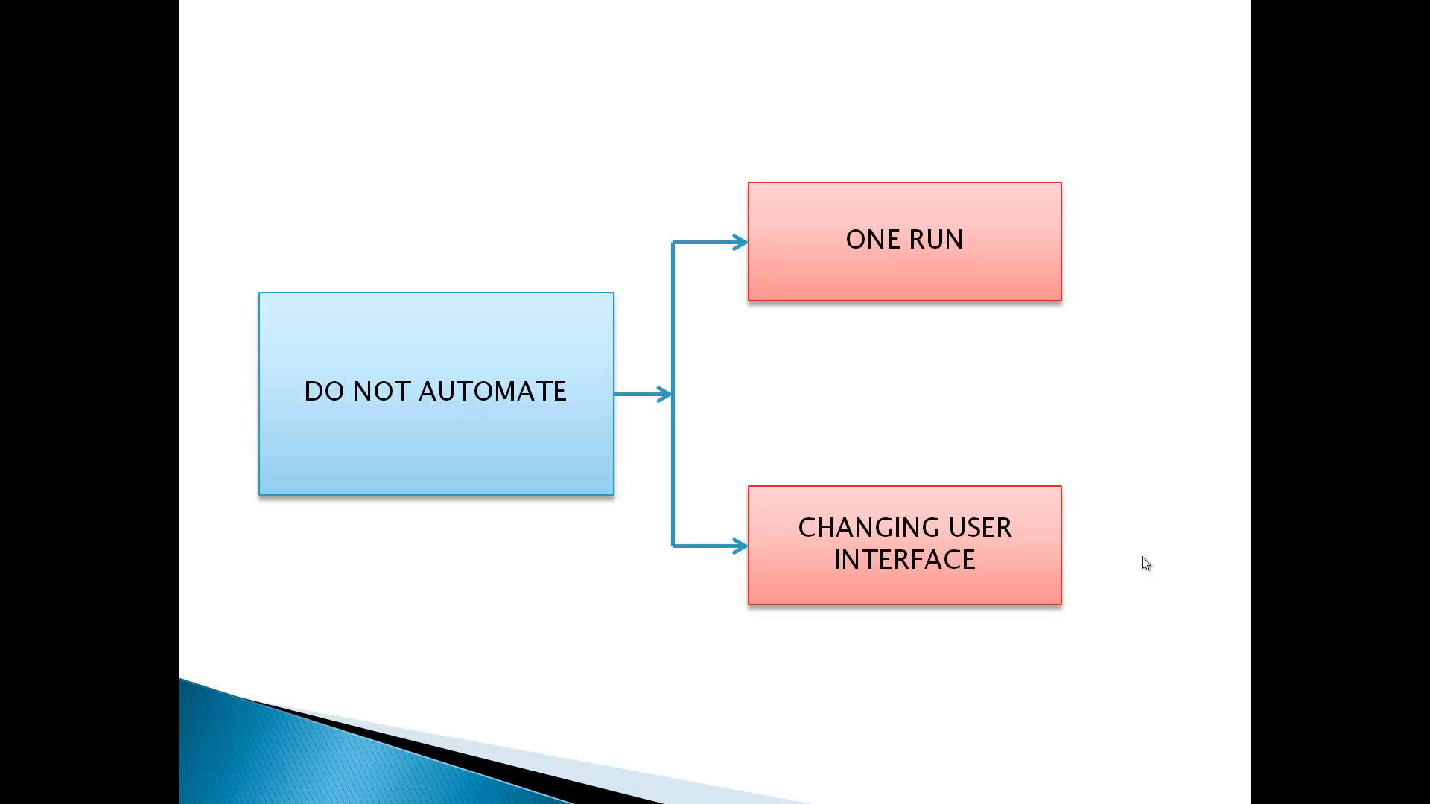
pyautogui.moveTo(945, 574)
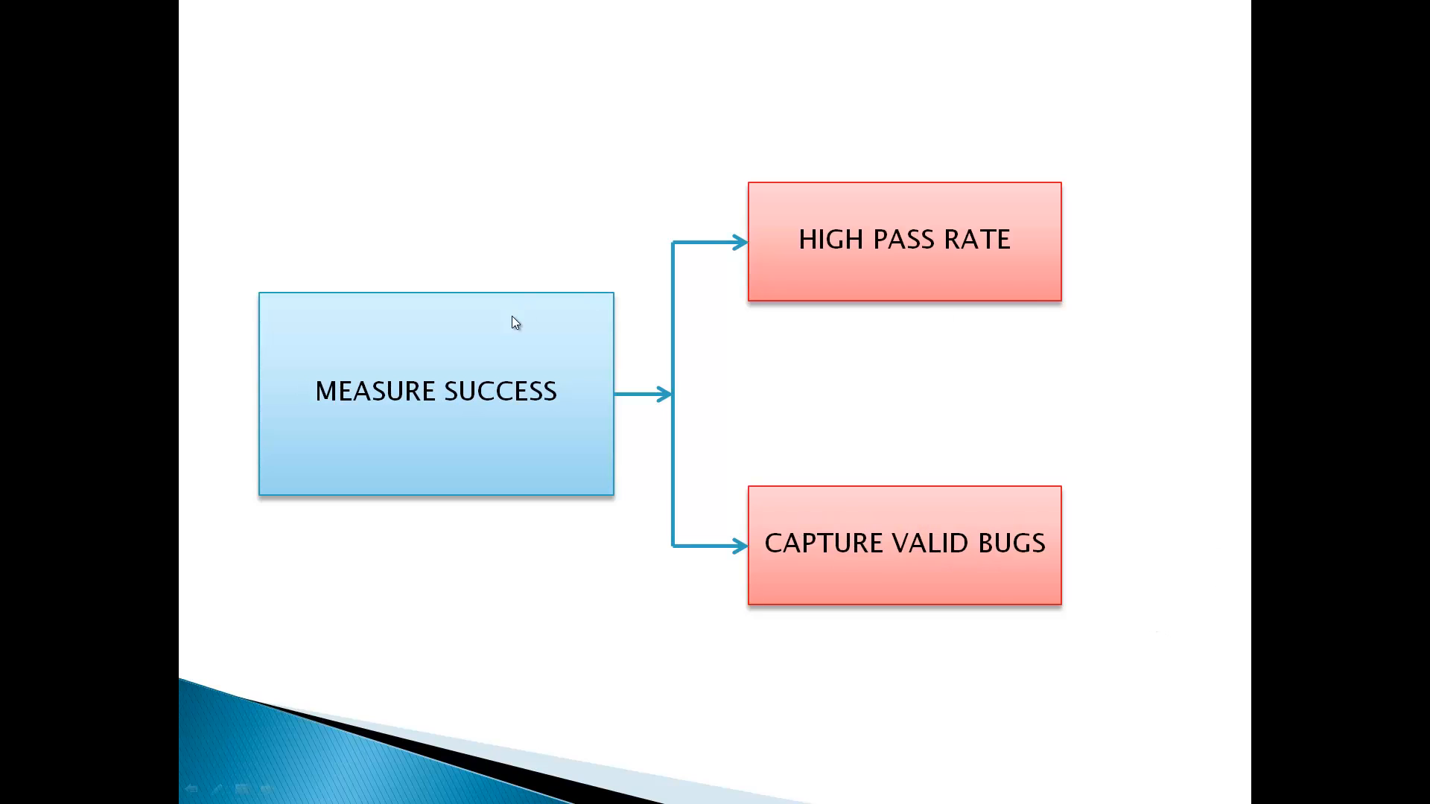
pyautogui.moveTo(472, 326)
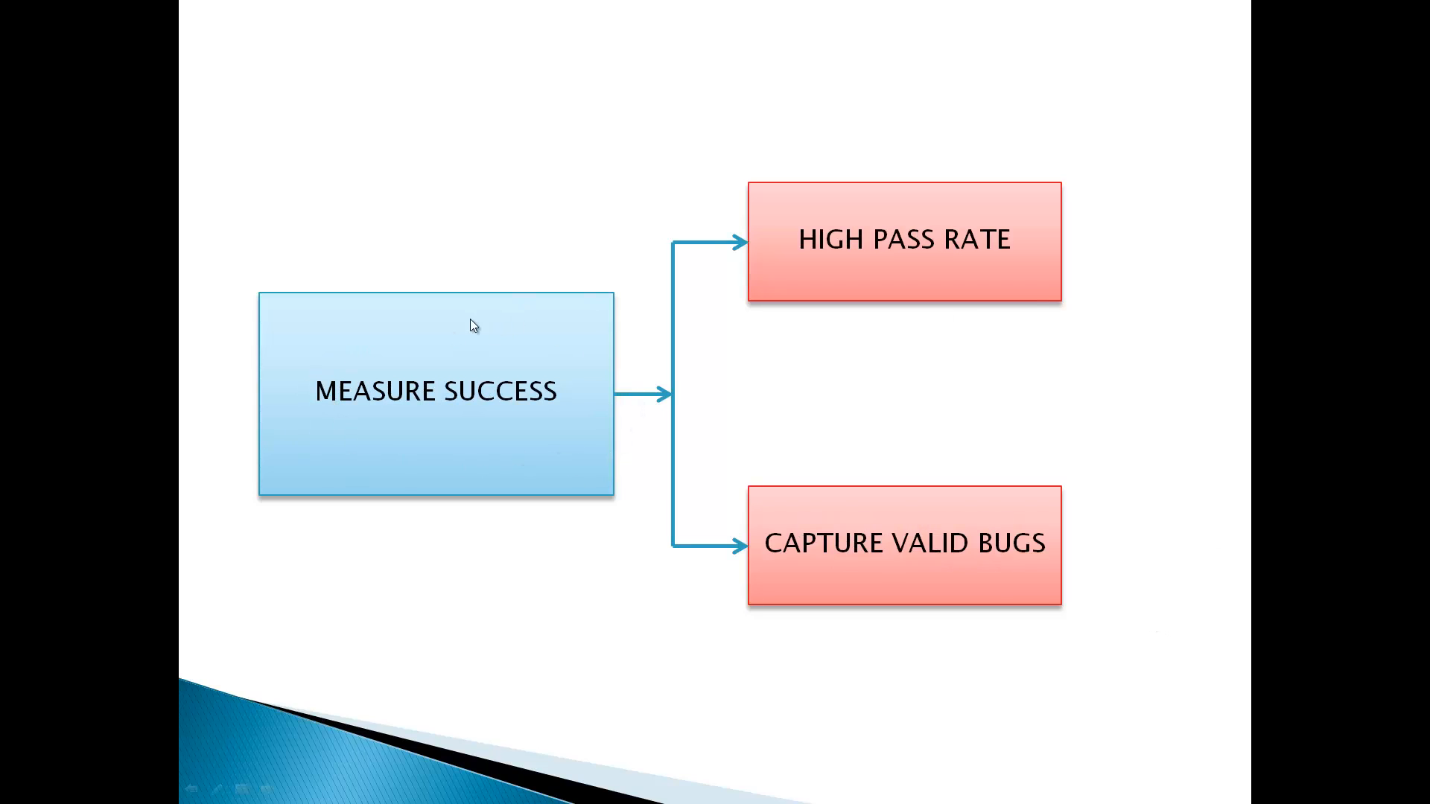
pyautogui.moveTo(475, 393)
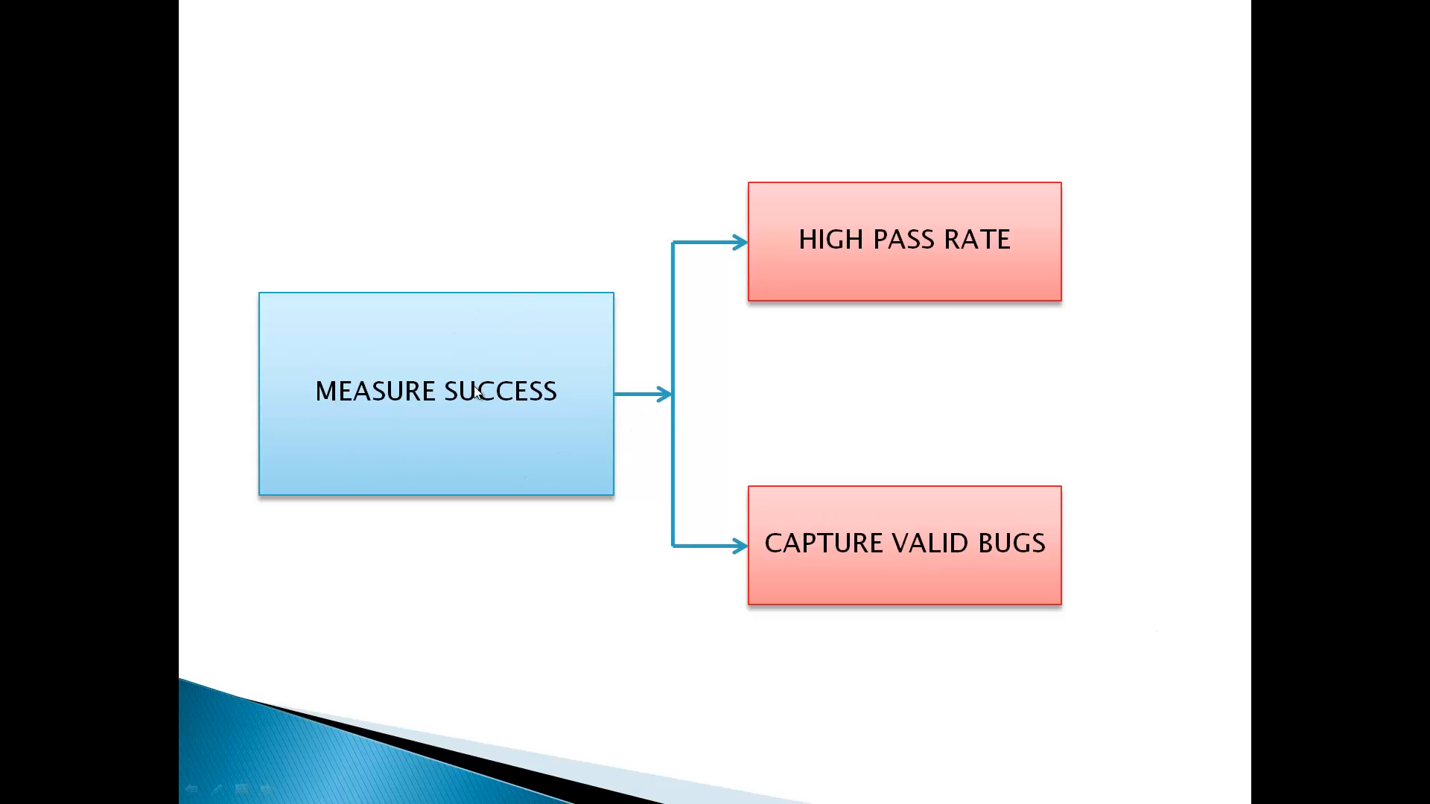
pyautogui.moveTo(1093, 230)
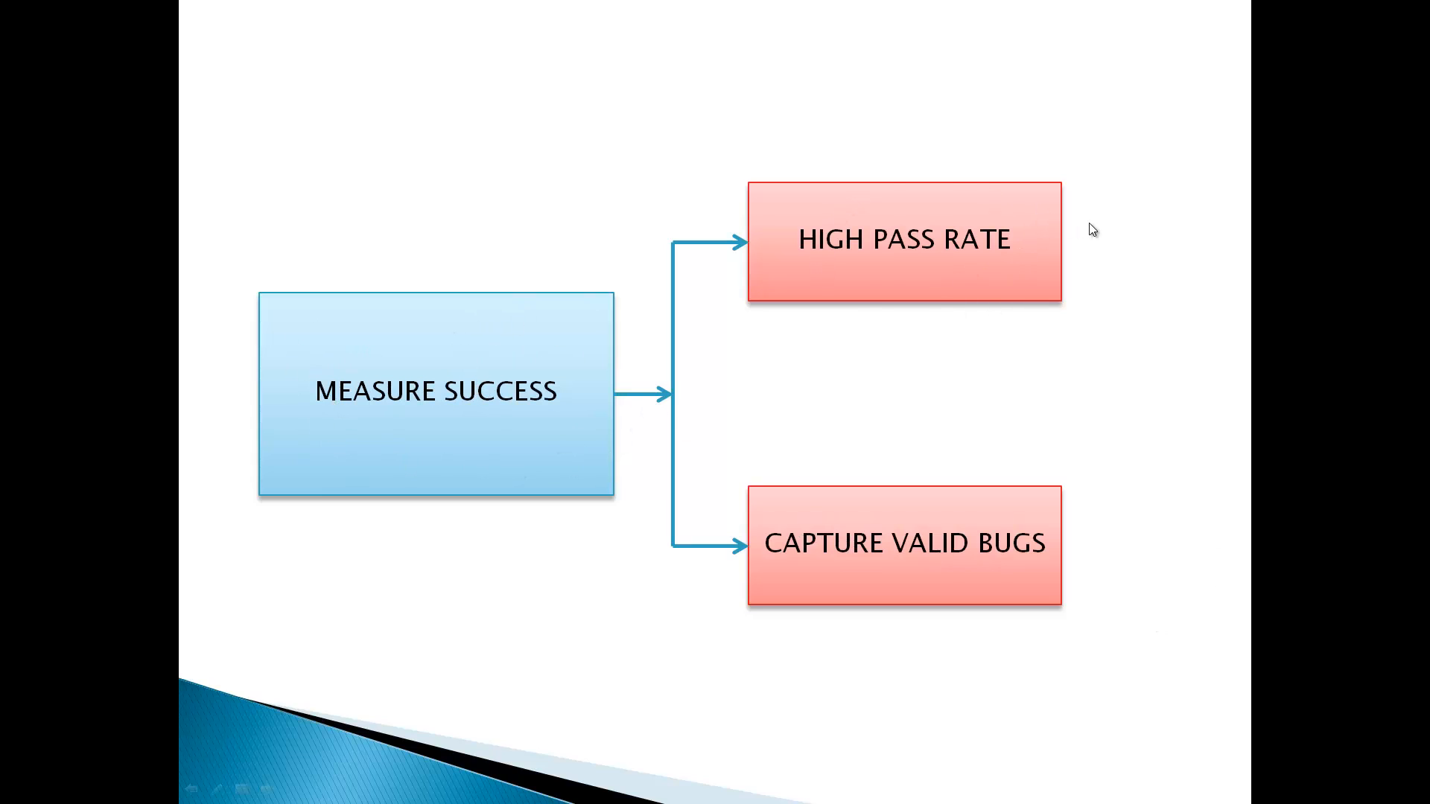
pyautogui.moveTo(1102, 226)
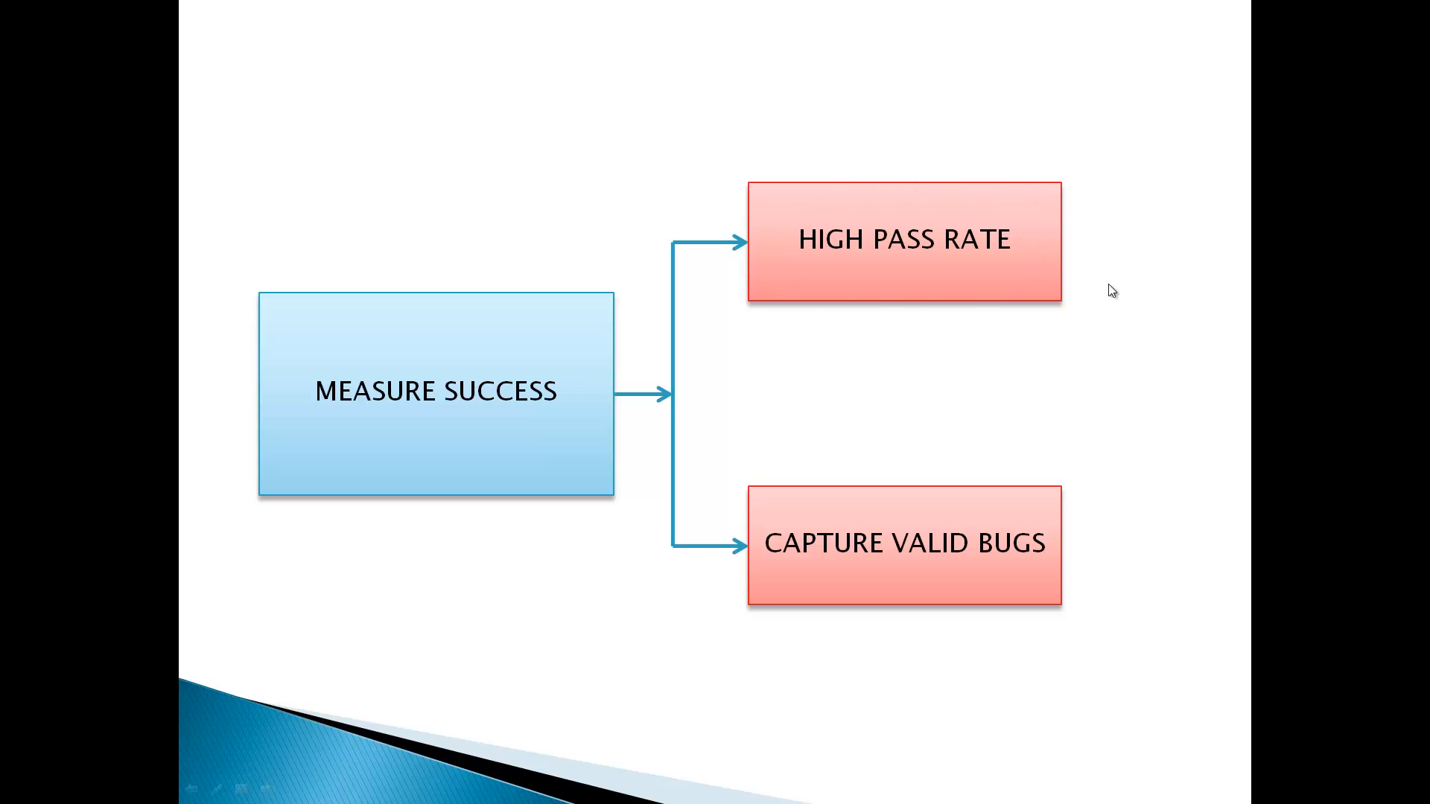
pyautogui.moveTo(1077, 290)
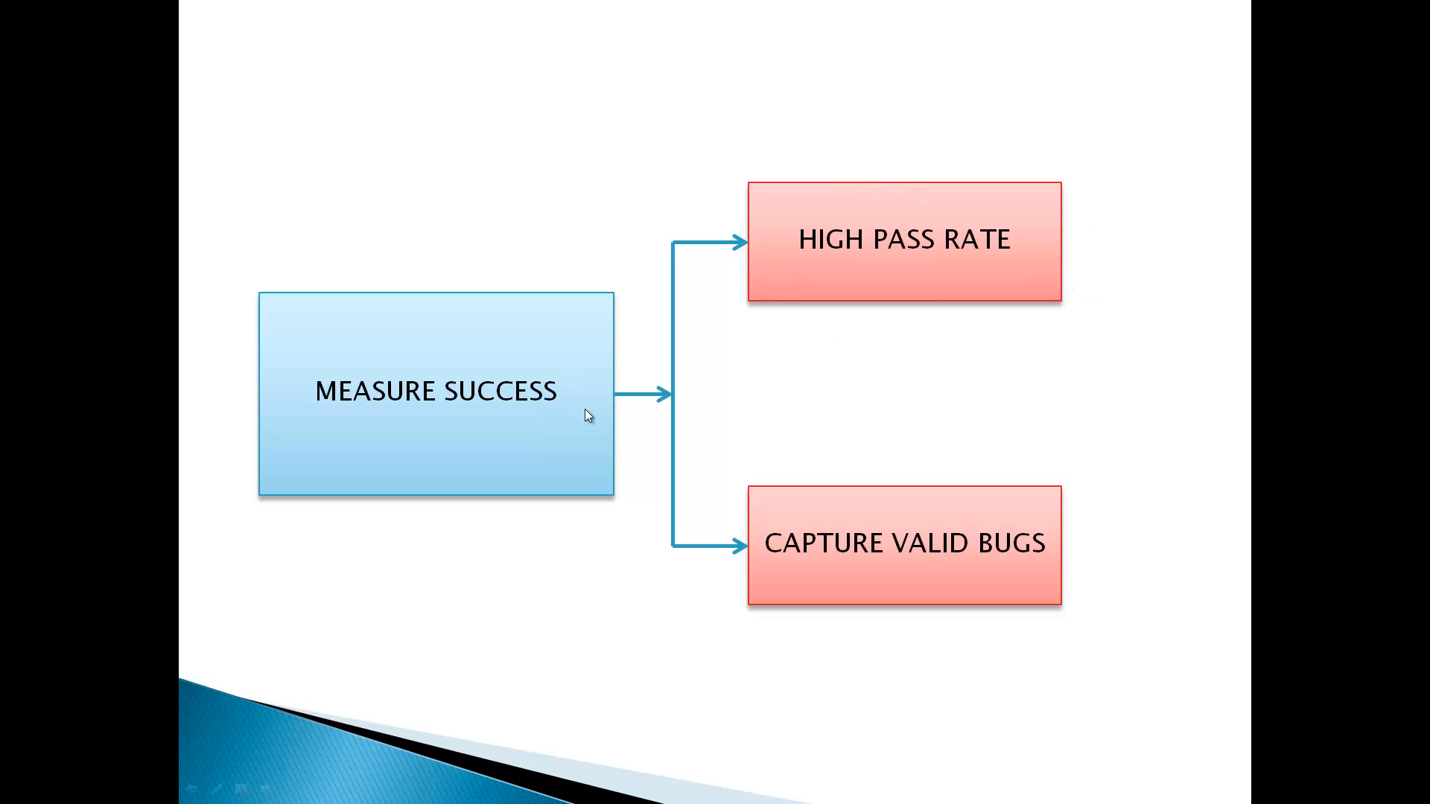
pyautogui.moveTo(867, 255)
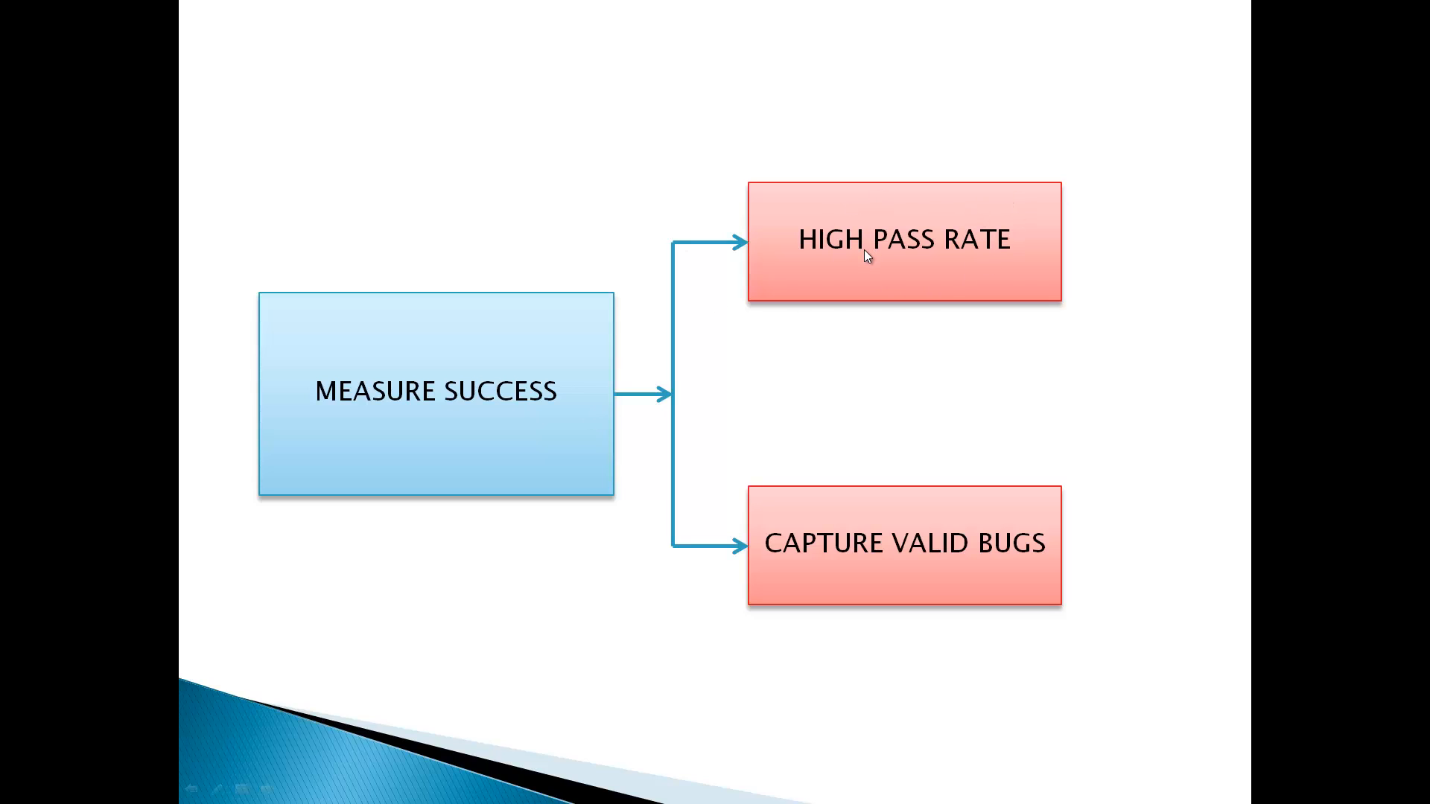
pyautogui.moveTo(704, 531)
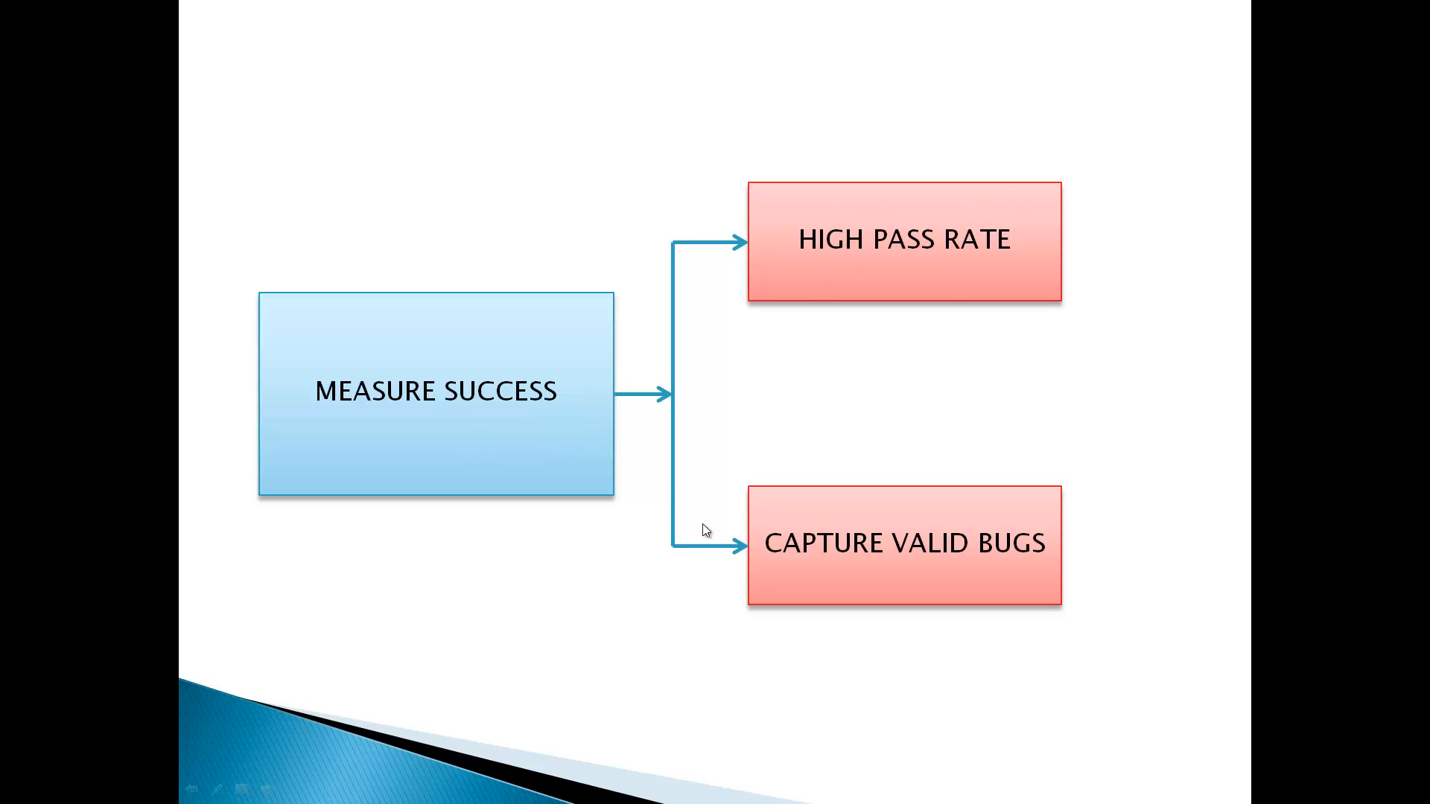
pyautogui.moveTo(727, 583)
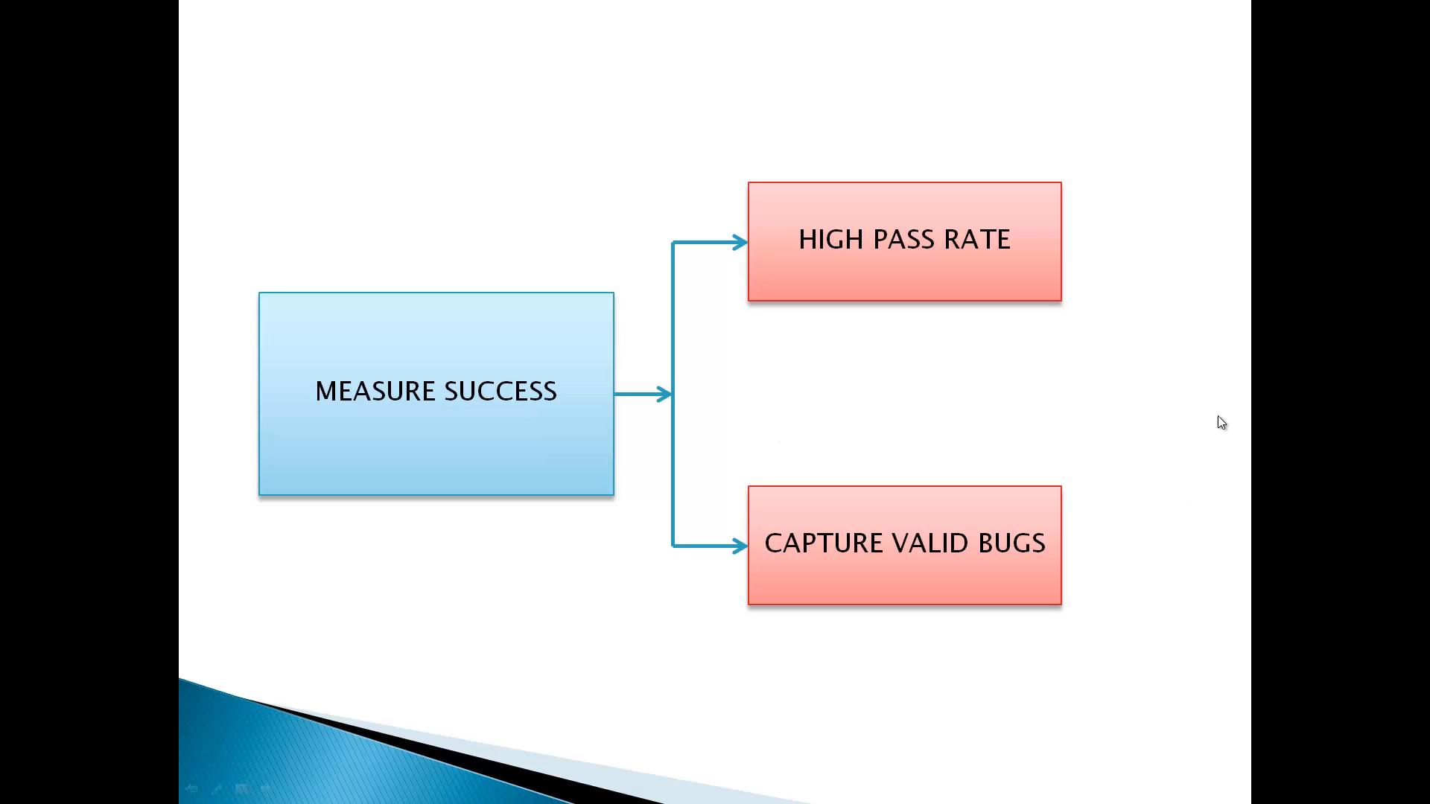
pyautogui.moveTo(501, 344)
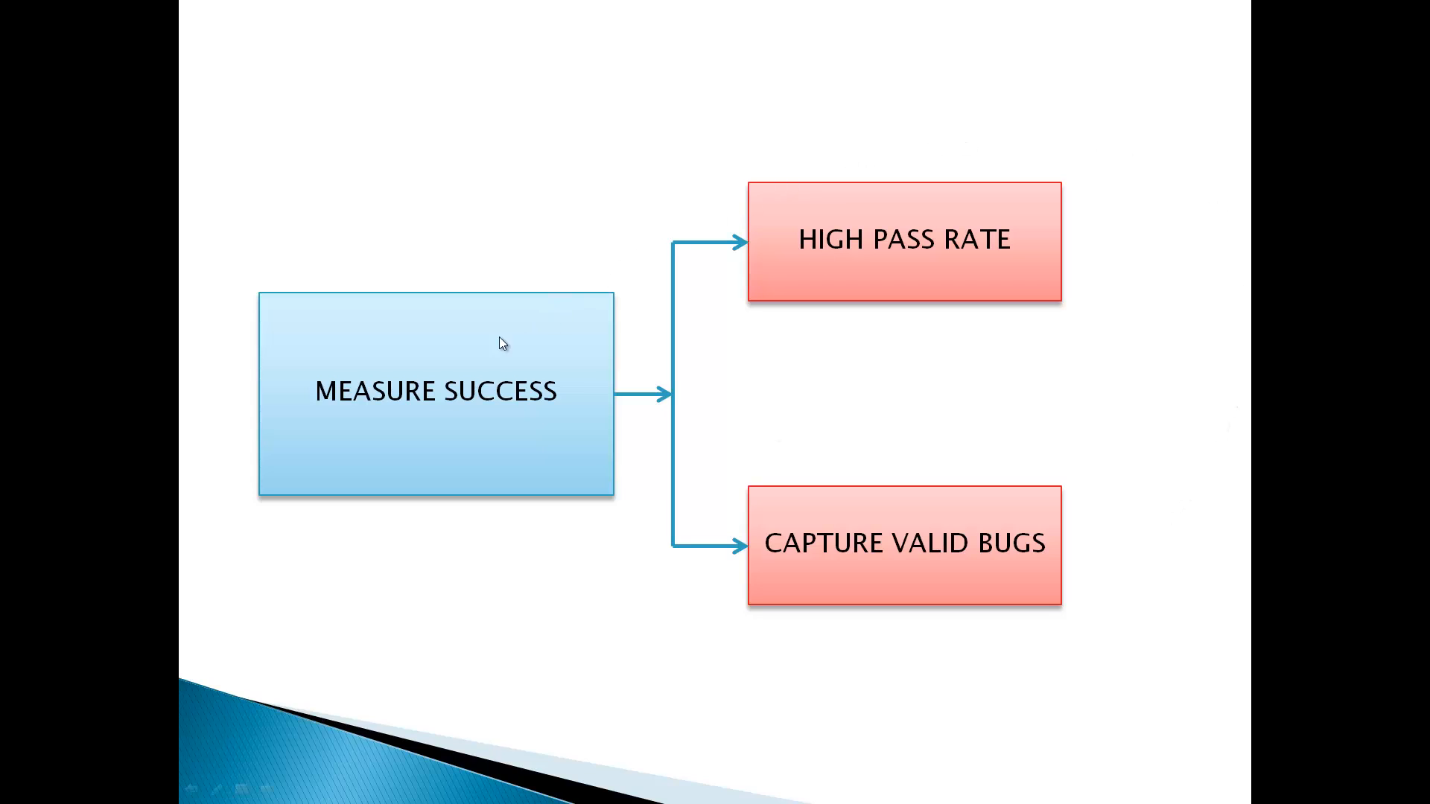
pyautogui.moveTo(1058, 253)
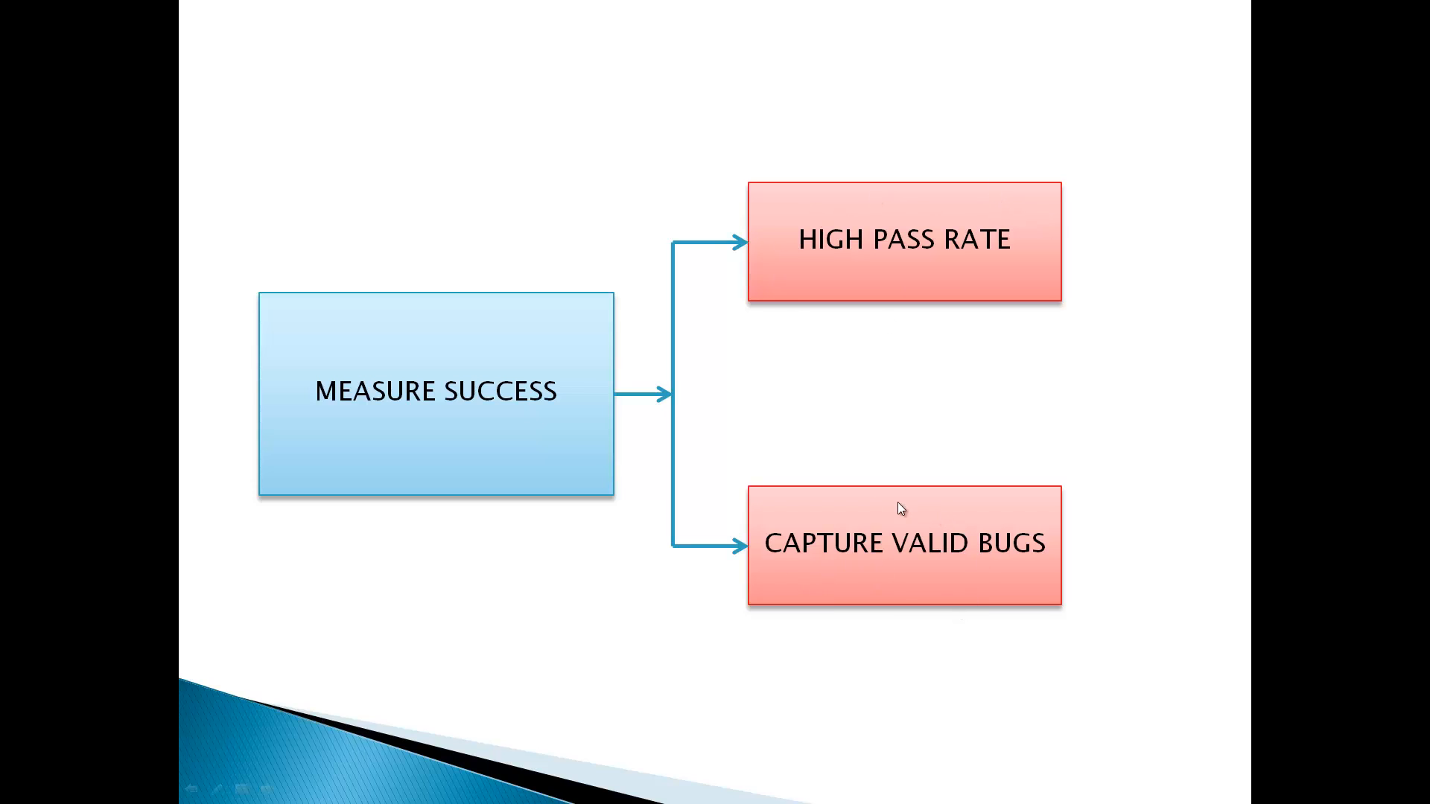
pyautogui.moveTo(756, 511)
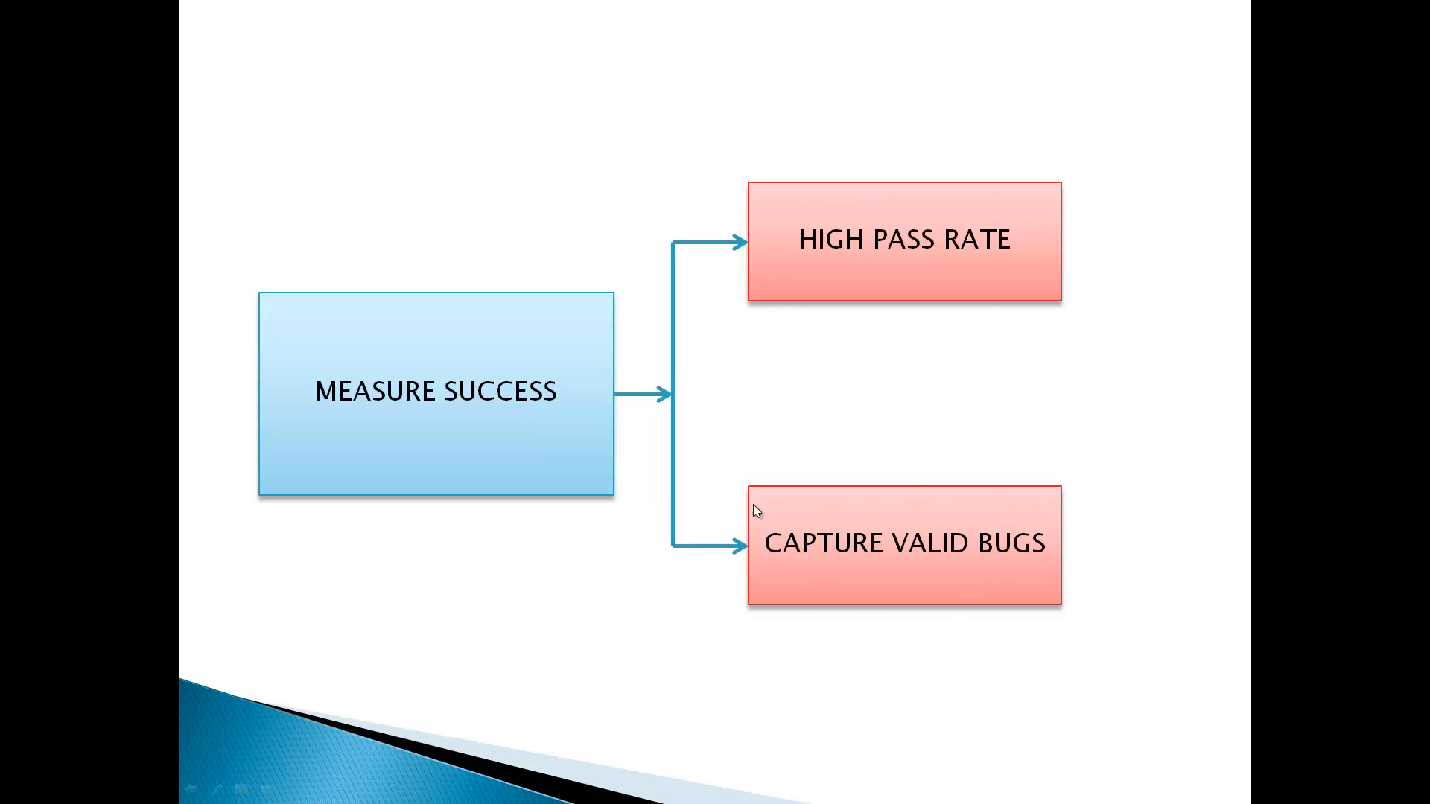
pyautogui.moveTo(1221, 661)
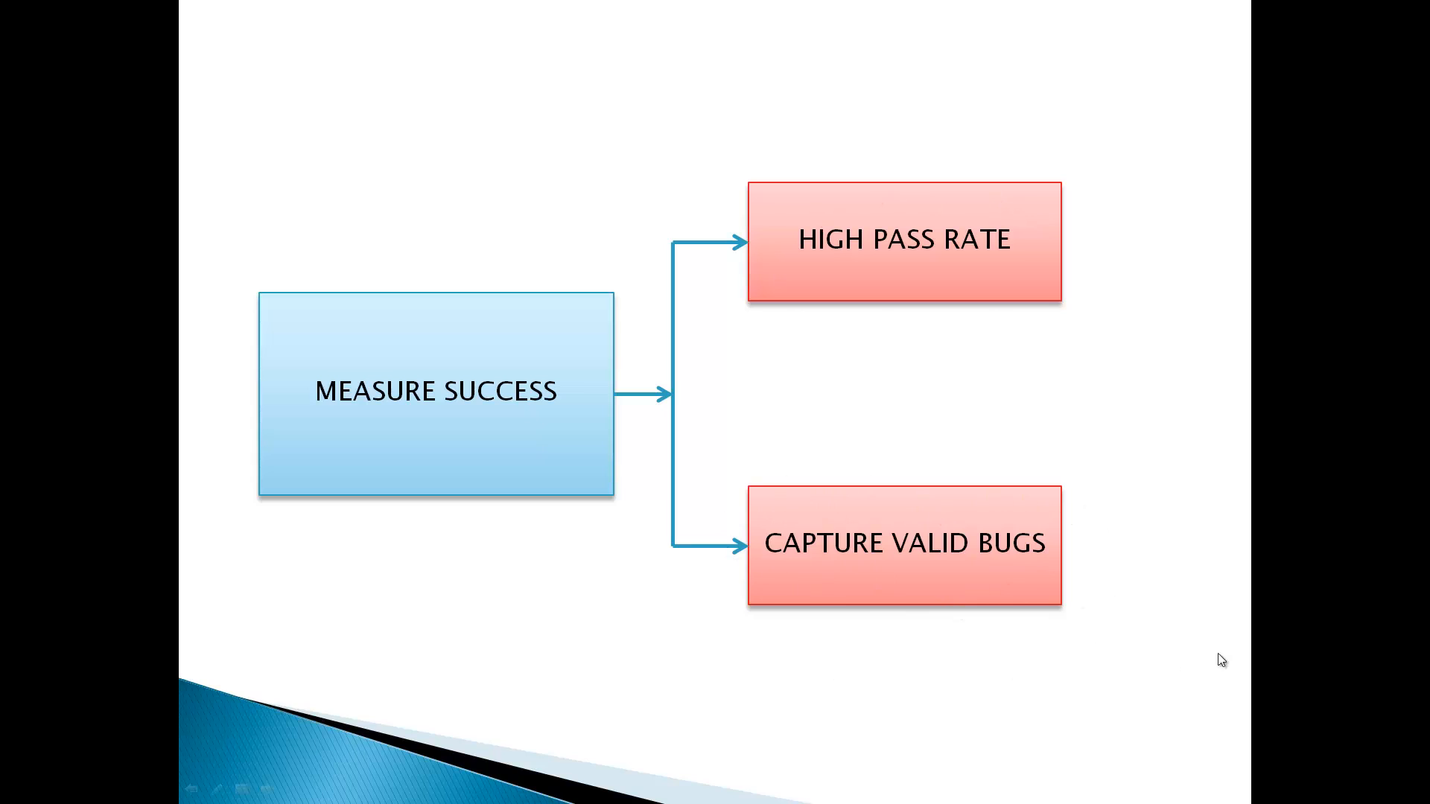
# Advance to the closing end-screen slide with SUBSCRIBE, NEXT VIDEO and MY RECENT UPLOAD panels
pyautogui.press('right')
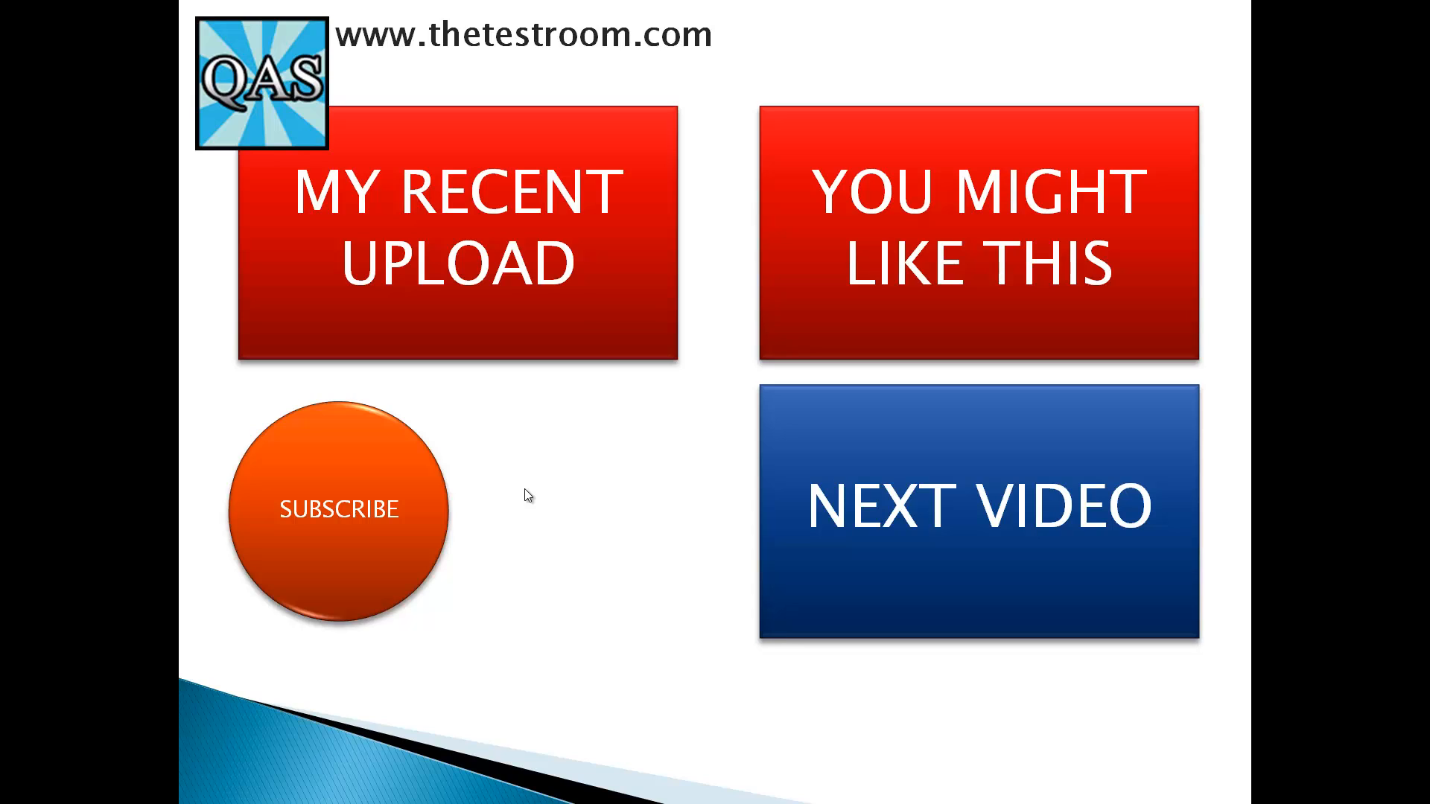
pyautogui.moveTo(587, 255)
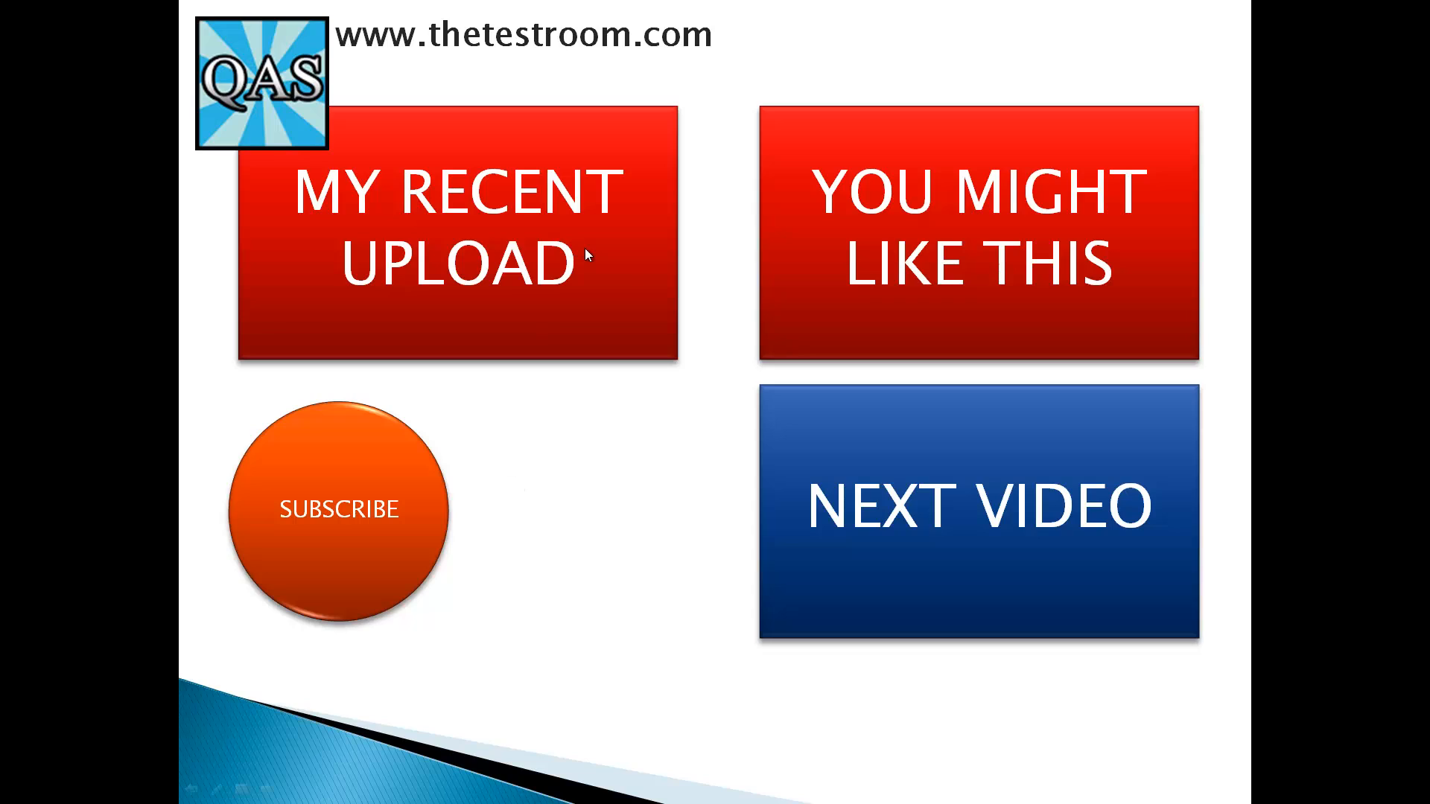